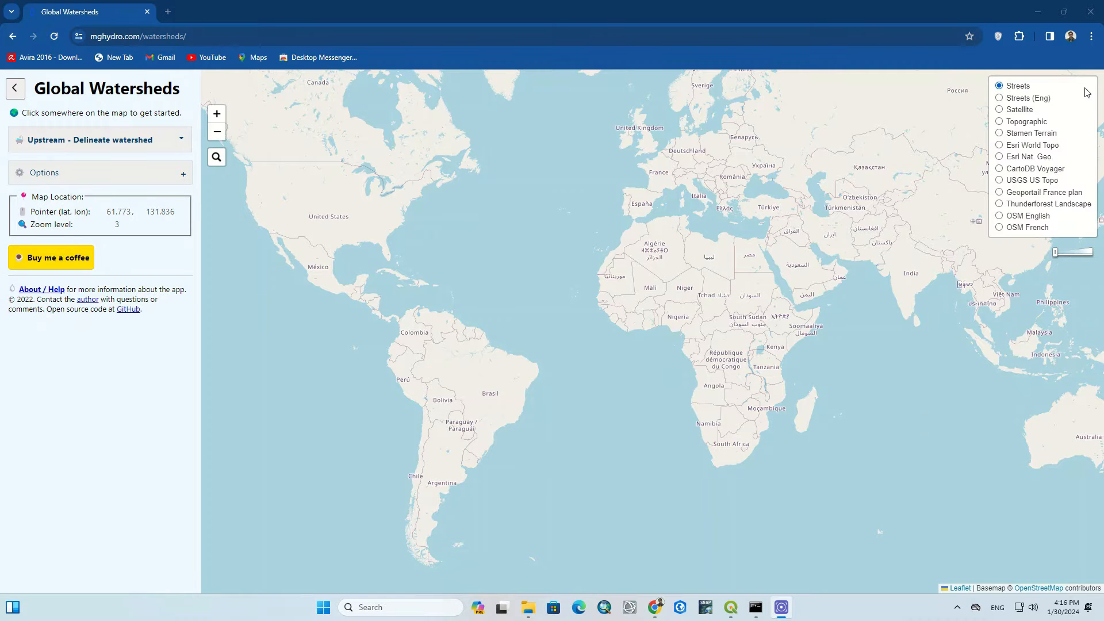
Step: Cycle through satellite, National Geographic, topographic and OSM English basemaps, returning to streets
left_click(998, 110)
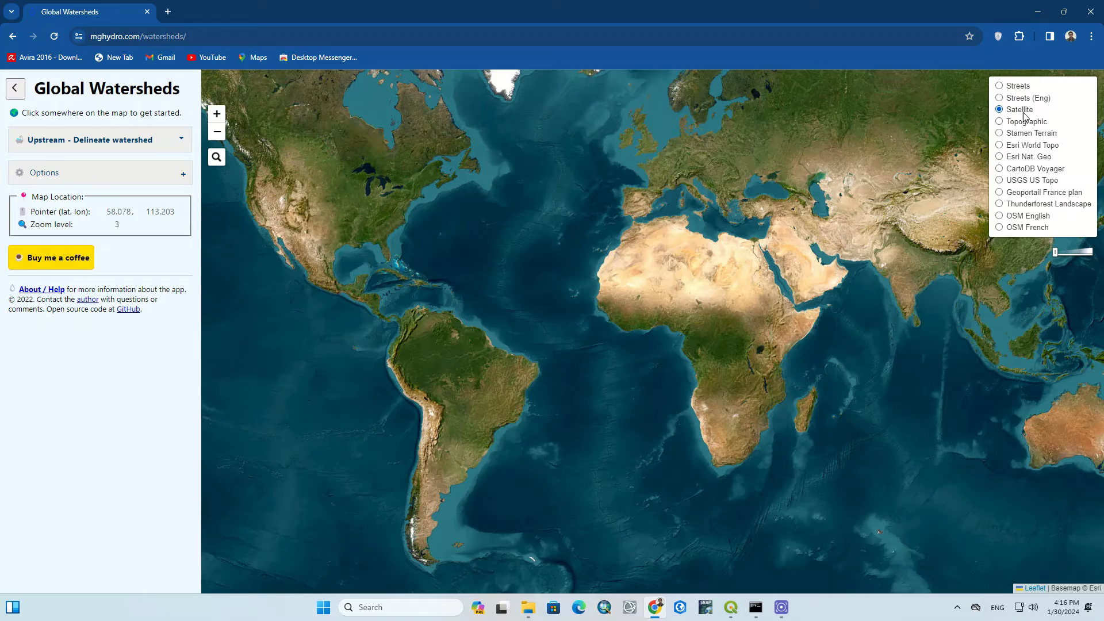
left_click(1000, 157)
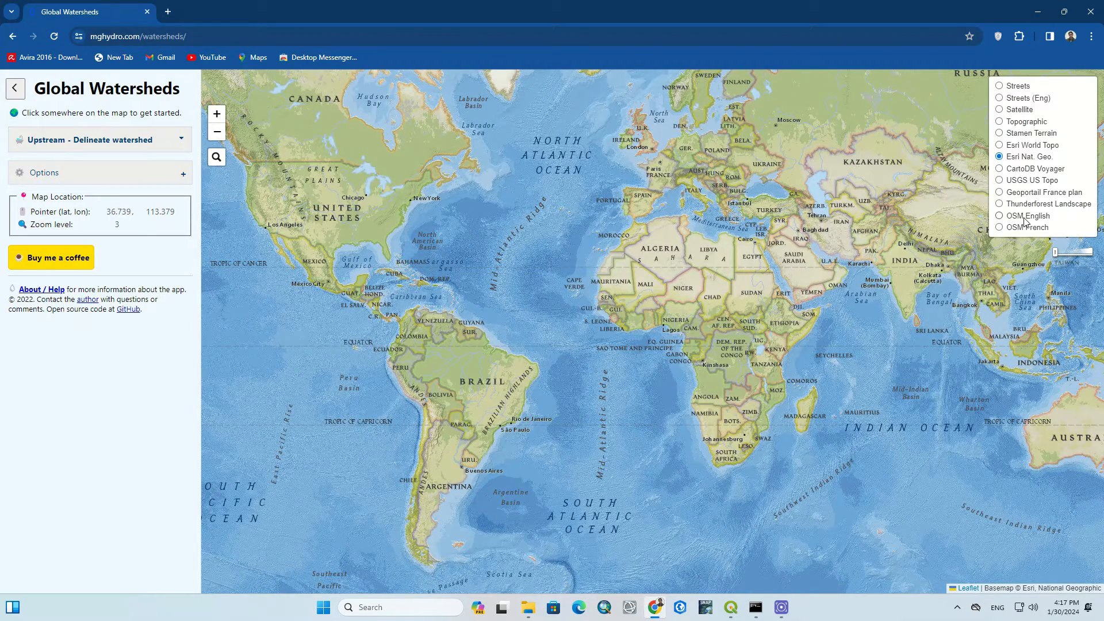
left_click(1000, 216)
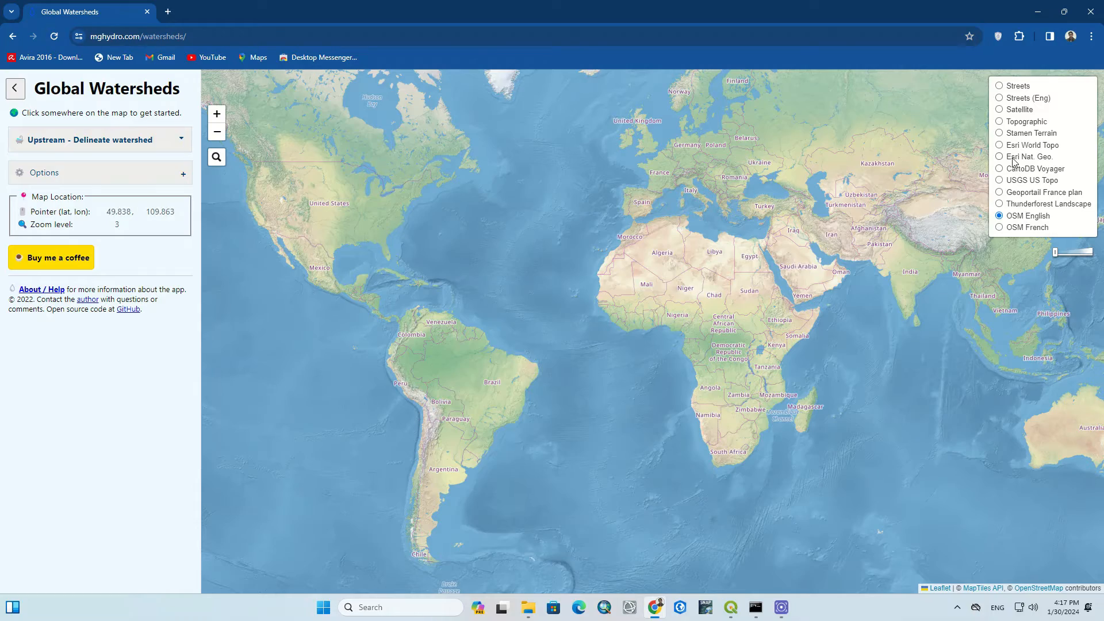
left_click(999, 145)
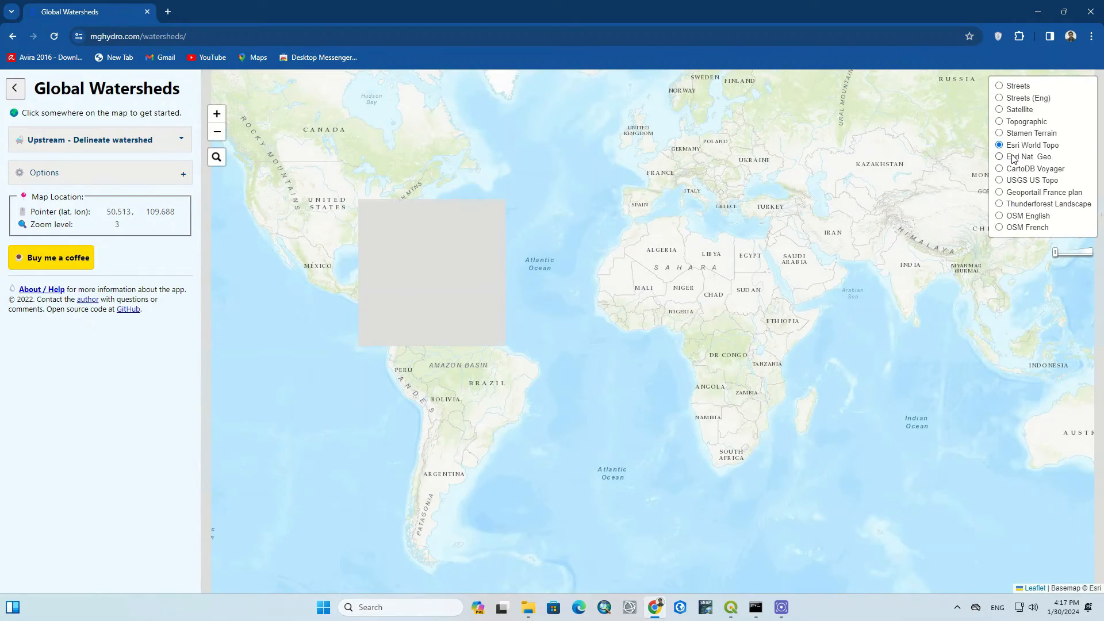
left_click(1000, 156)
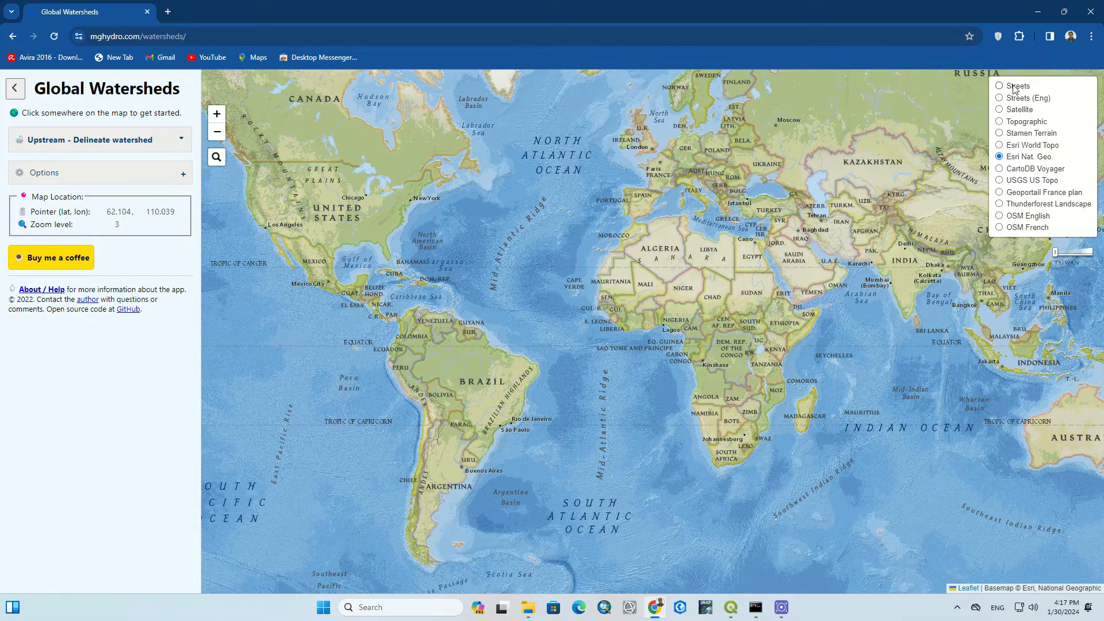
left_click(1000, 109)
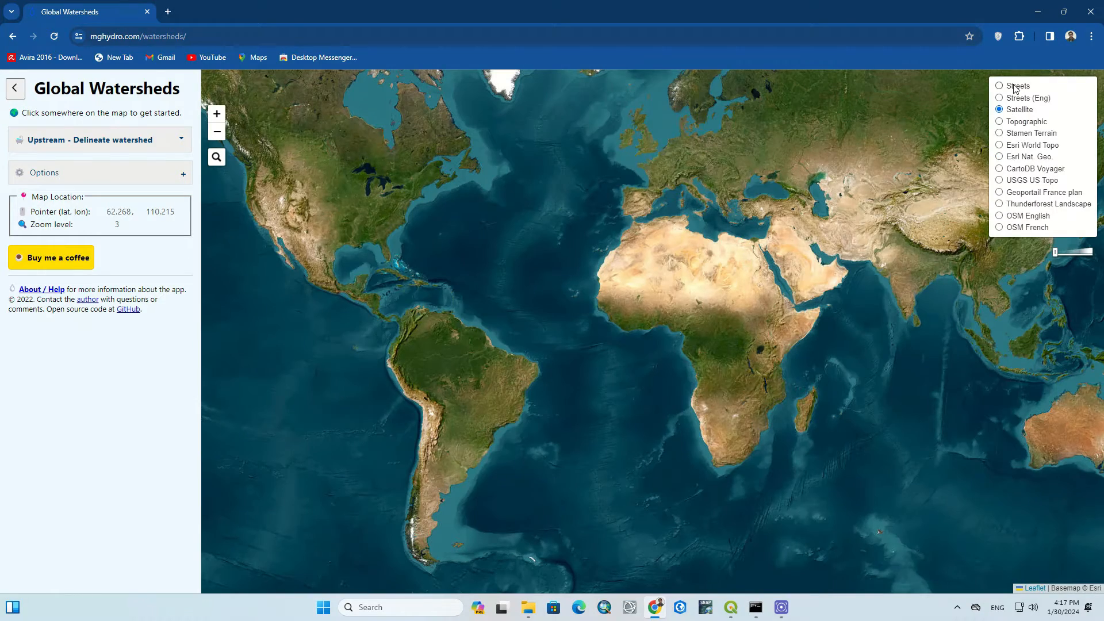
left_click(1000, 216)
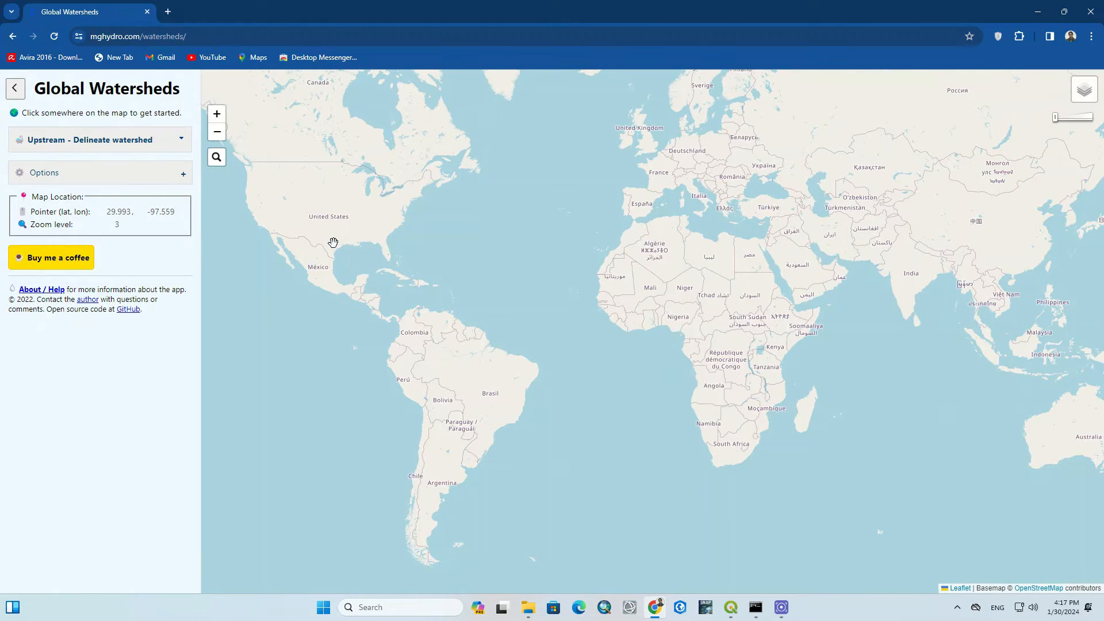
mouse_move(505, 404)
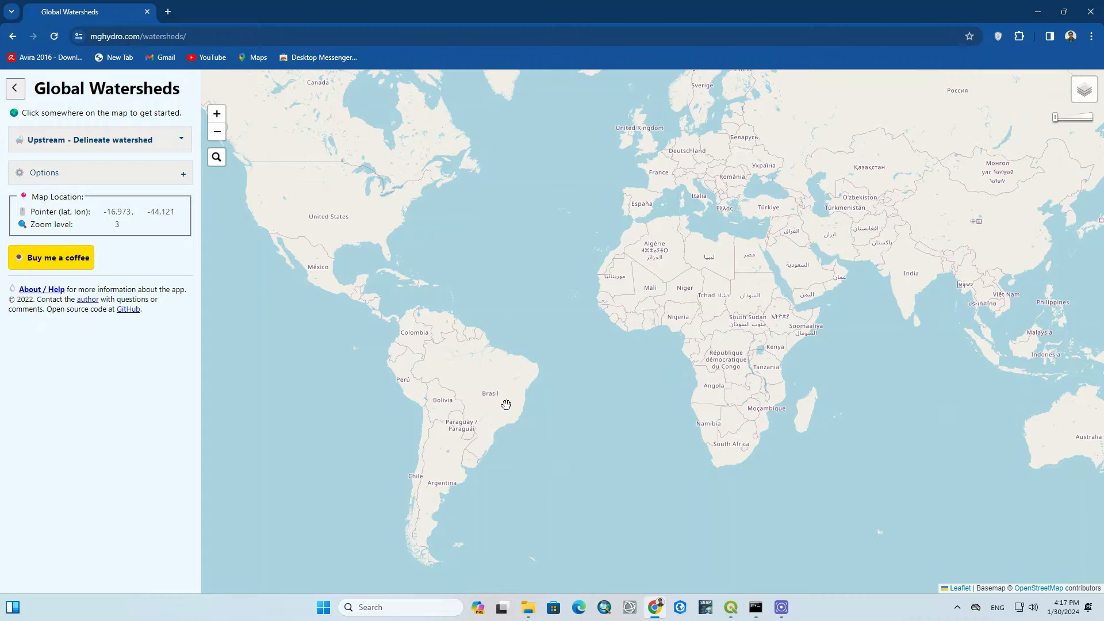
mouse_move(314, 200)
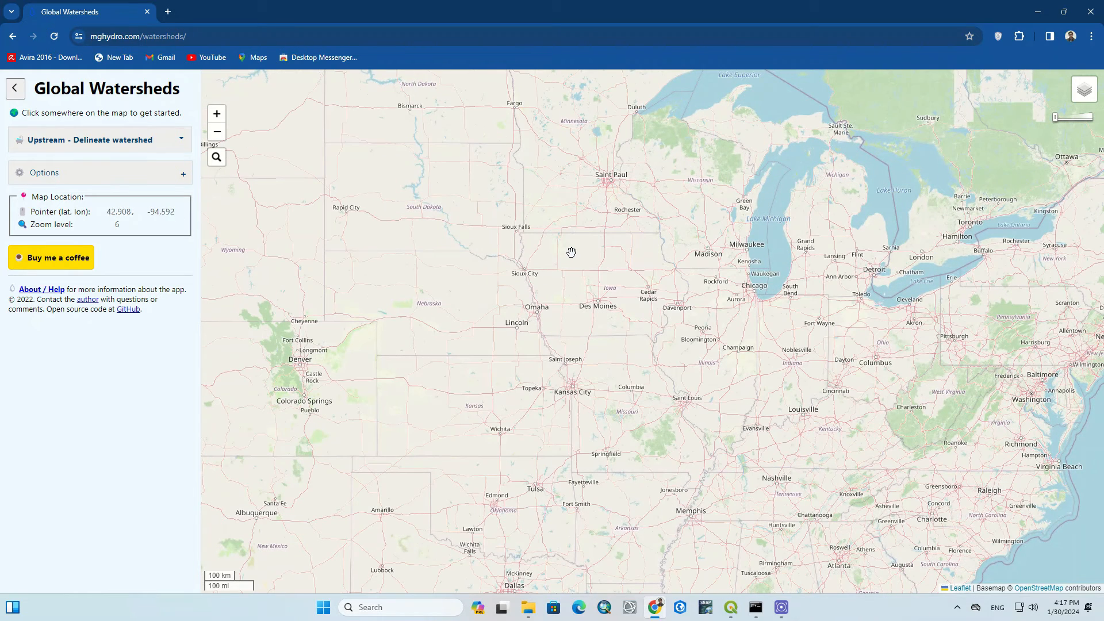
mouse_move(289, 191)
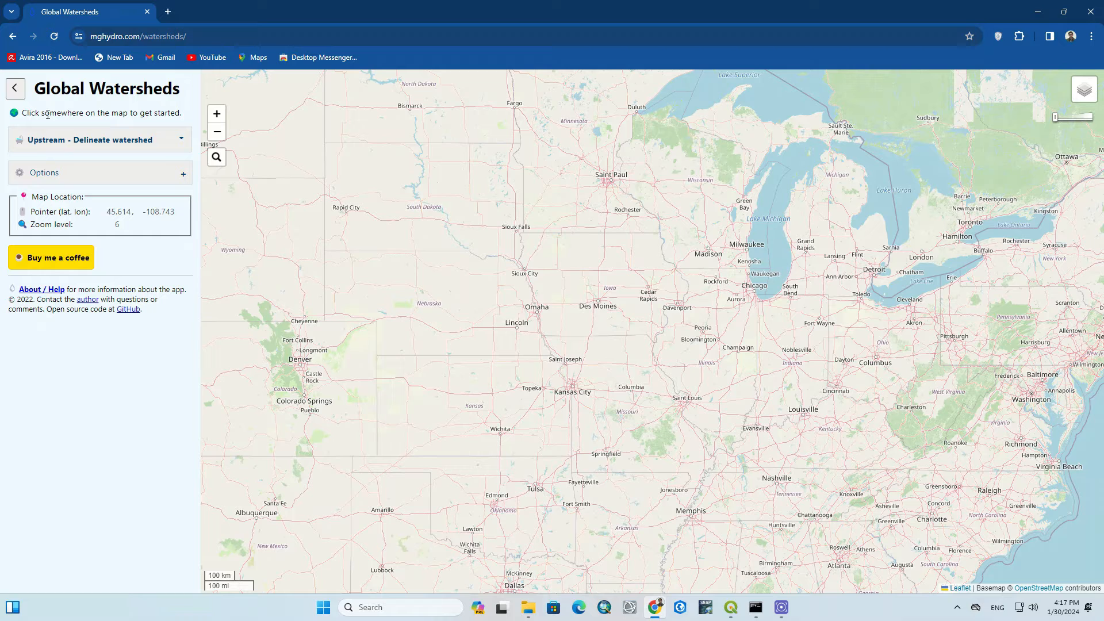
left_click(99, 139)
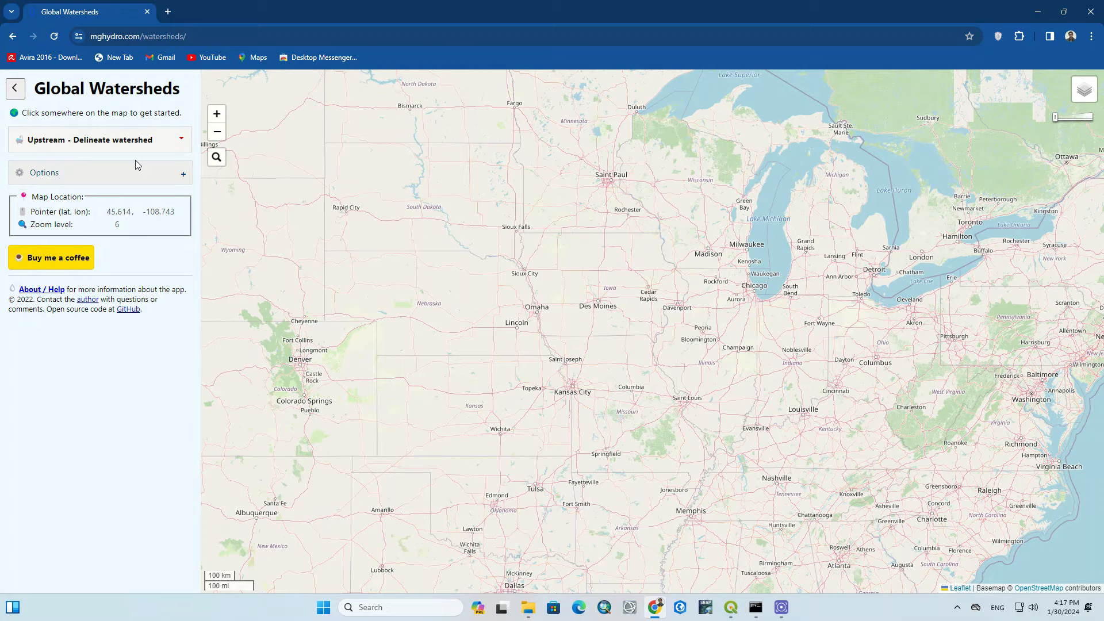
mouse_move(145, 179)
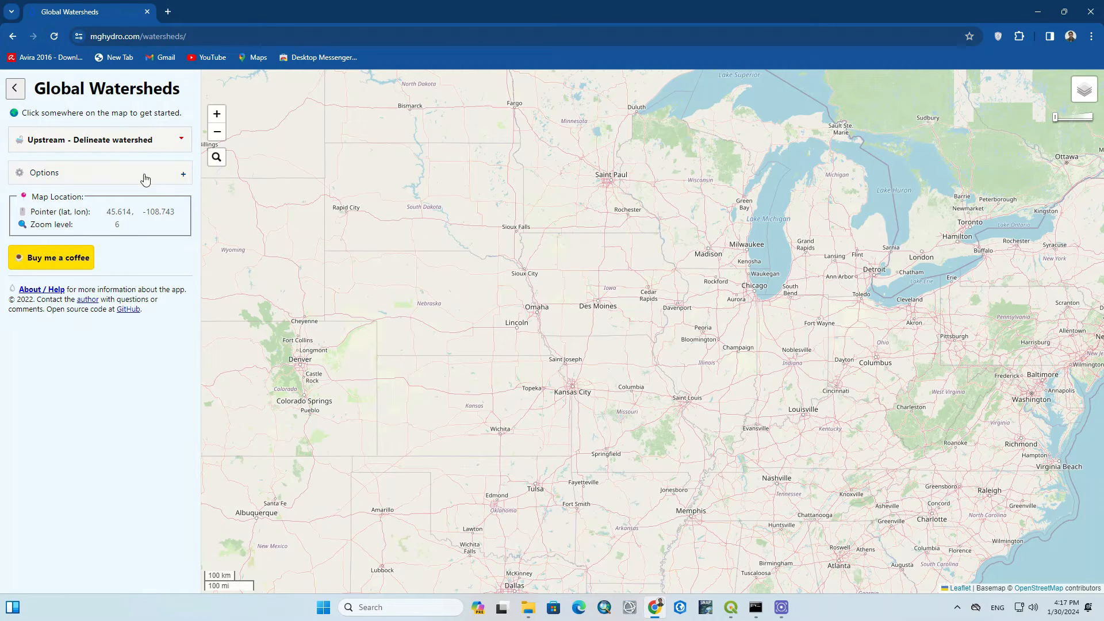
Step: Tick 'Make results downloadable' and toggle the watershed boundary and outlet display boxes
left_click(183, 172)
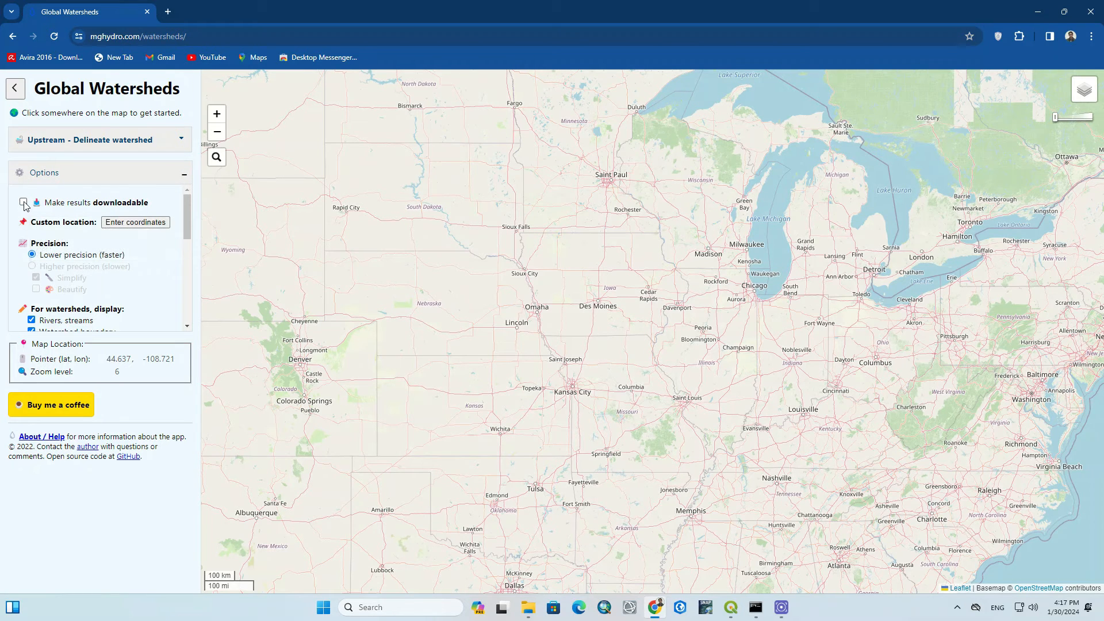
left_click(23, 202)
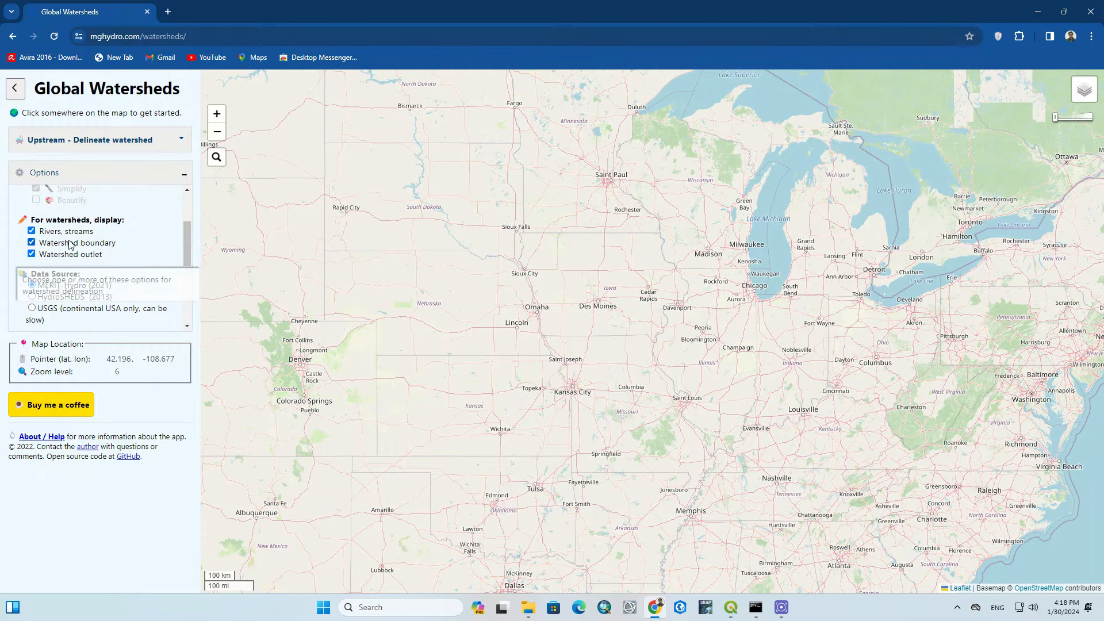
left_click(31, 231)
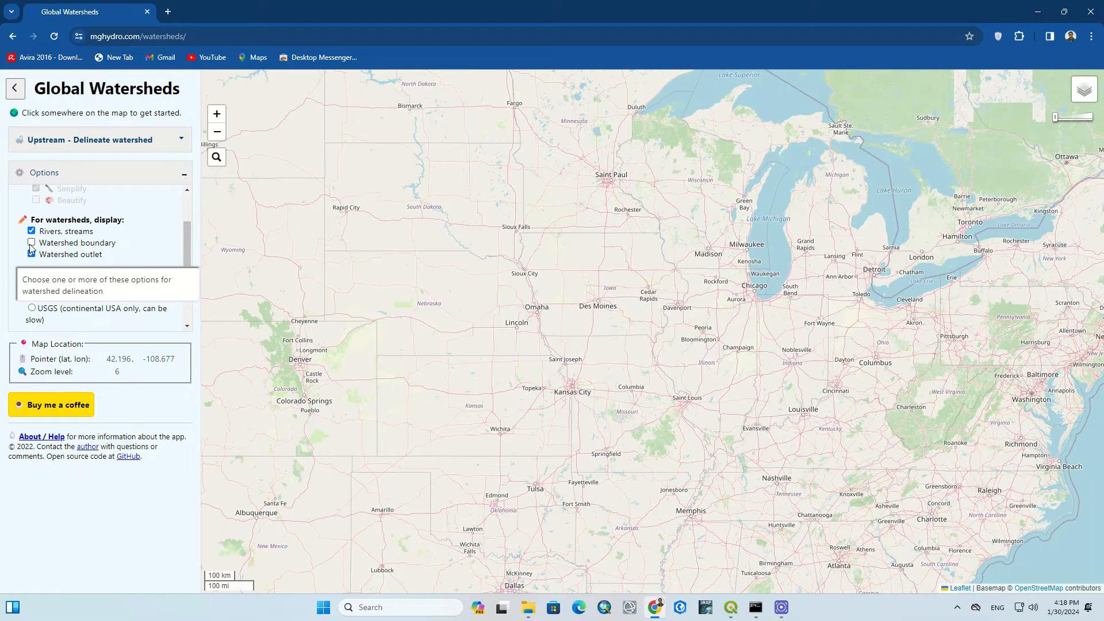
left_click(31, 242)
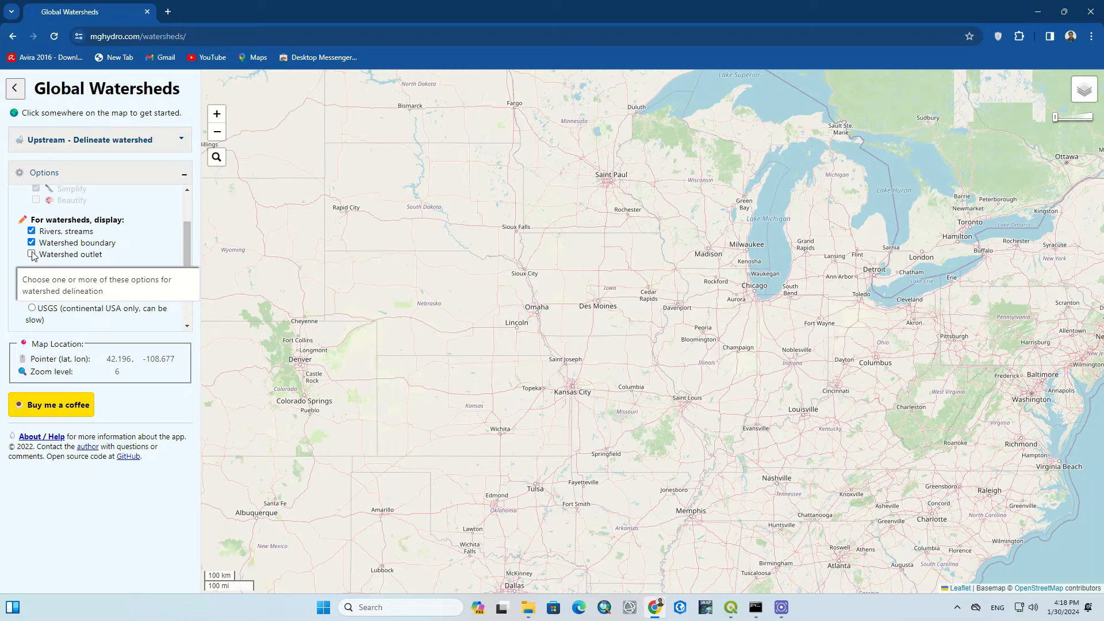
left_click(31, 254)
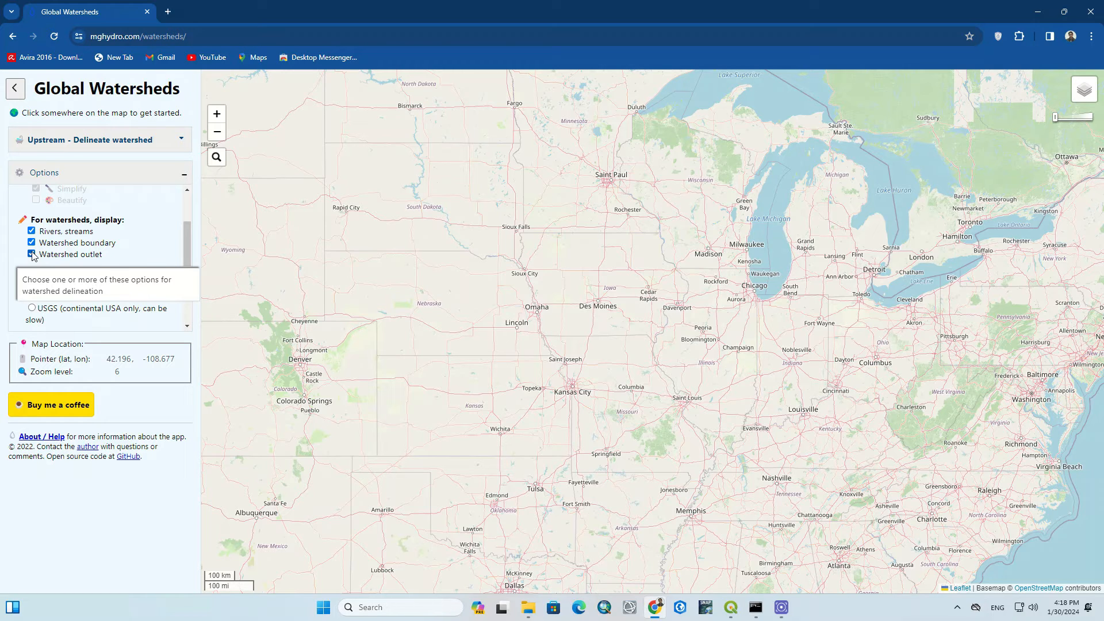
left_click(31, 255)
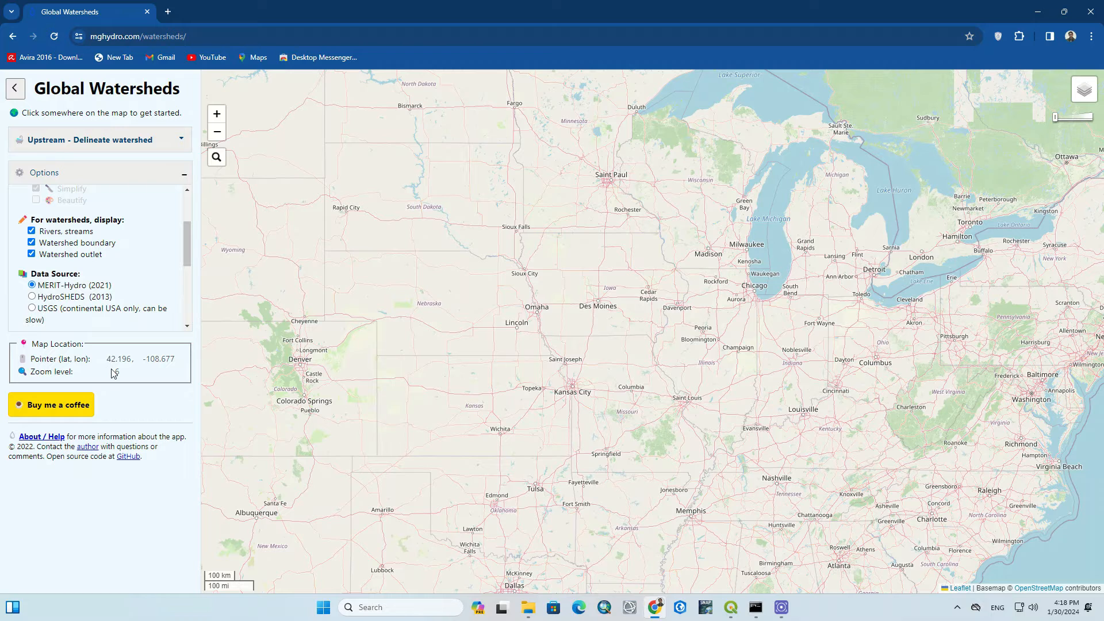
Step: Try the USGS and HydroSHEDS data sources, leaving MERIT-Hydro selected
scroll("down", 3)
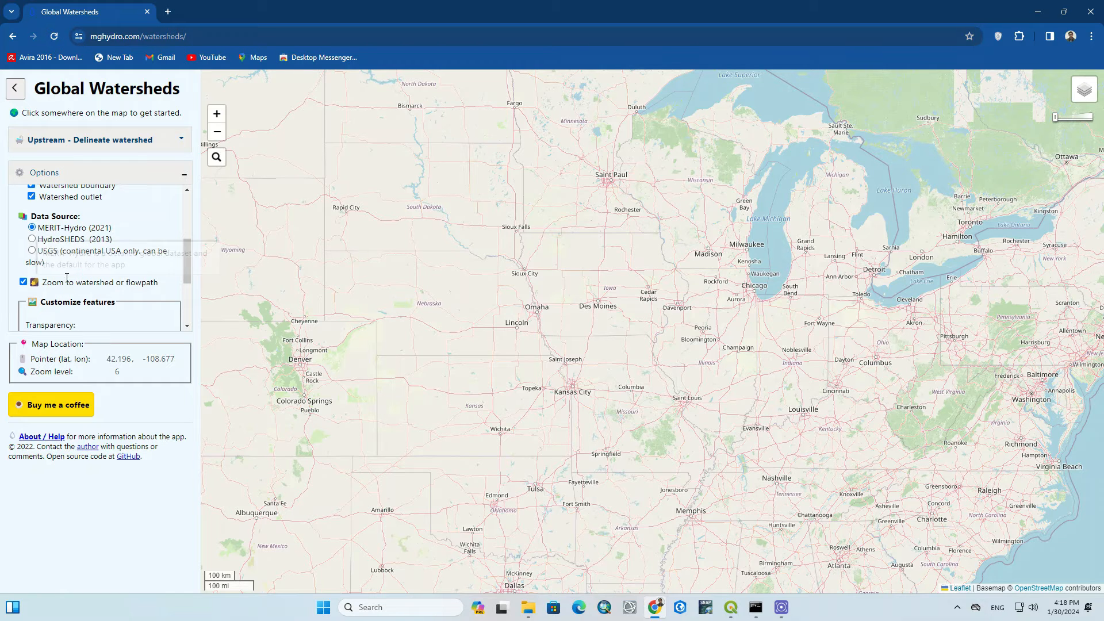
left_click(31, 251)
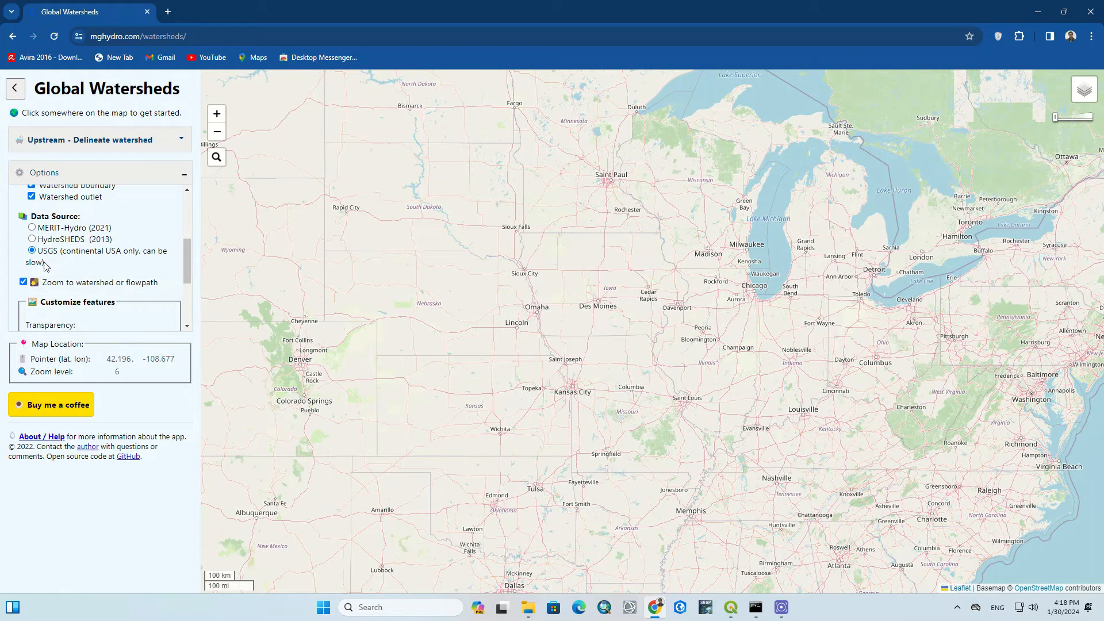
left_click(31, 239)
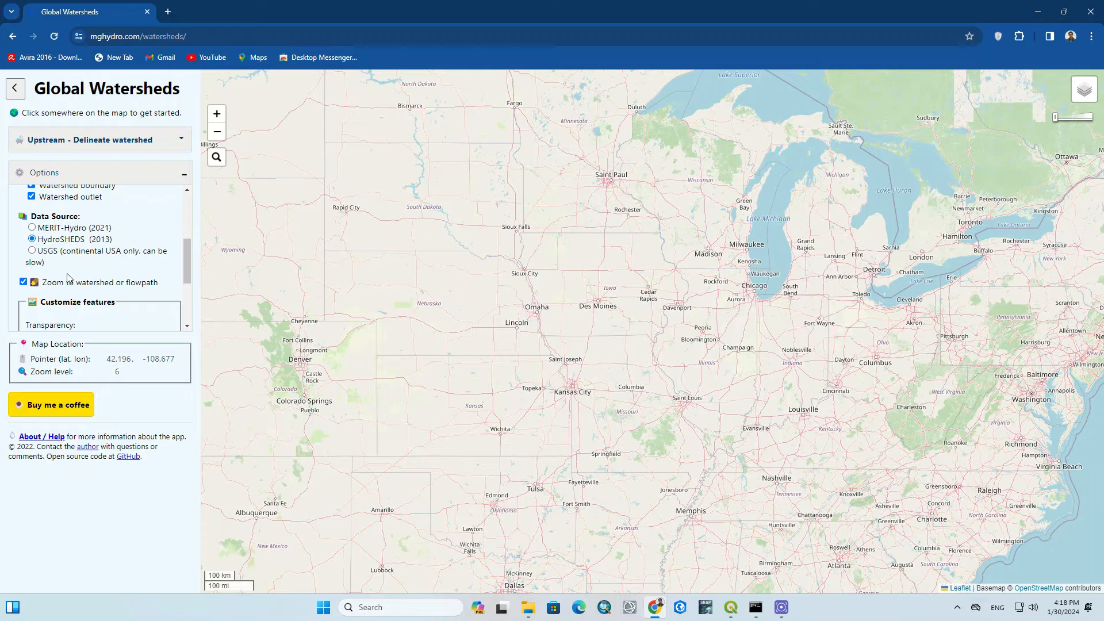
left_click(32, 228)
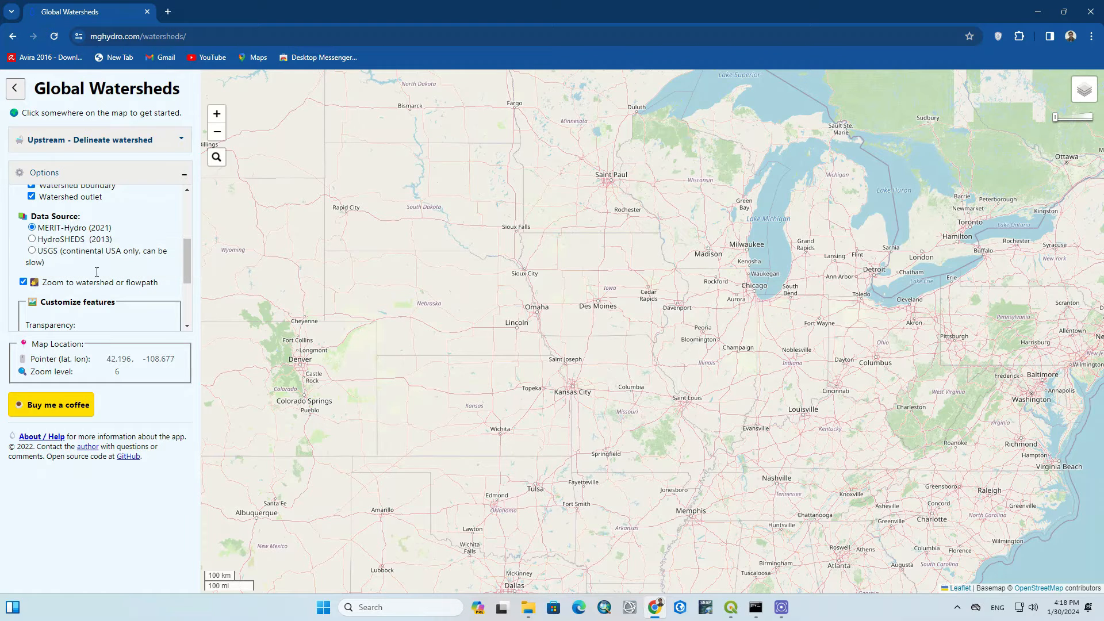
mouse_move(99, 273)
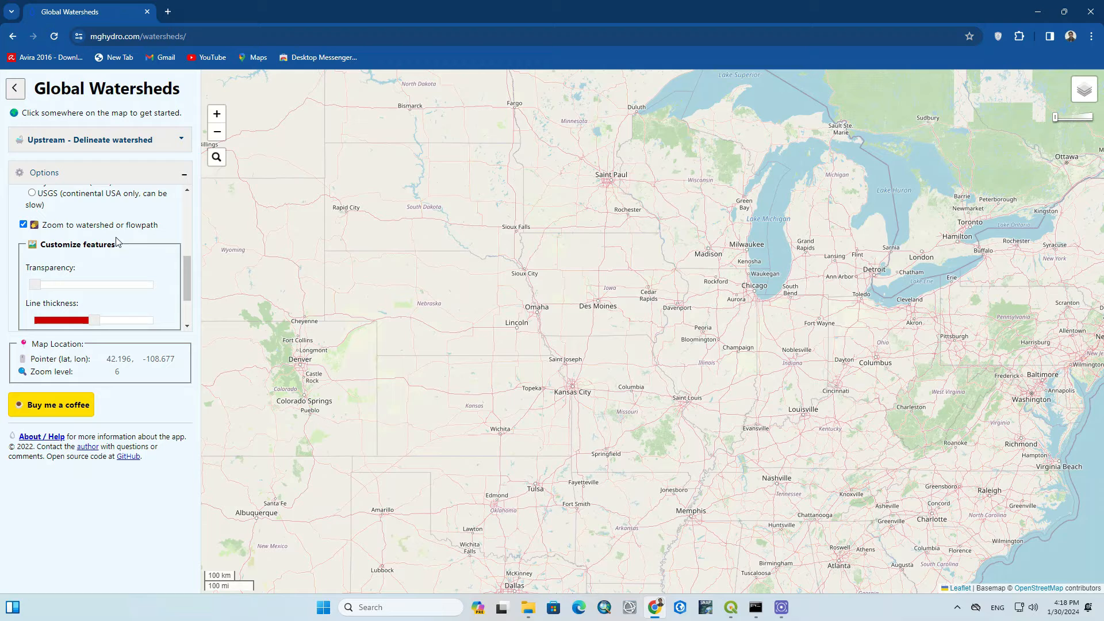
scroll("down", 3)
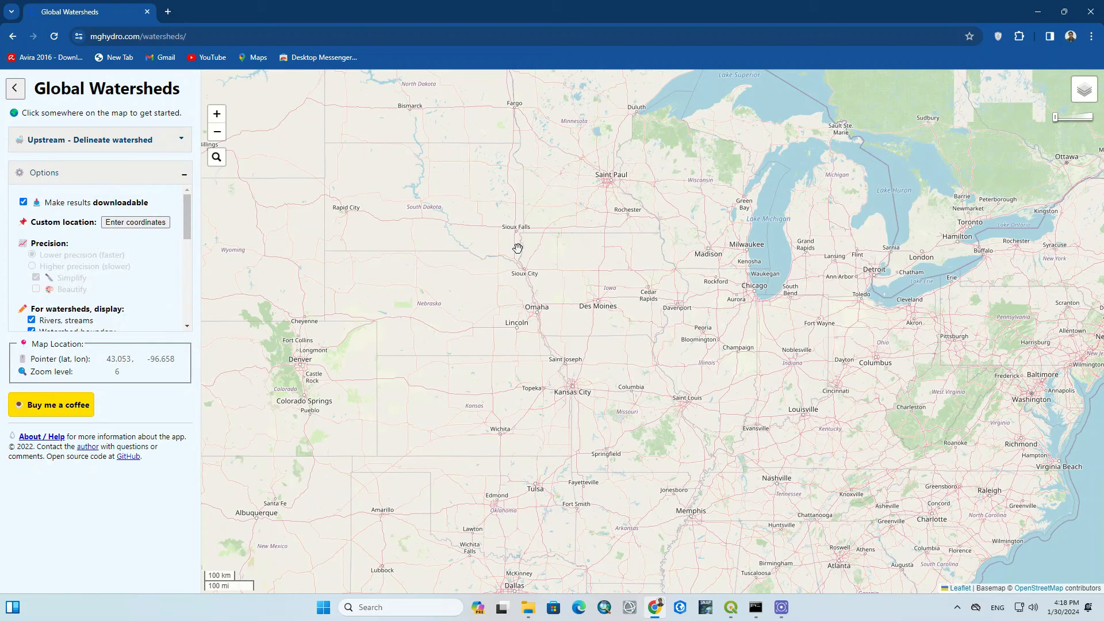
Step: Place an outlet east of Fremont and delineate its 43 km² upstream watershed
left_click(517, 247)
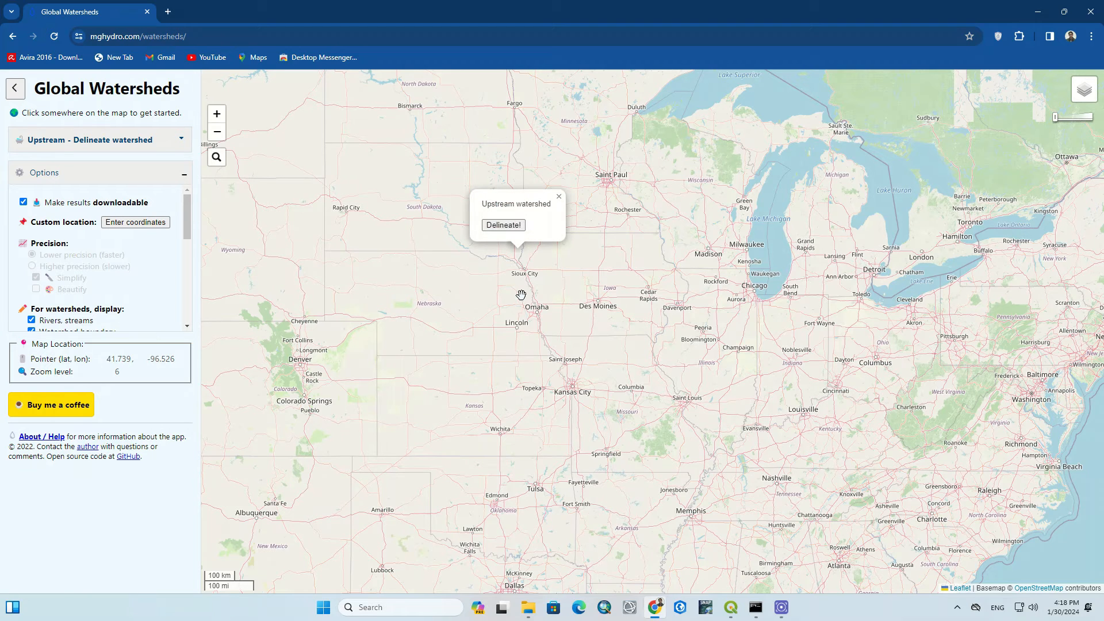
mouse_move(451, 234)
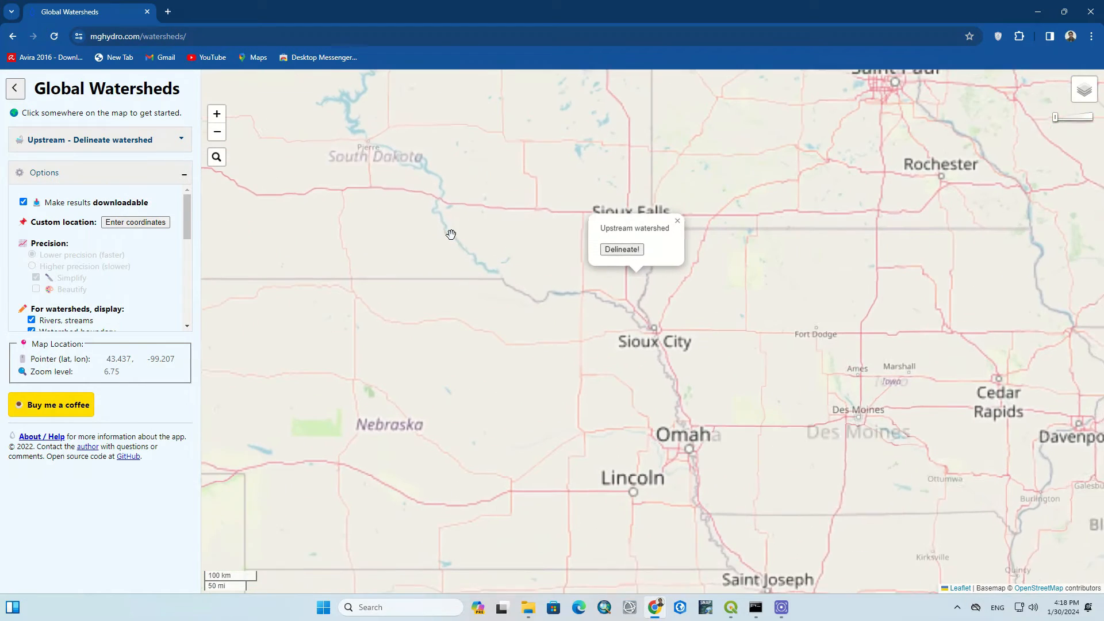
scroll("down", 3)
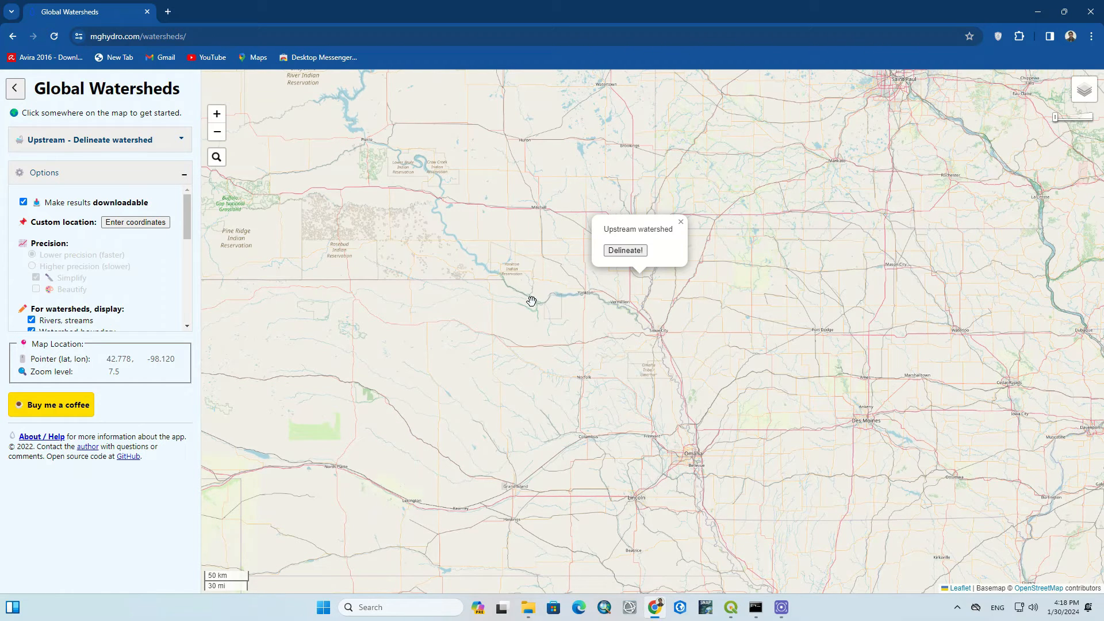
mouse_move(529, 297)
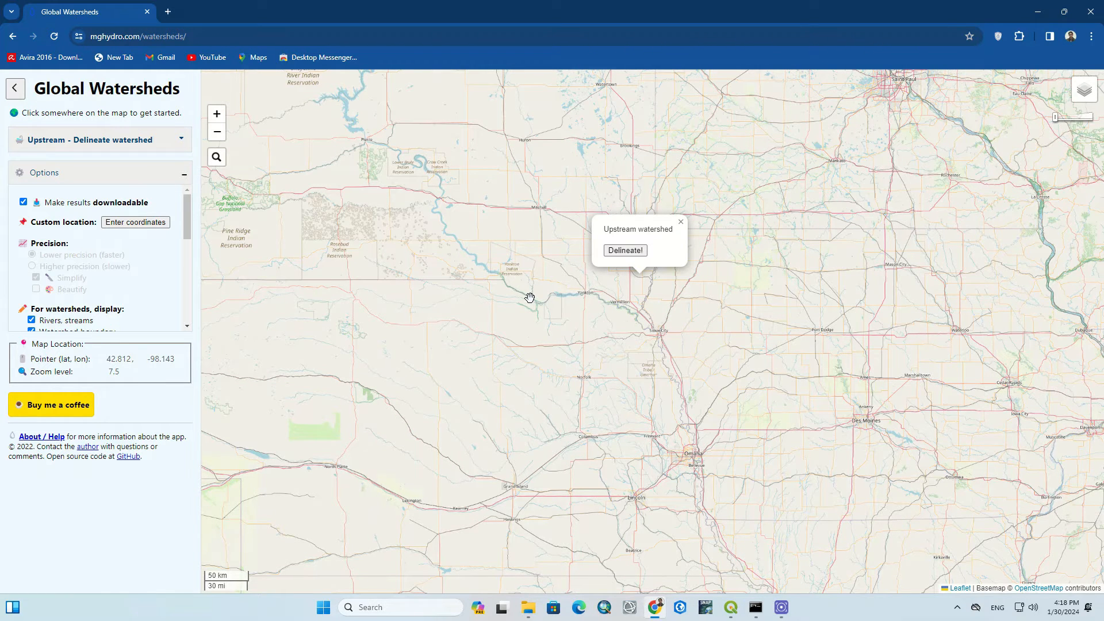
mouse_move(653, 436)
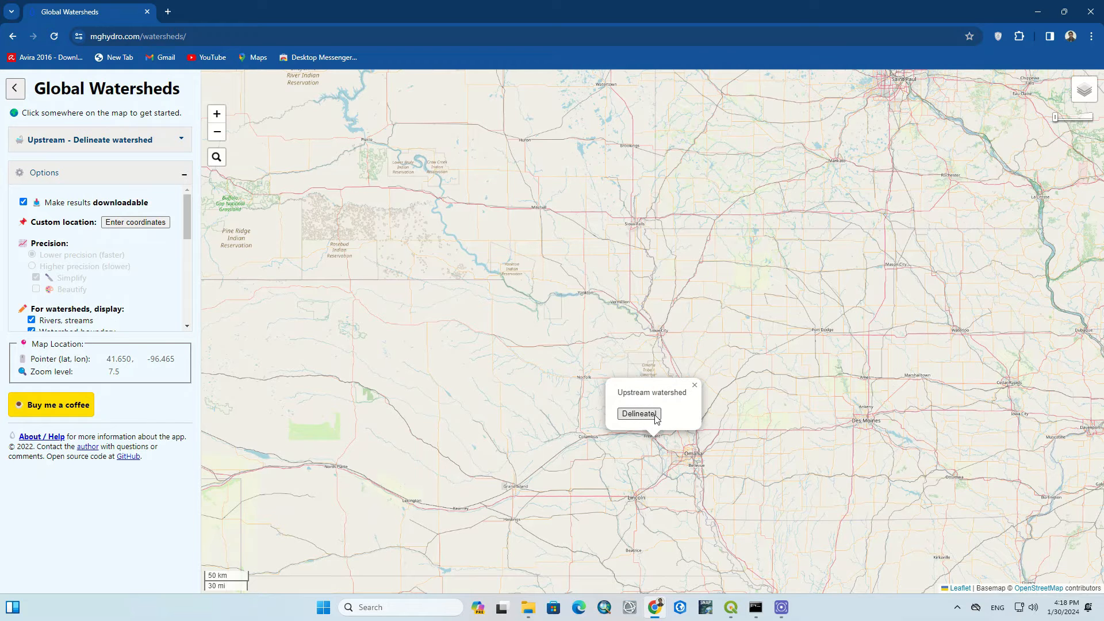
left_click(637, 414)
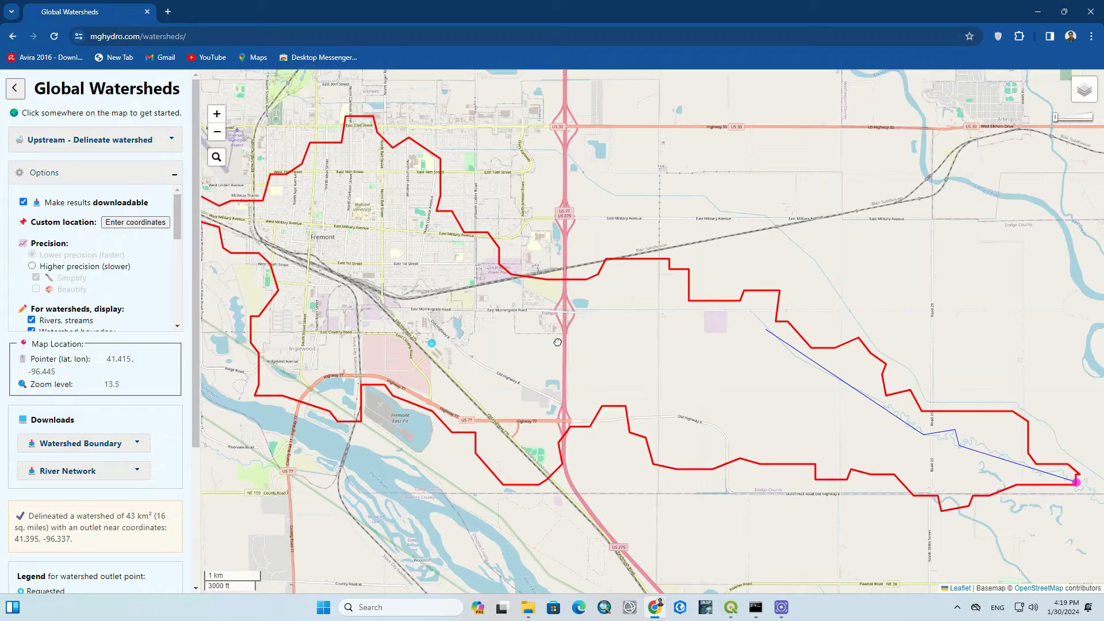
Step: Pan the map and choose Higher precision (slower) with Beautify outlines
left_click_drag(556, 342, 1021, 391)
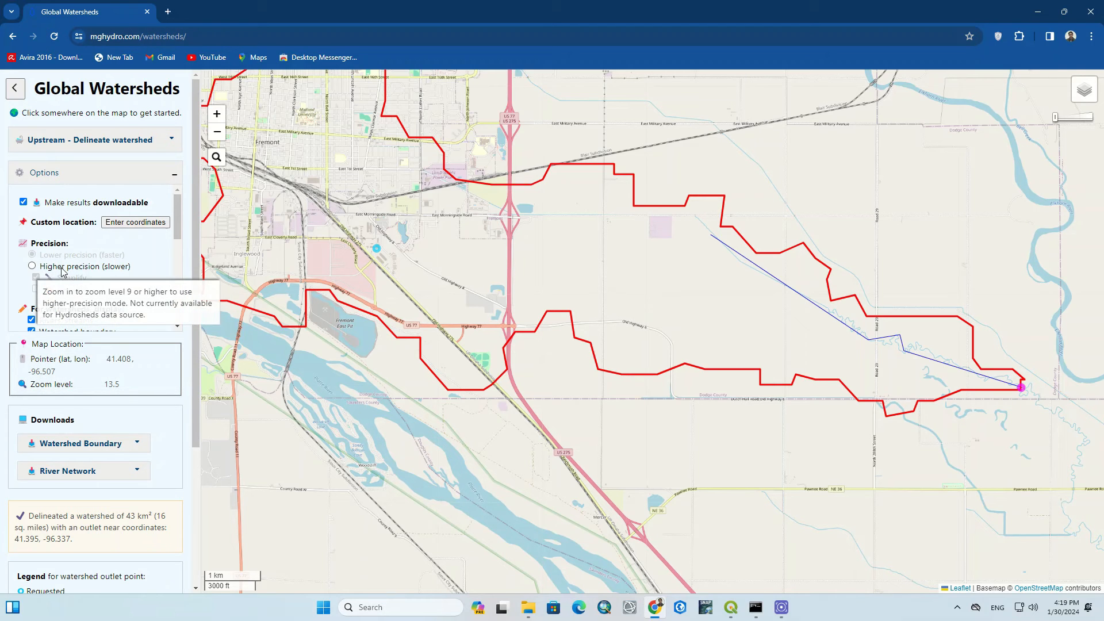
left_click(32, 266)
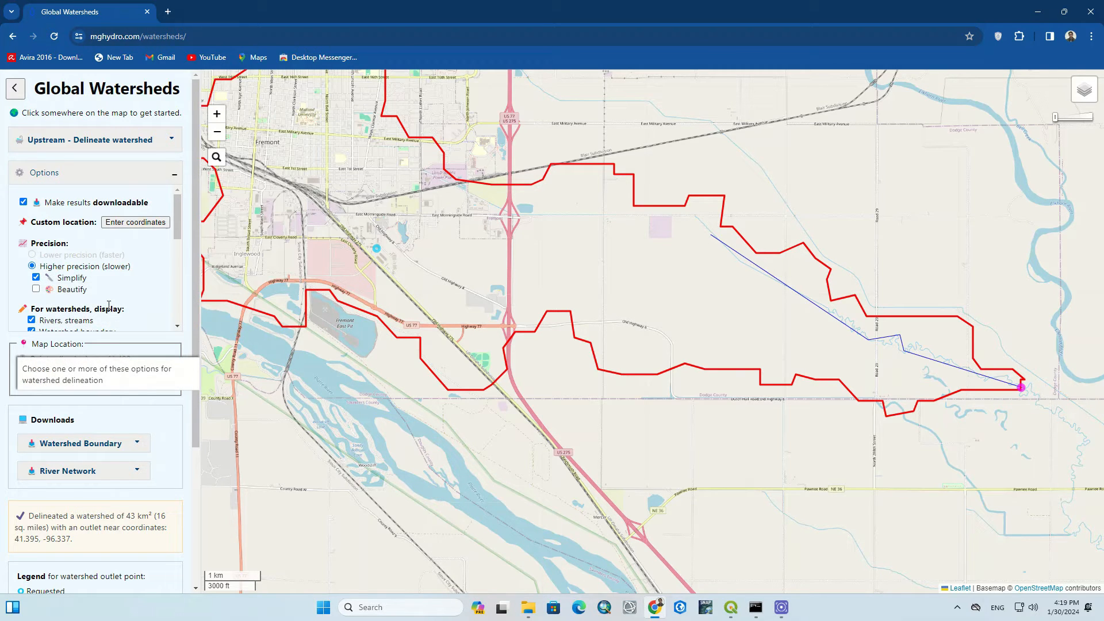
left_click(35, 277)
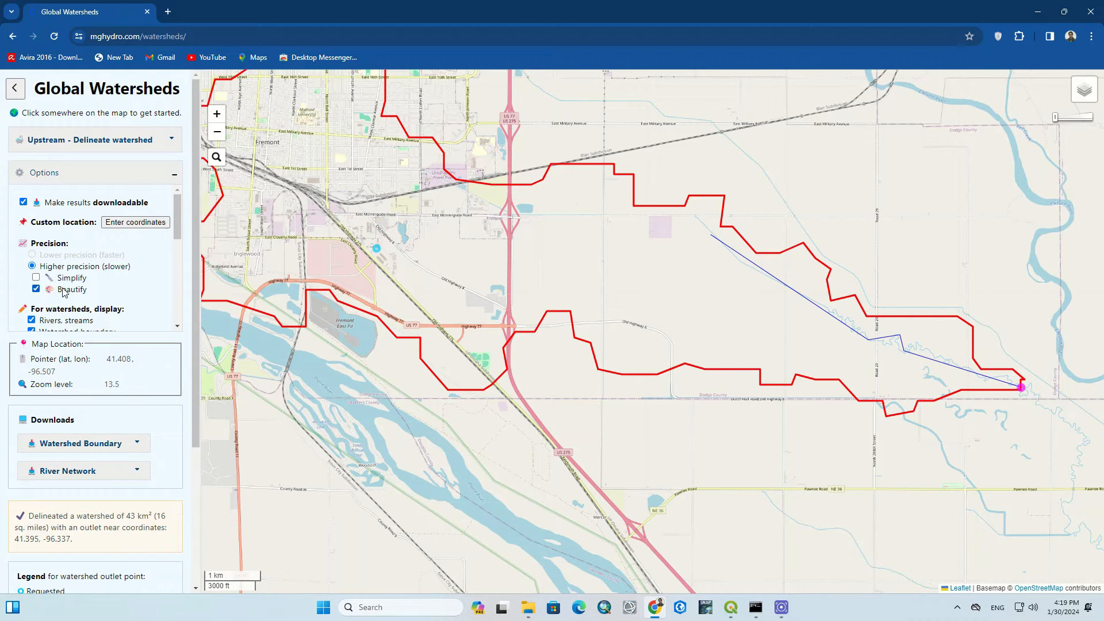
scroll("down", 3)
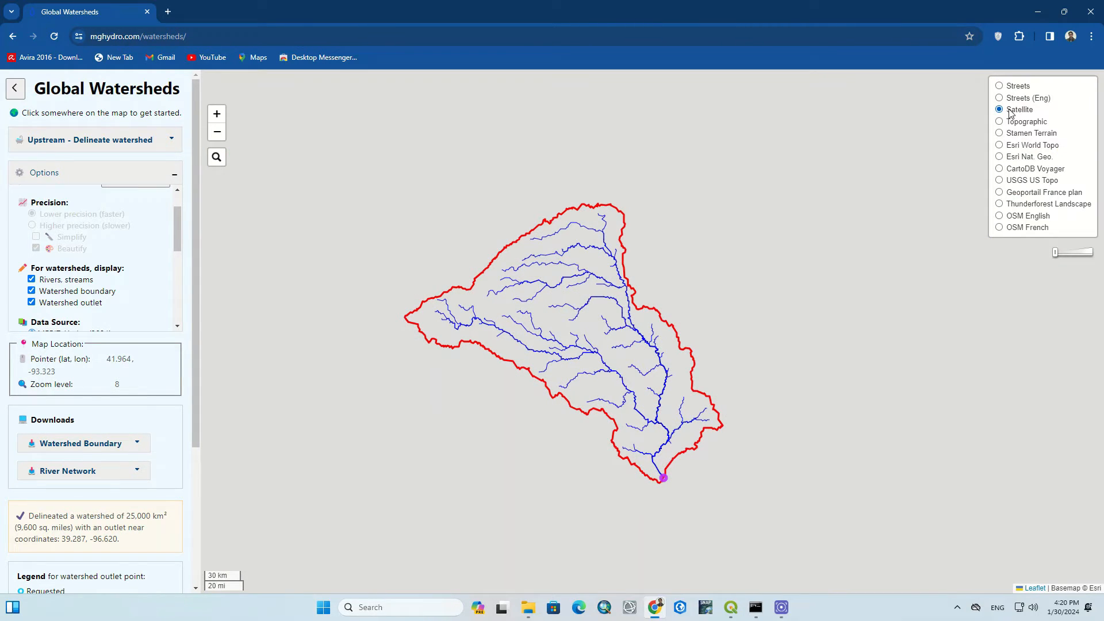
Step: Try Satellite, OSM English, Nat. Geo and Thunderforest Landscape basemaps, ending on Streets
left_click(999, 110)
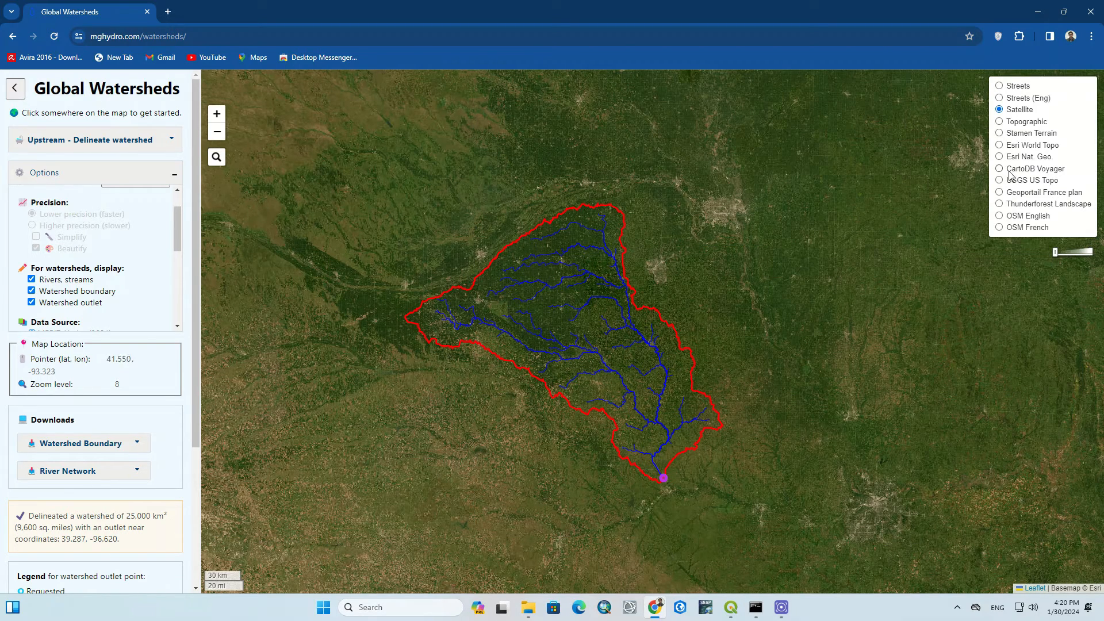
left_click(999, 215)
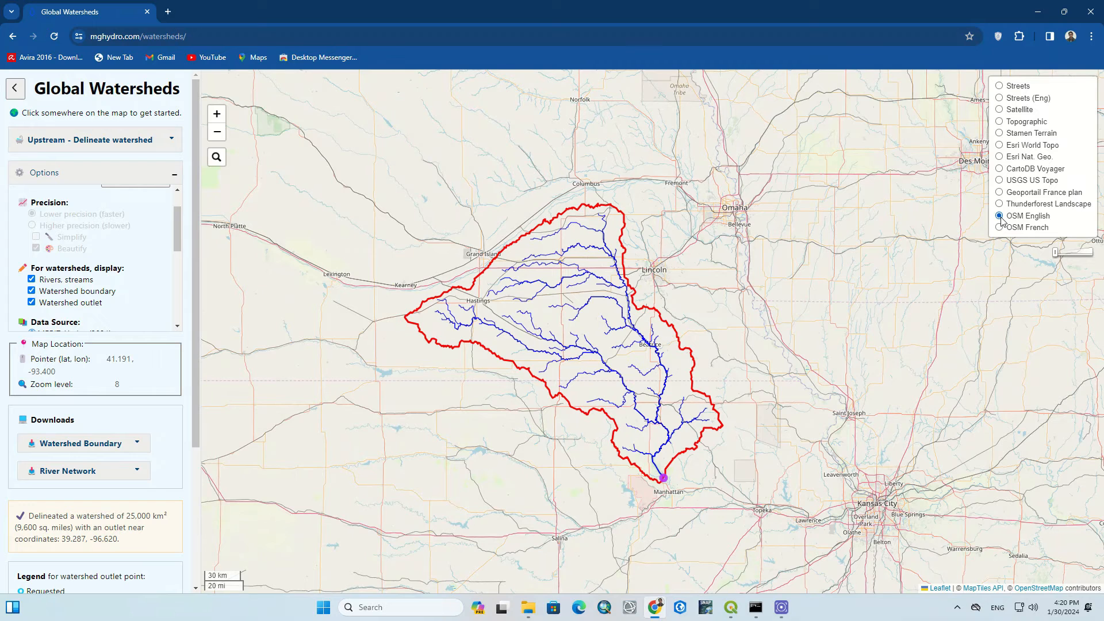
mouse_move(1011, 148)
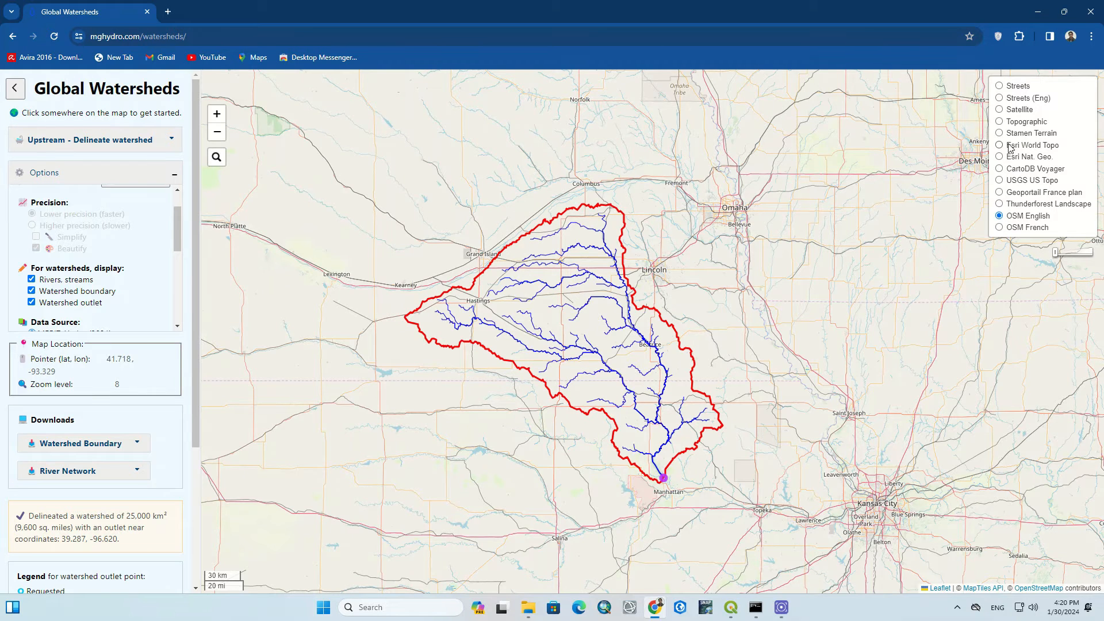
left_click(1000, 157)
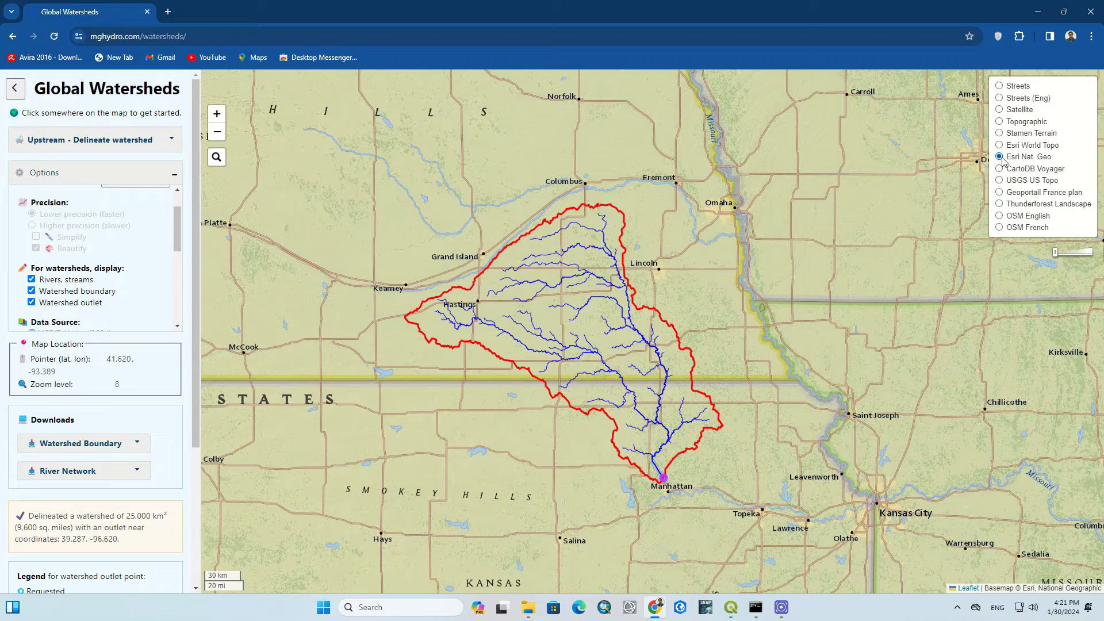
left_click(998, 203)
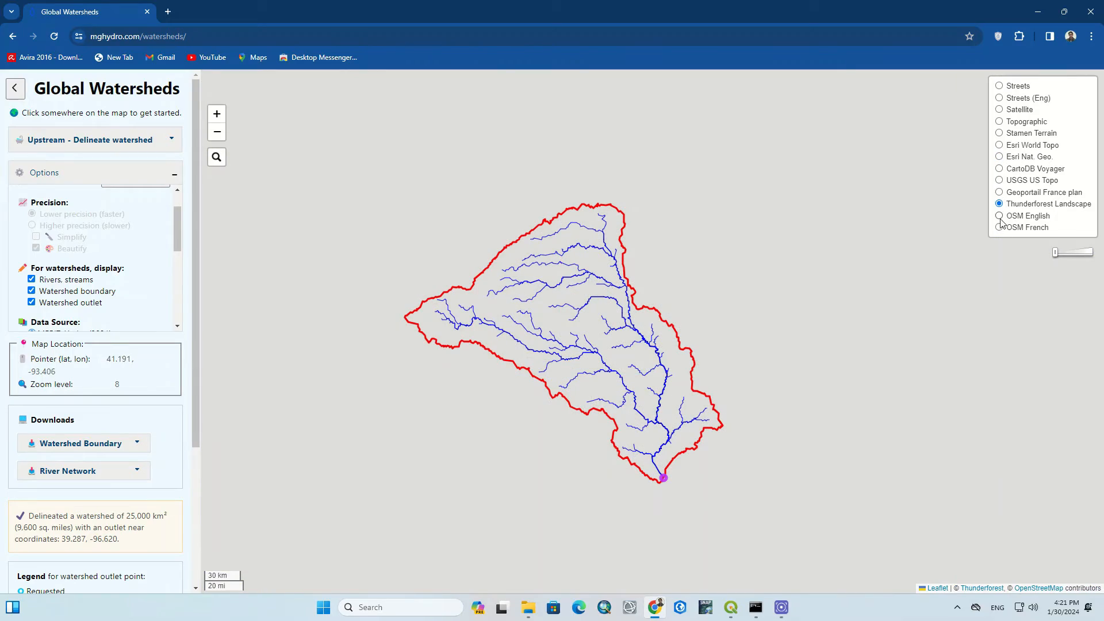
left_click(998, 216)
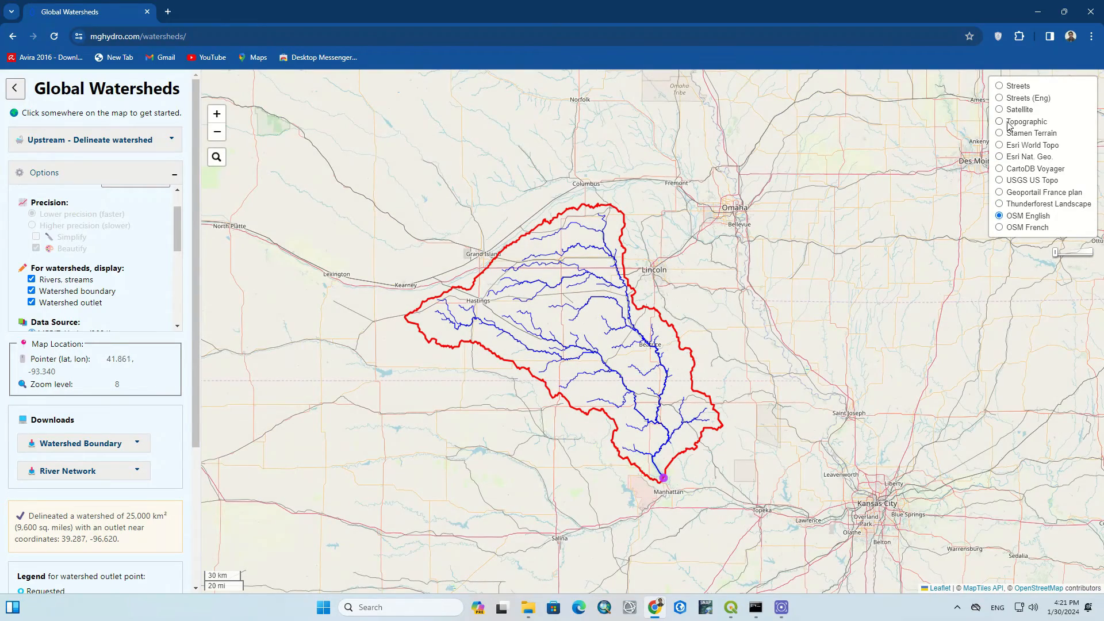
left_click(999, 85)
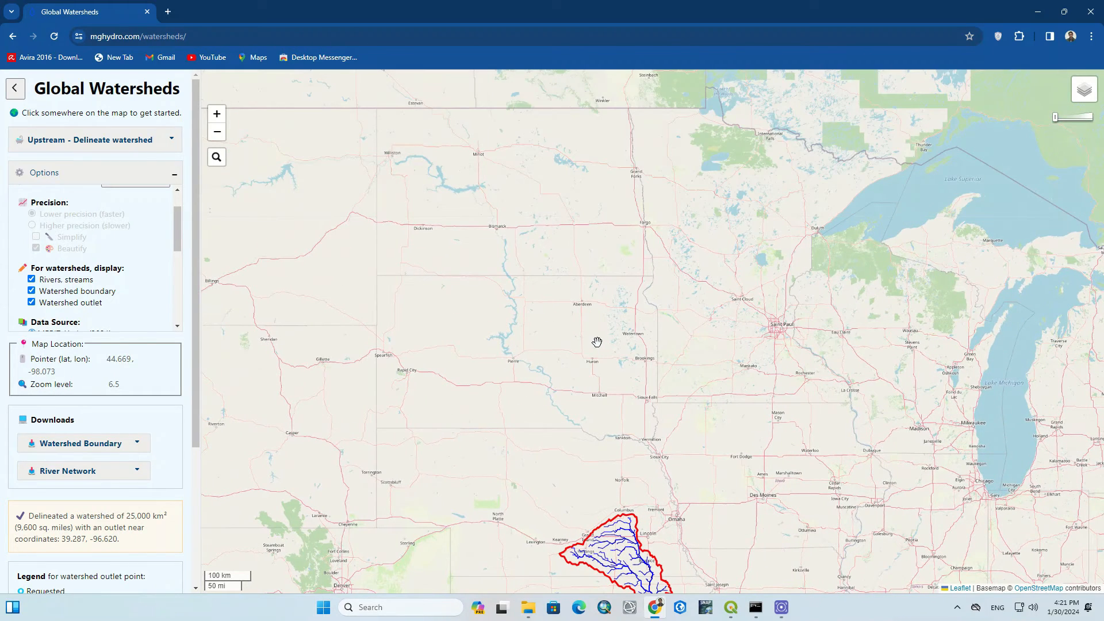
mouse_move(531, 361)
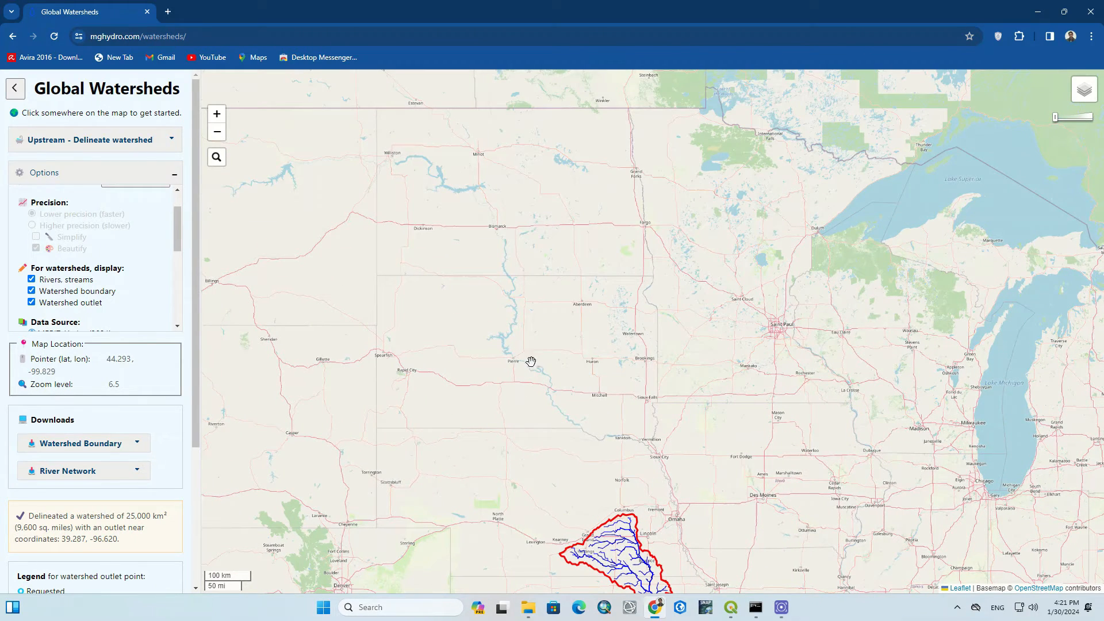
Step: Pick a Missouri River outlet in central South Dakota and delineate its 620,000 km² watershed
left_click(514, 362)
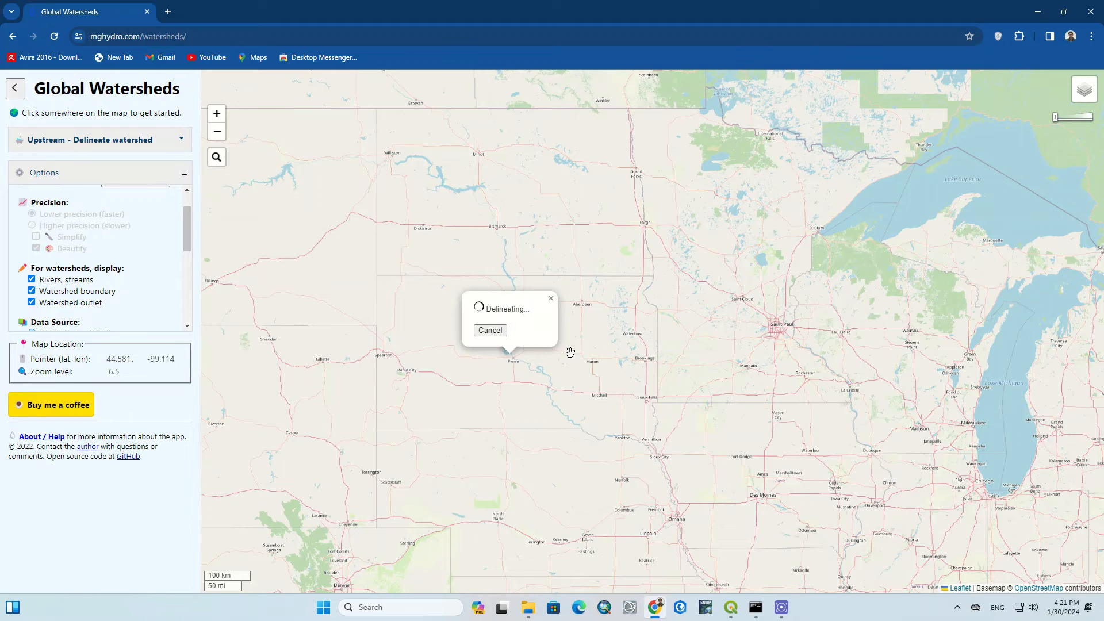
mouse_move(618, 359)
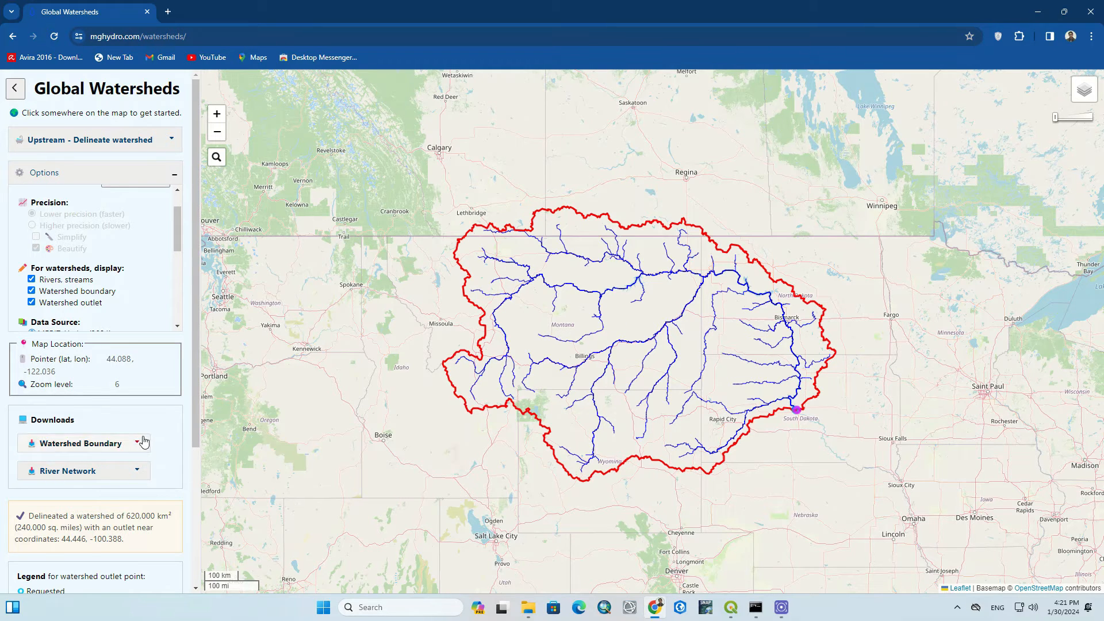
scroll("down", 3)
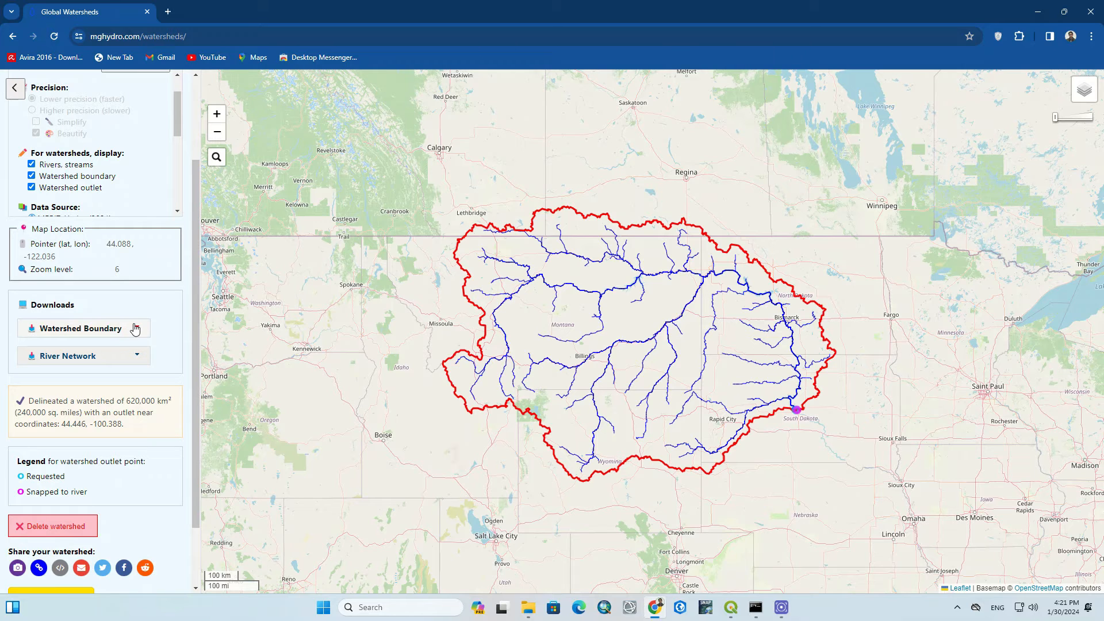
Step: Download the watershed boundary as a shapefile zip and dismiss the notice
left_click(81, 329)
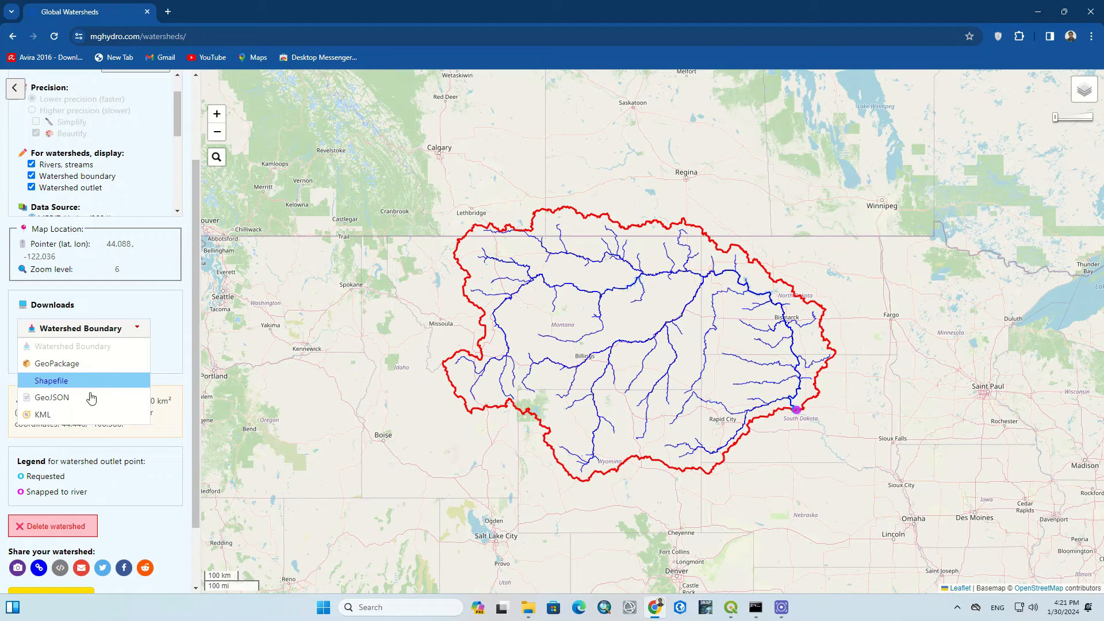
left_click(51, 380)
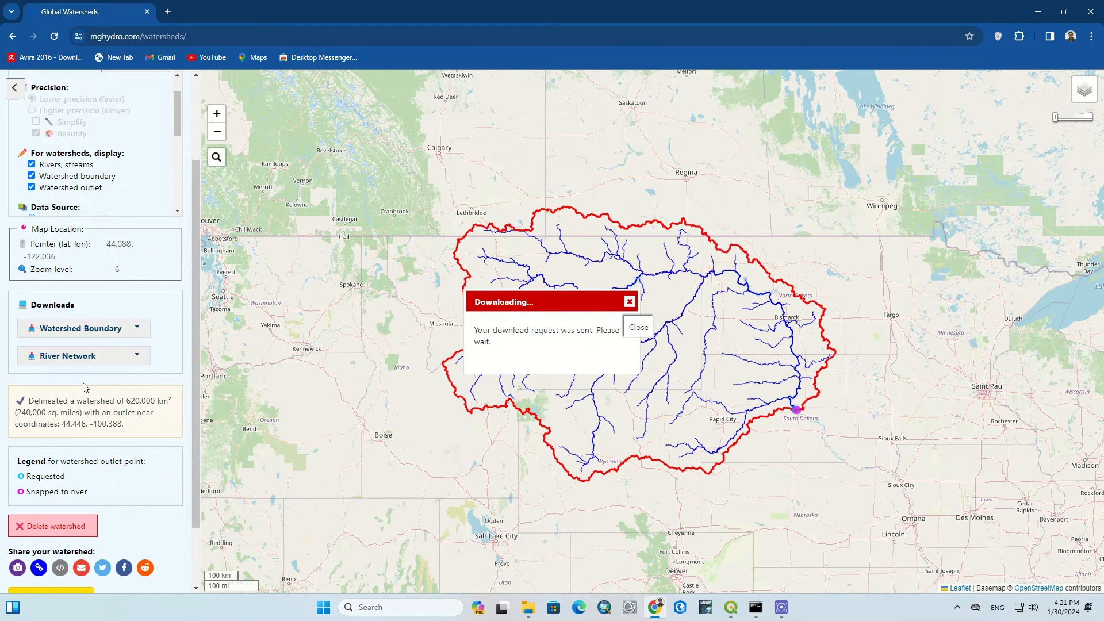
left_click(637, 326)
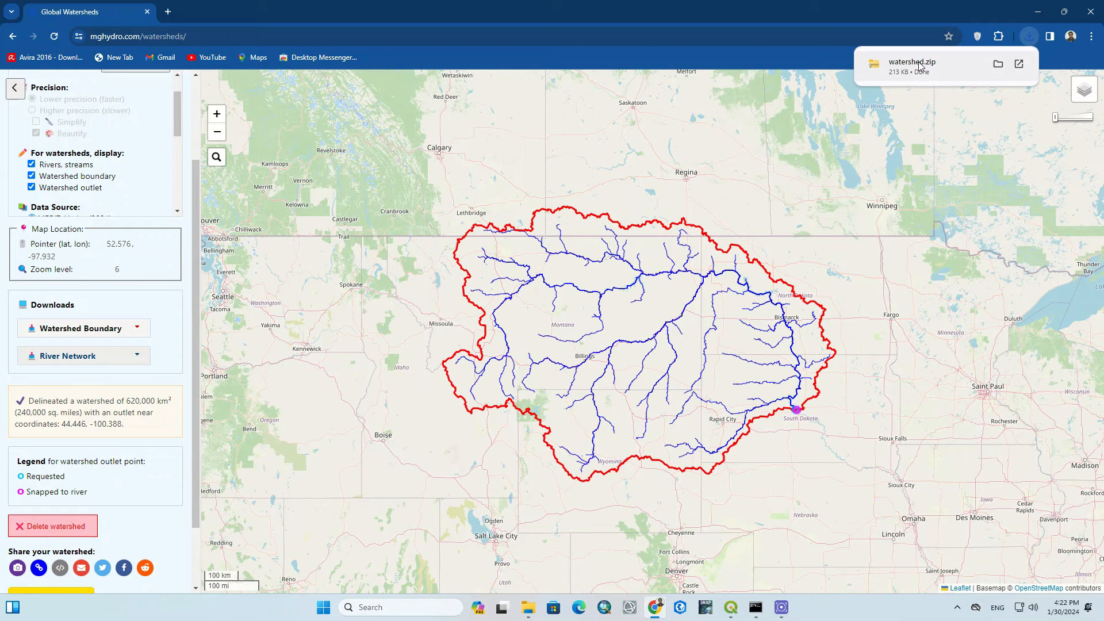
Step: Download the boundary as KML and check watershed.kml and watershed.zip in Downloads
left_click(82, 327)
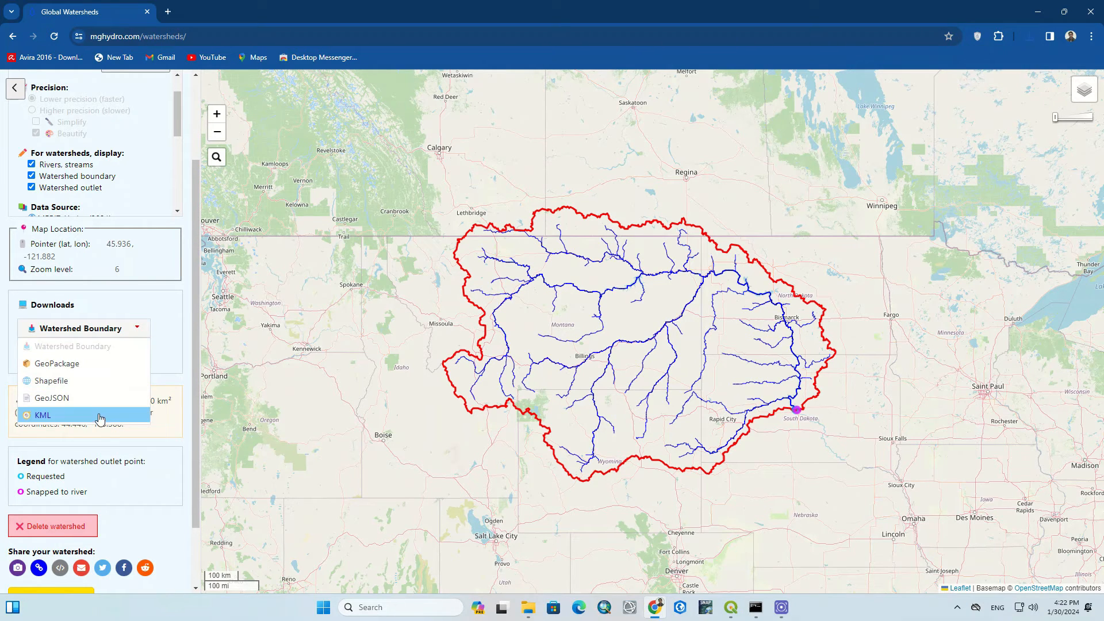
left_click(42, 414)
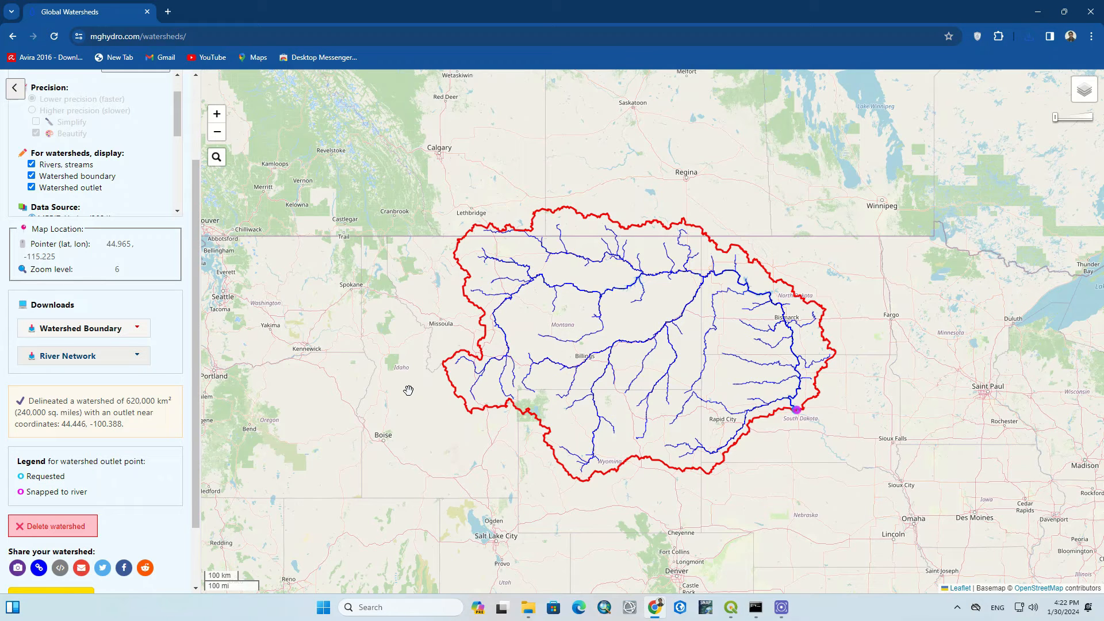
mouse_move(866, 259)
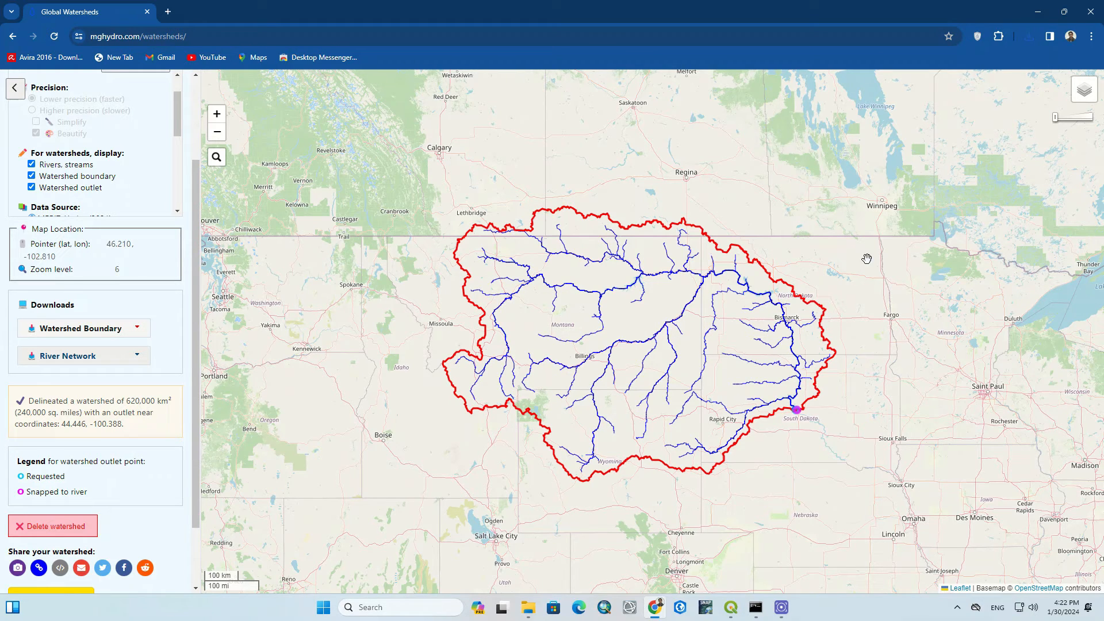
left_click(1029, 36)
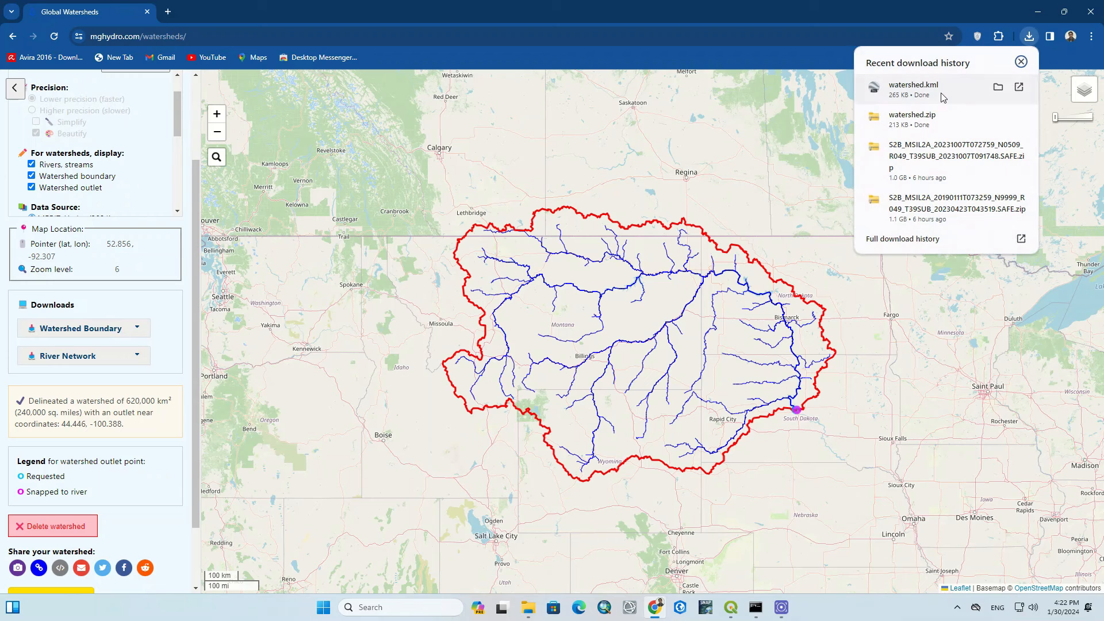
mouse_move(945, 107)
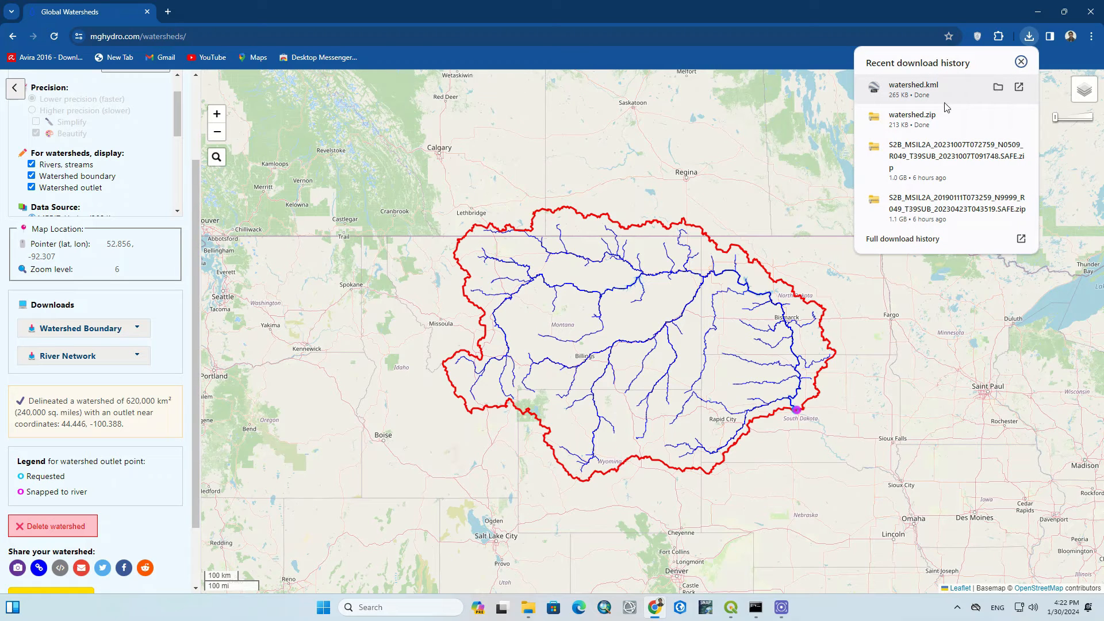
mouse_move(624, 182)
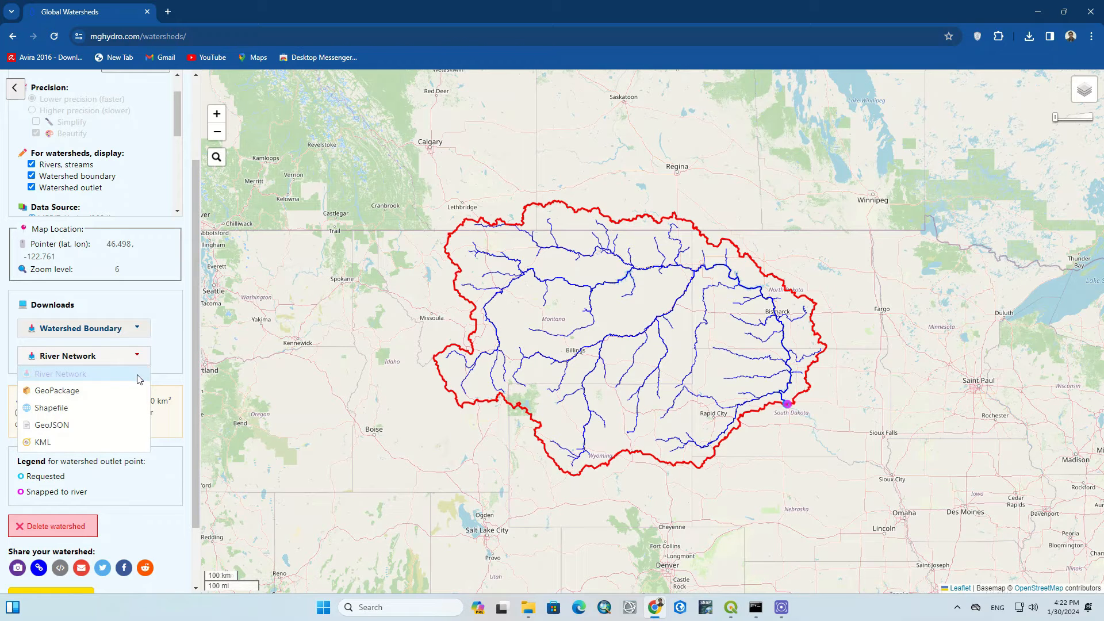
Step: Download the river network in a chosen format and dismiss the Downloading popup
left_click(57, 389)
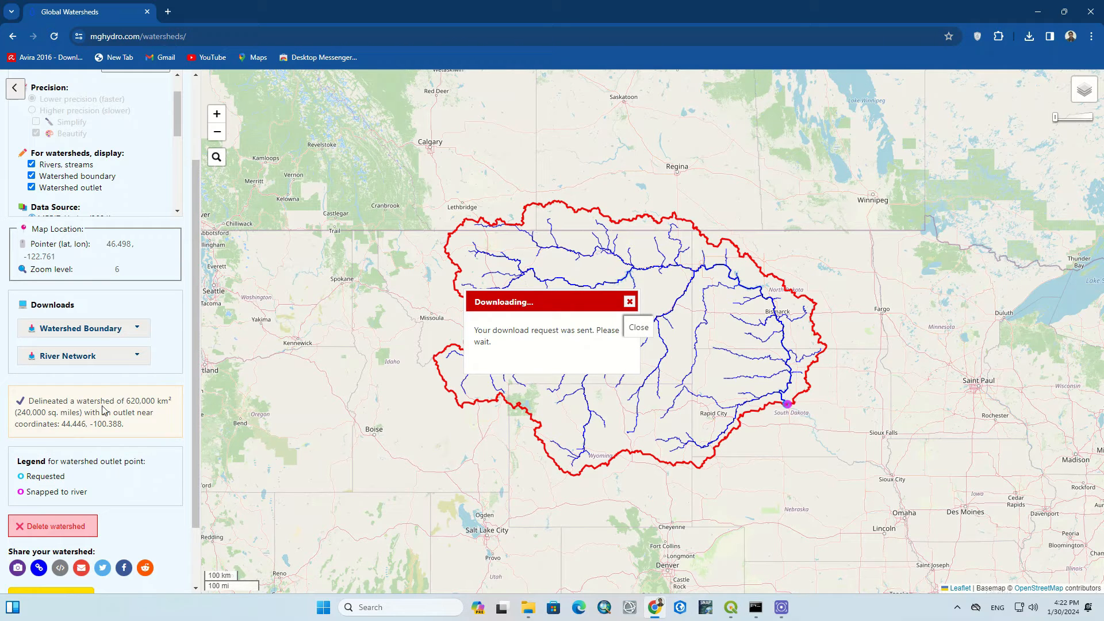
left_click(638, 327)
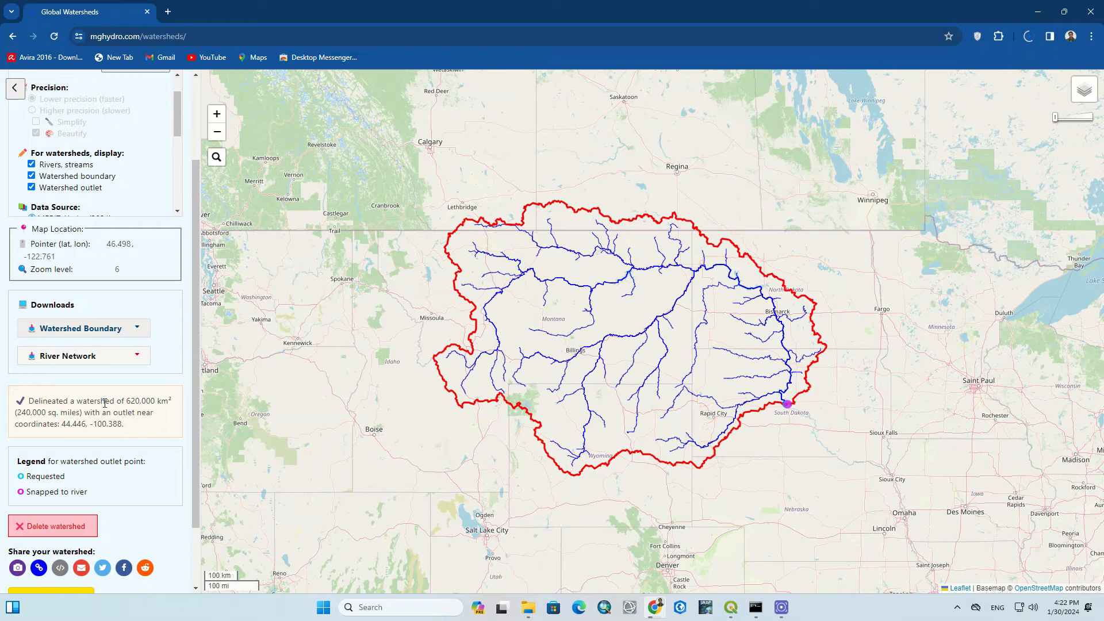
left_click(68, 356)
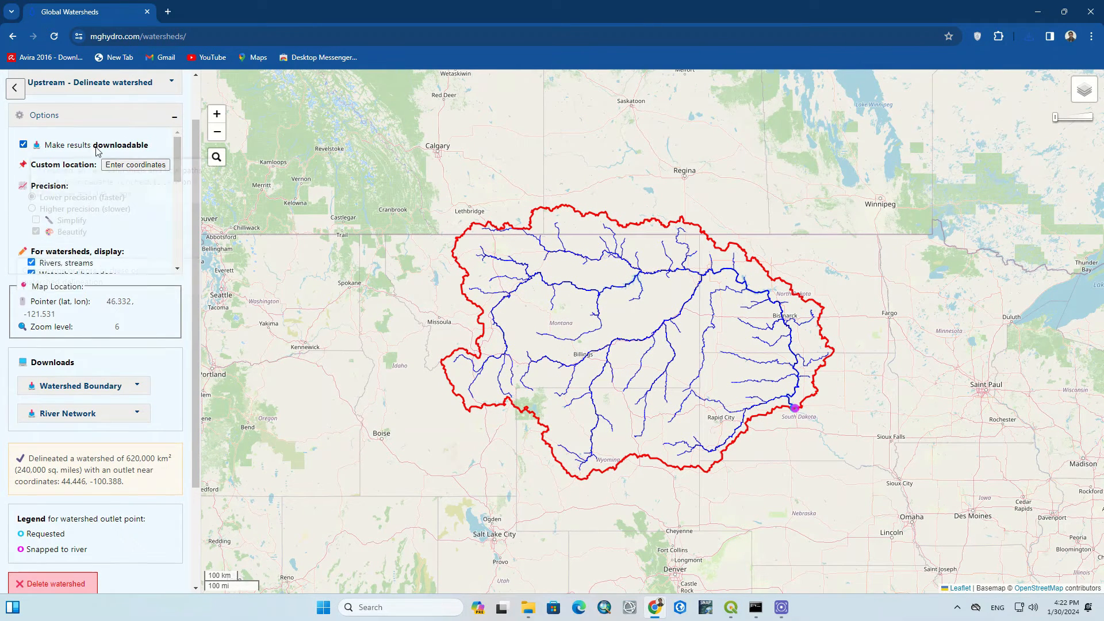
Step: Switch to Downstream trace mode and trace 3,700 km from the Pierre outlet to the Gulf
left_click(94, 139)
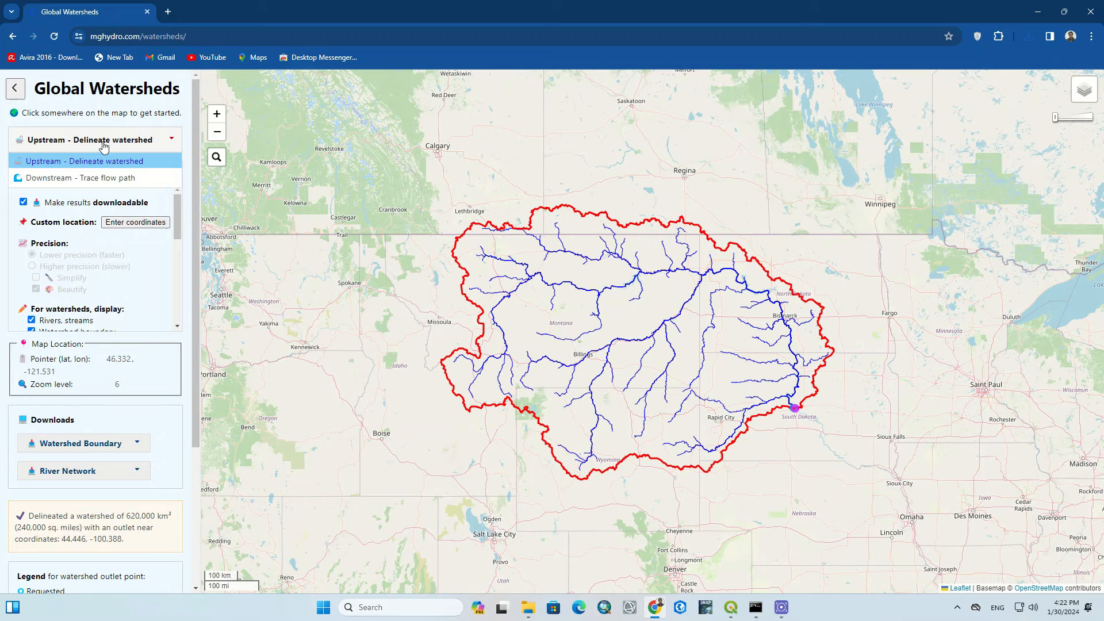
left_click(94, 178)
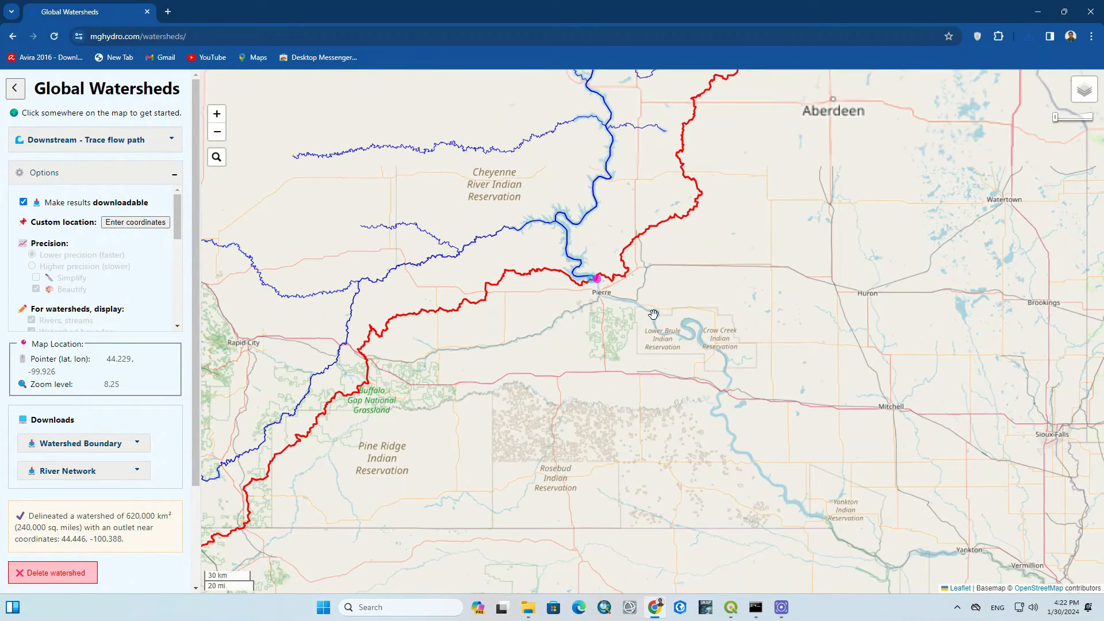
left_click(597, 277)
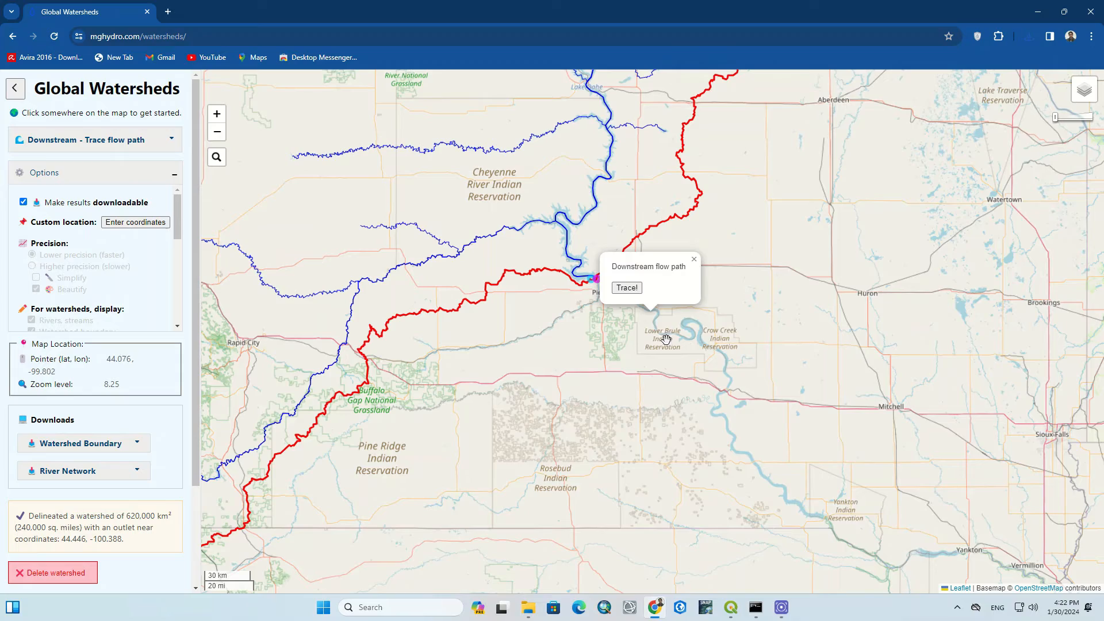
left_click(626, 288)
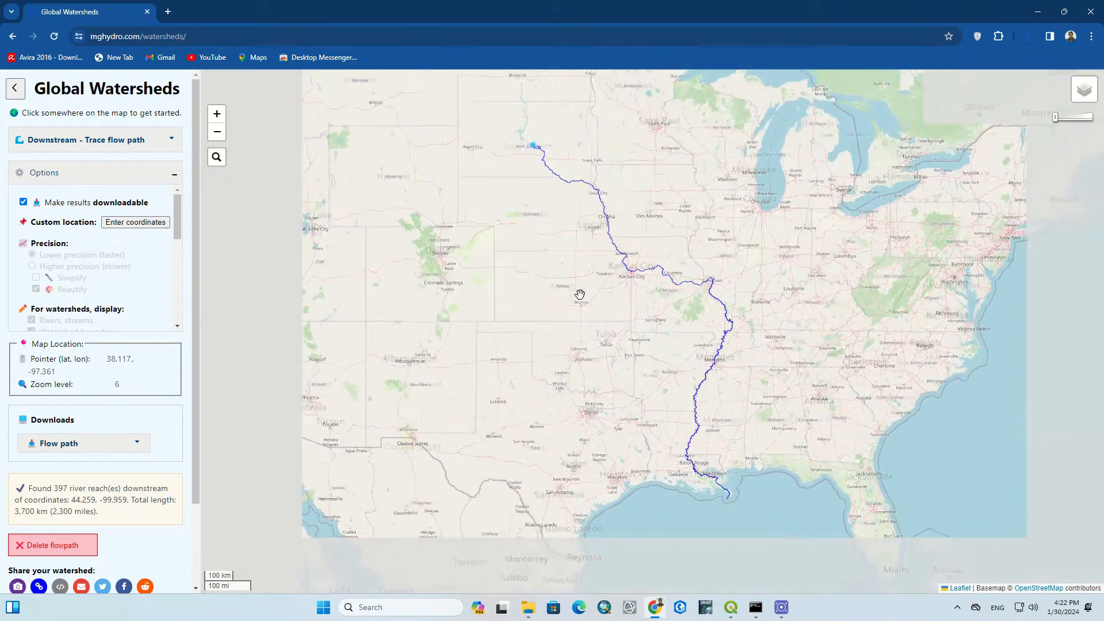
scroll("down", 3)
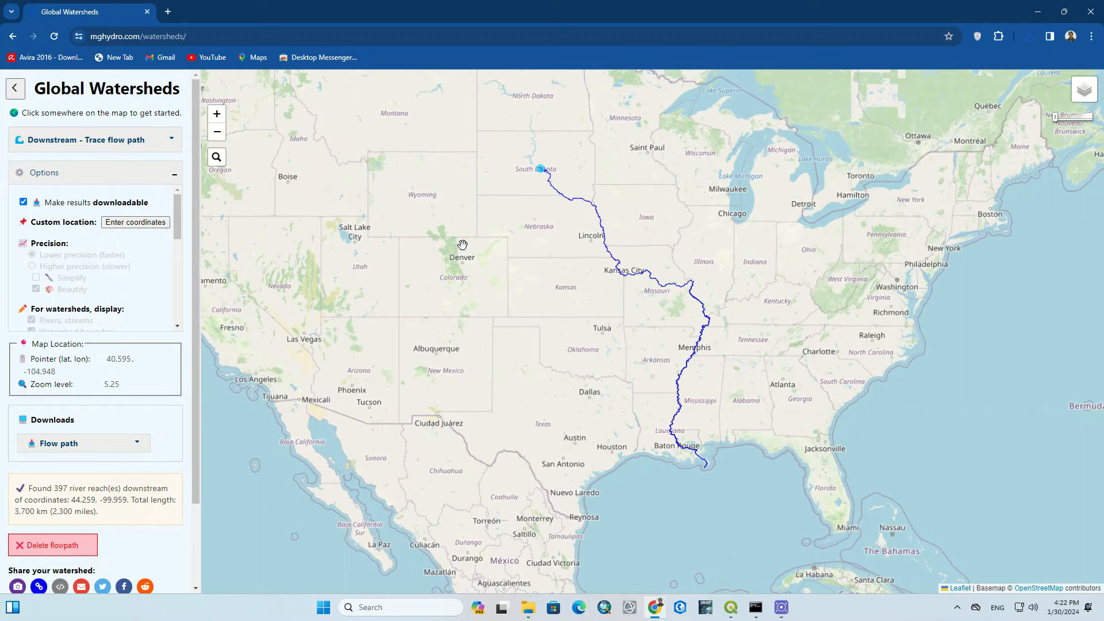
mouse_move(542, 173)
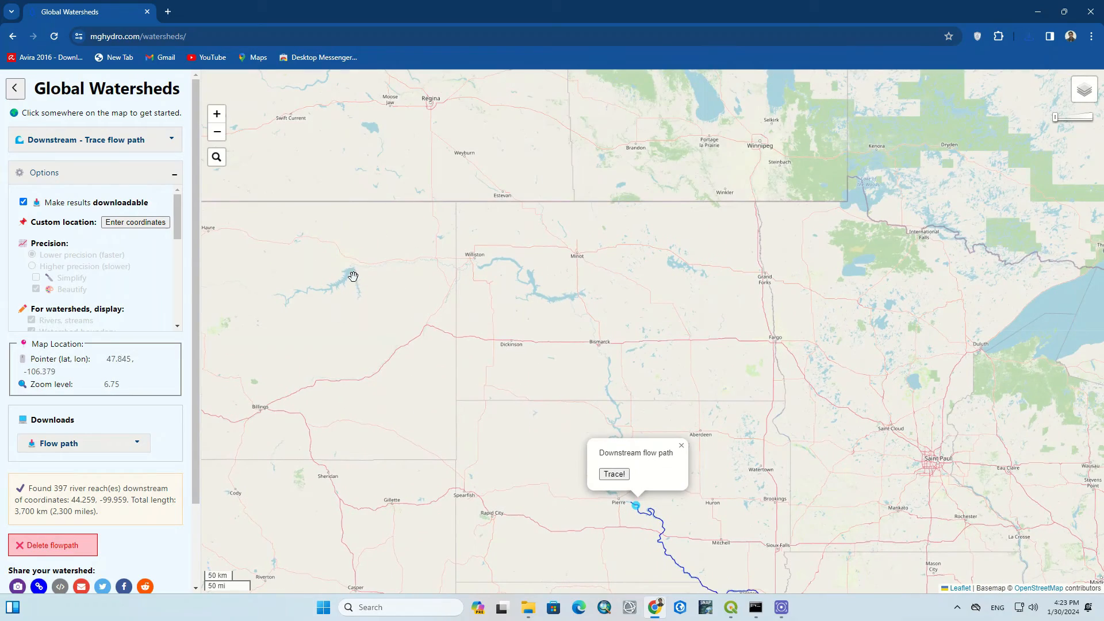
Step: Trace a 4,900 km Montana flow path, then a 1,400 km path from northwestern Canada
left_click(613, 473)
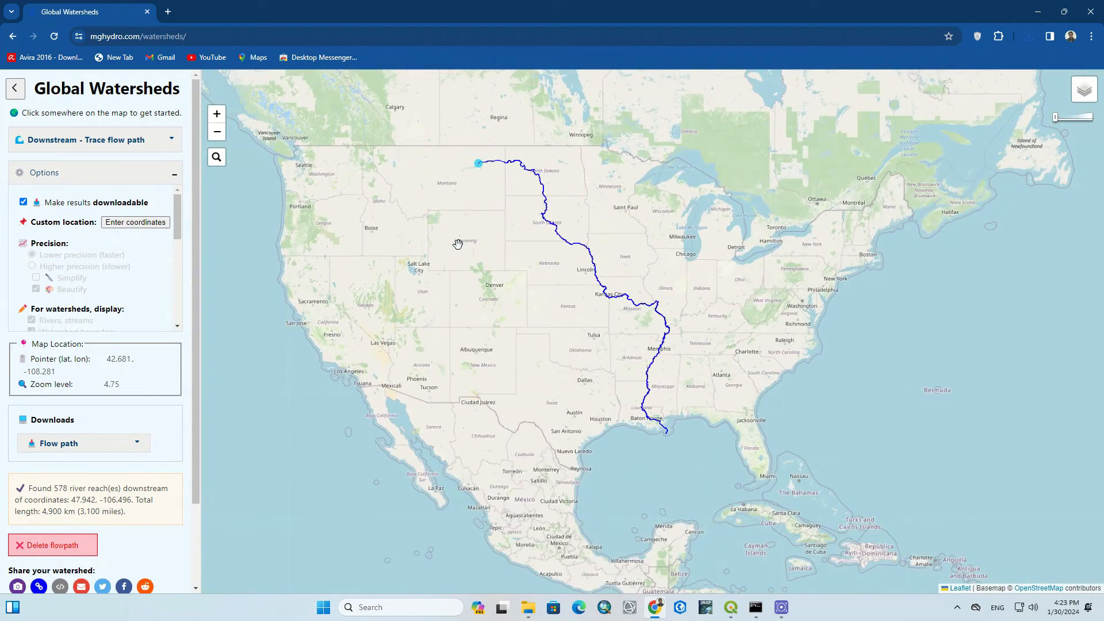
left_click_drag(458, 245, 477, 371)
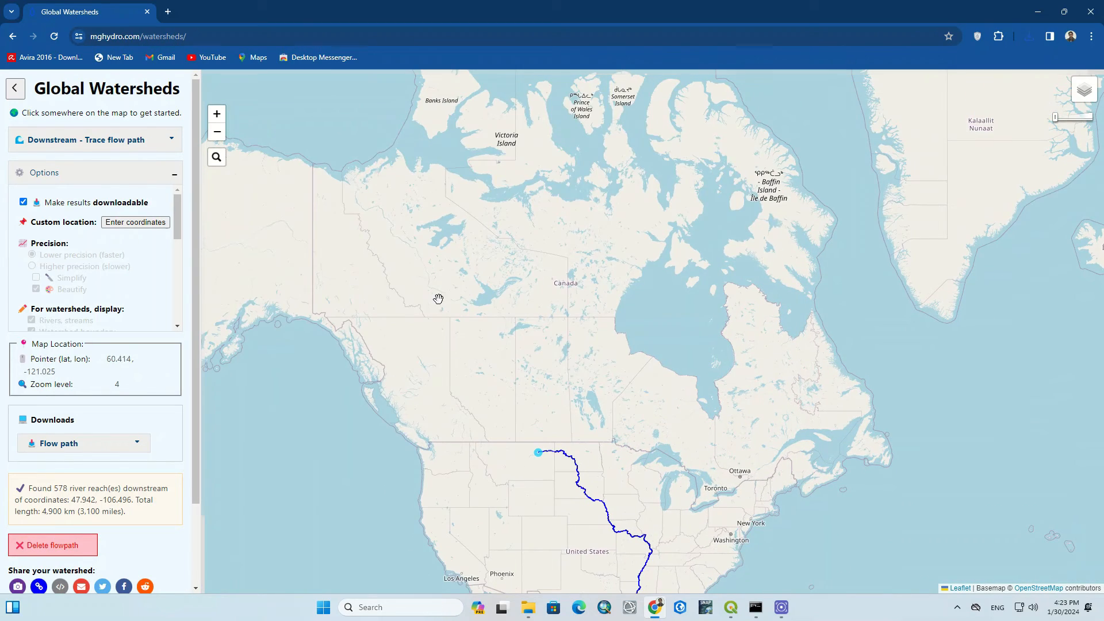
left_click(439, 299)
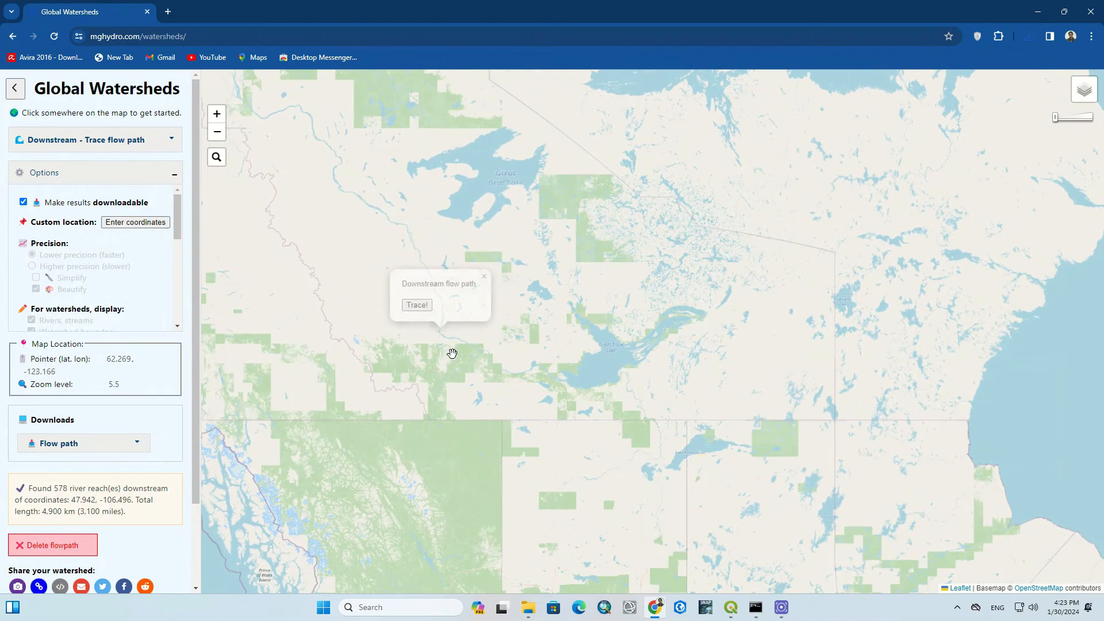
left_click(417, 304)
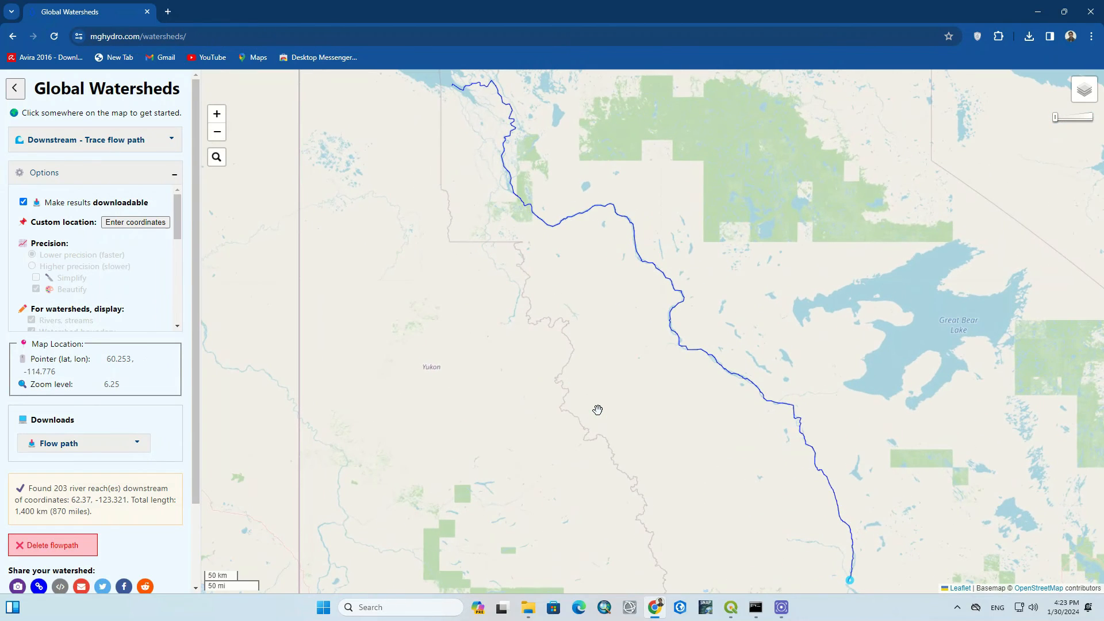
mouse_move(594, 399)
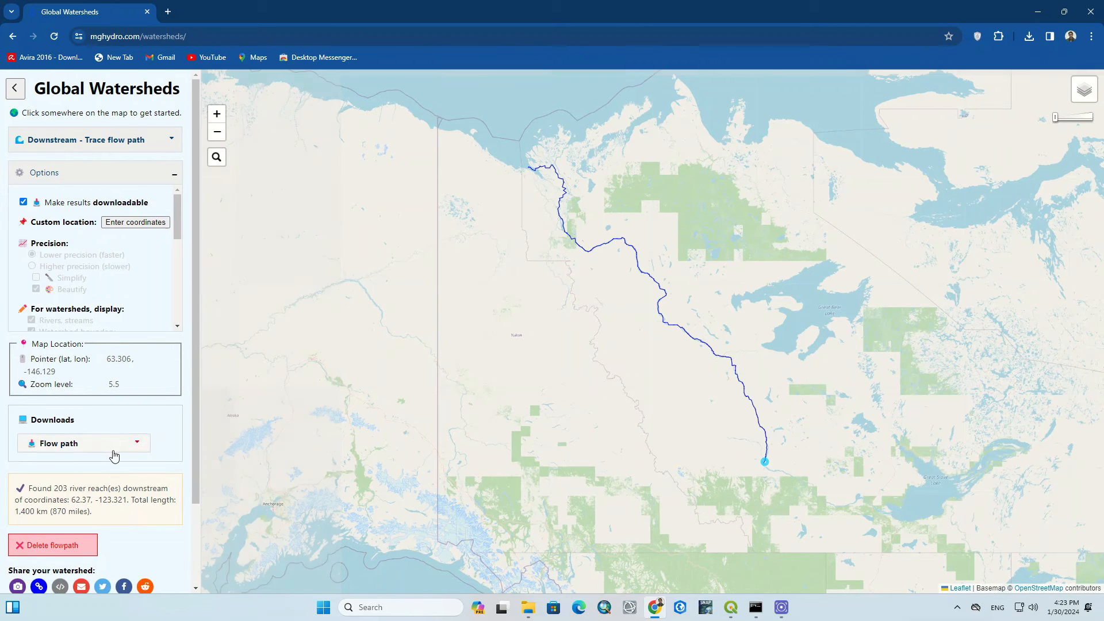
Step: Download the northern Canada flow path as flowpath.zip and dismiss the download notice
left_click(83, 443)
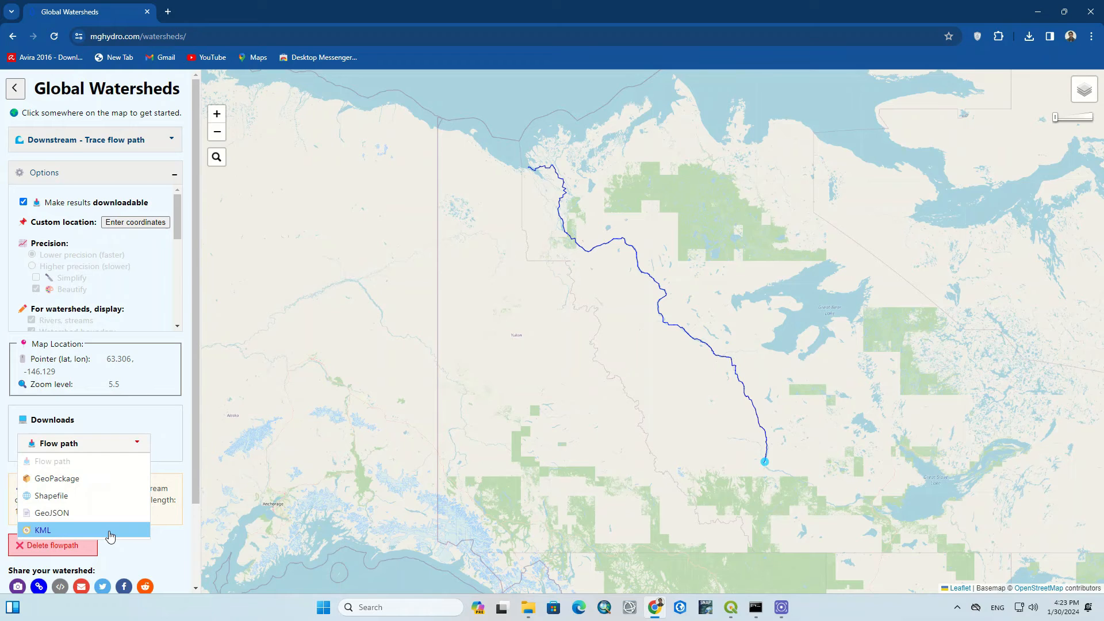
left_click(42, 530)
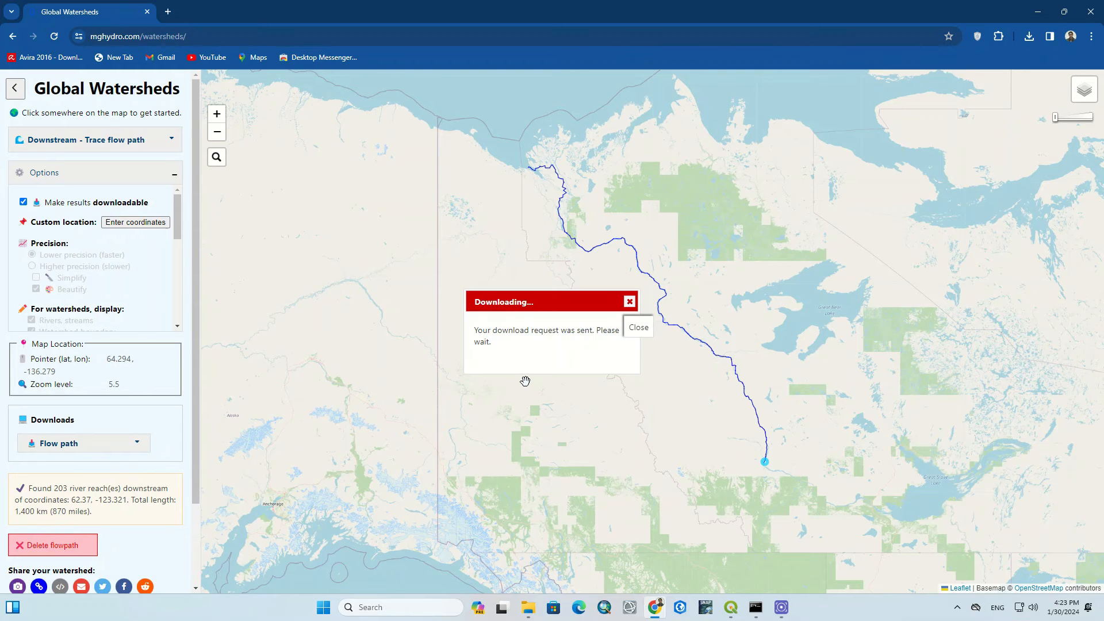
left_click(637, 326)
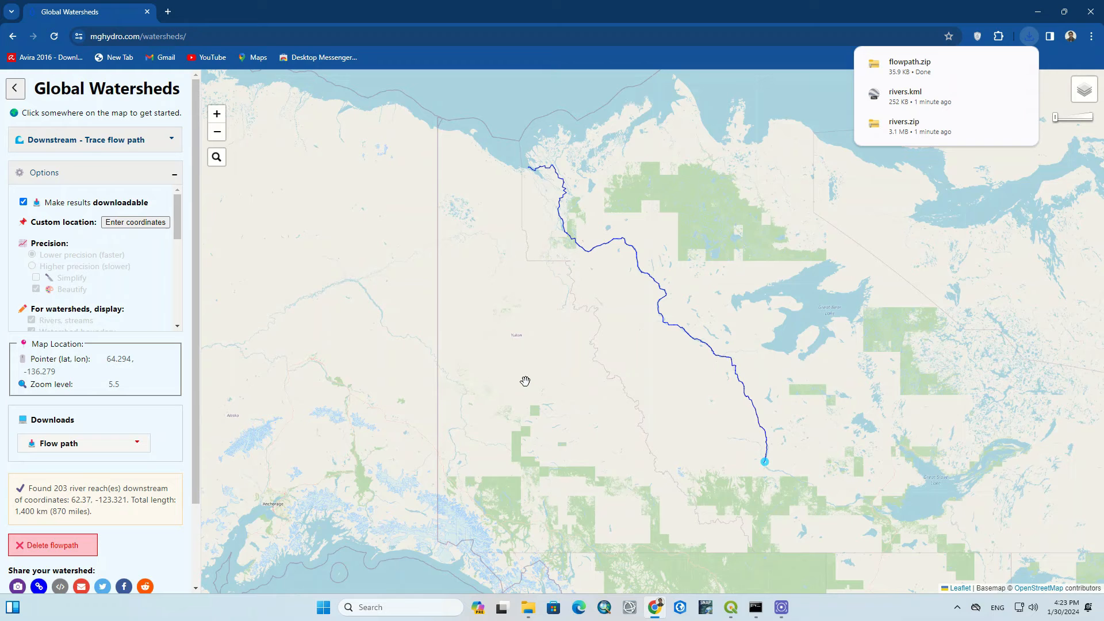
mouse_move(417, 310)
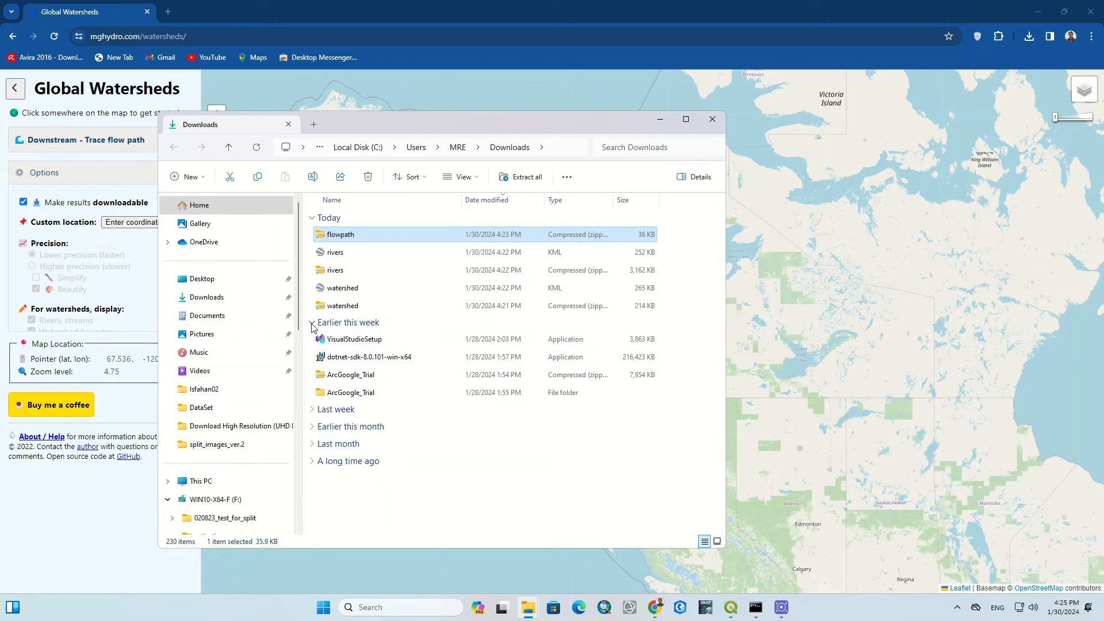
Step: Extract the rivers and watershed zip archives into their own folders in Downloads
right_click(339, 234)
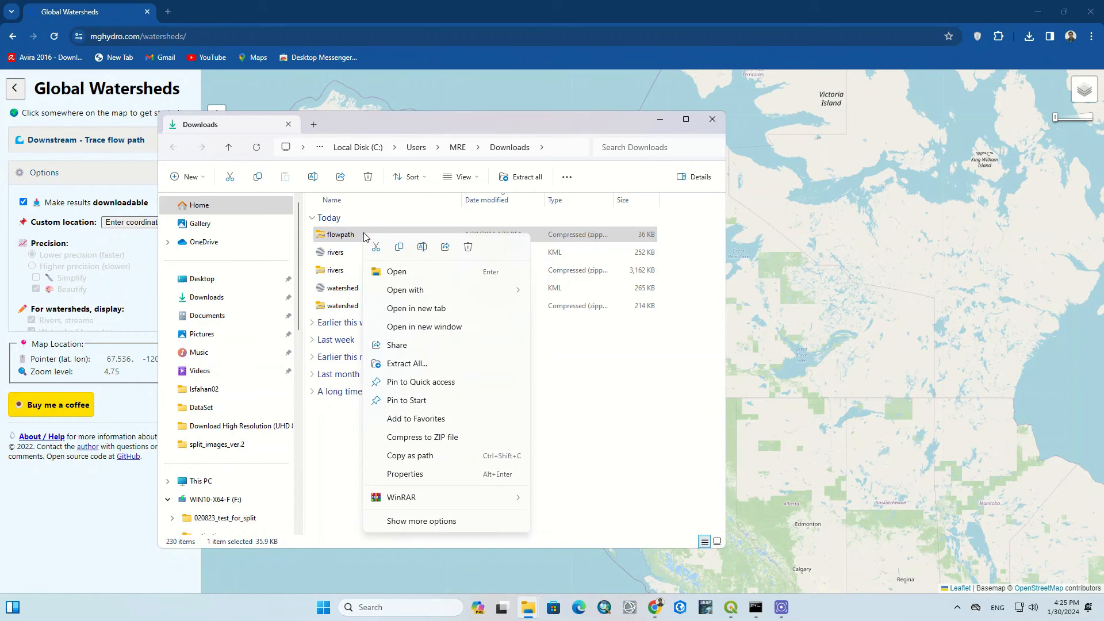
mouse_move(401, 496)
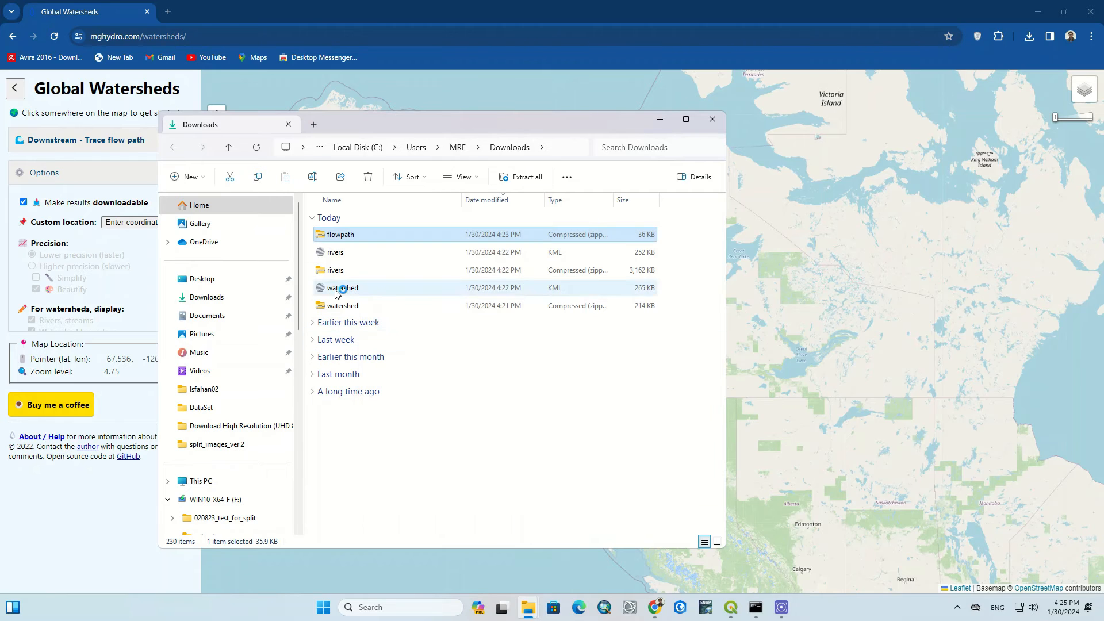
right_click(335, 270)
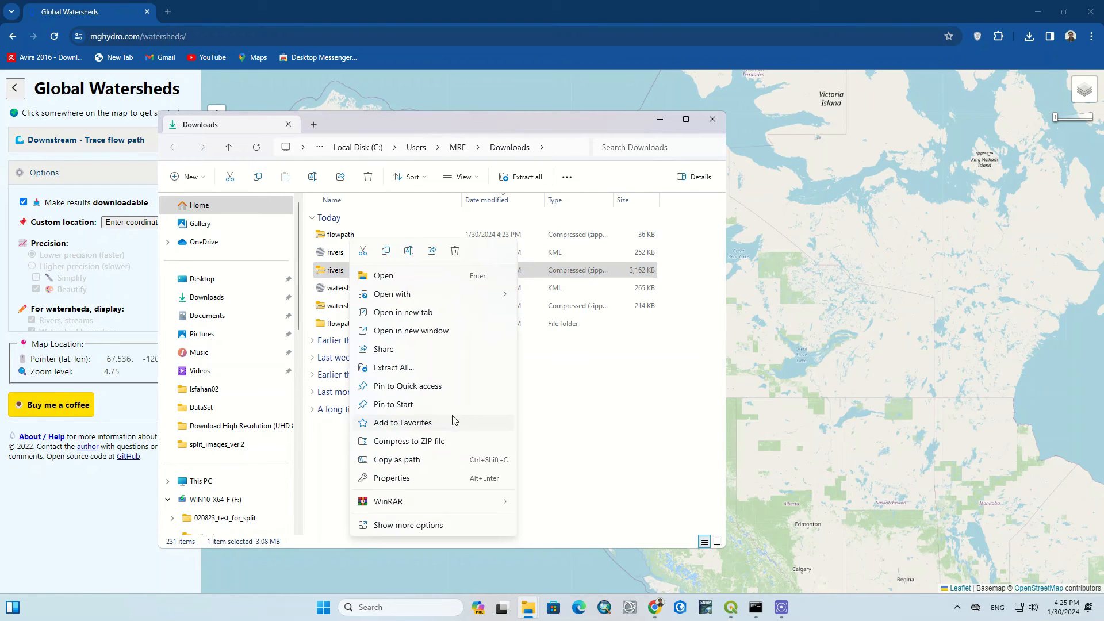
left_click(393, 367)
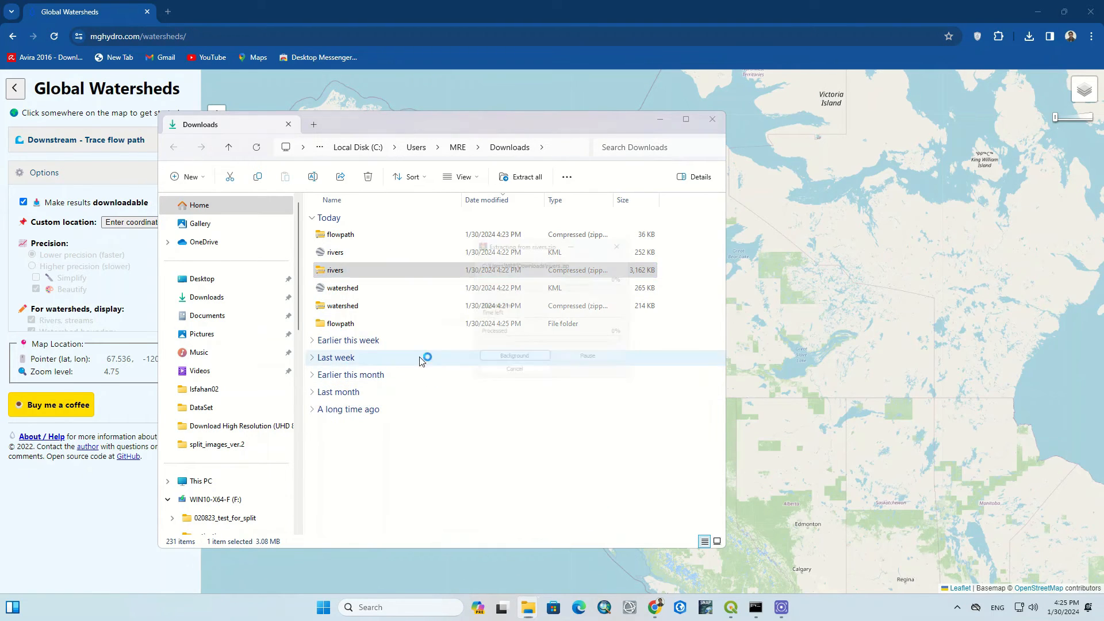
right_click(342, 305)
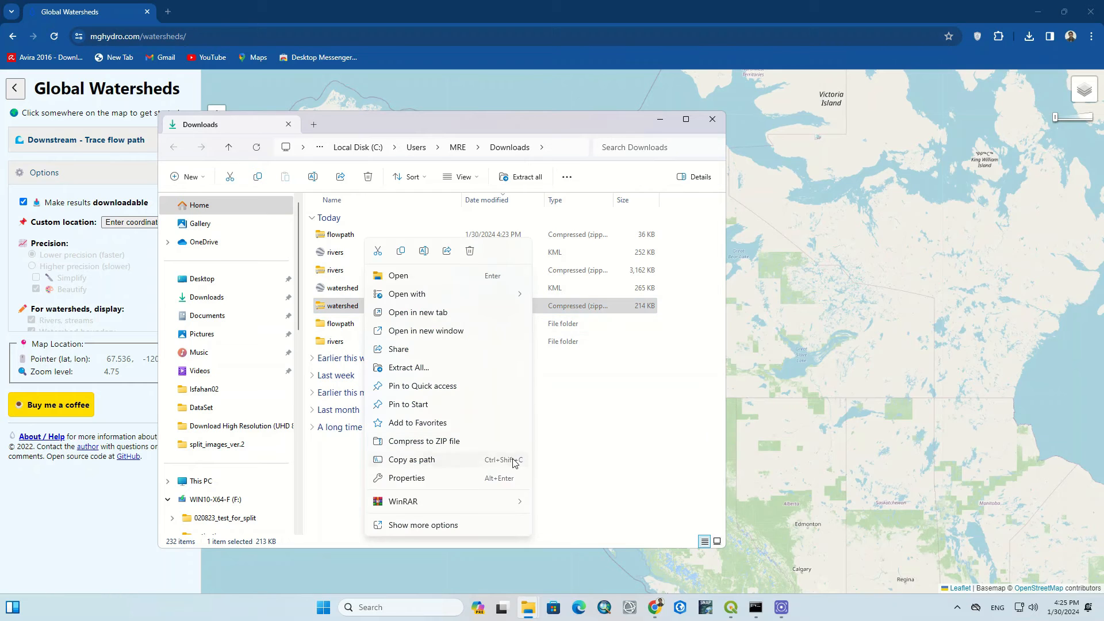
left_click(408, 367)
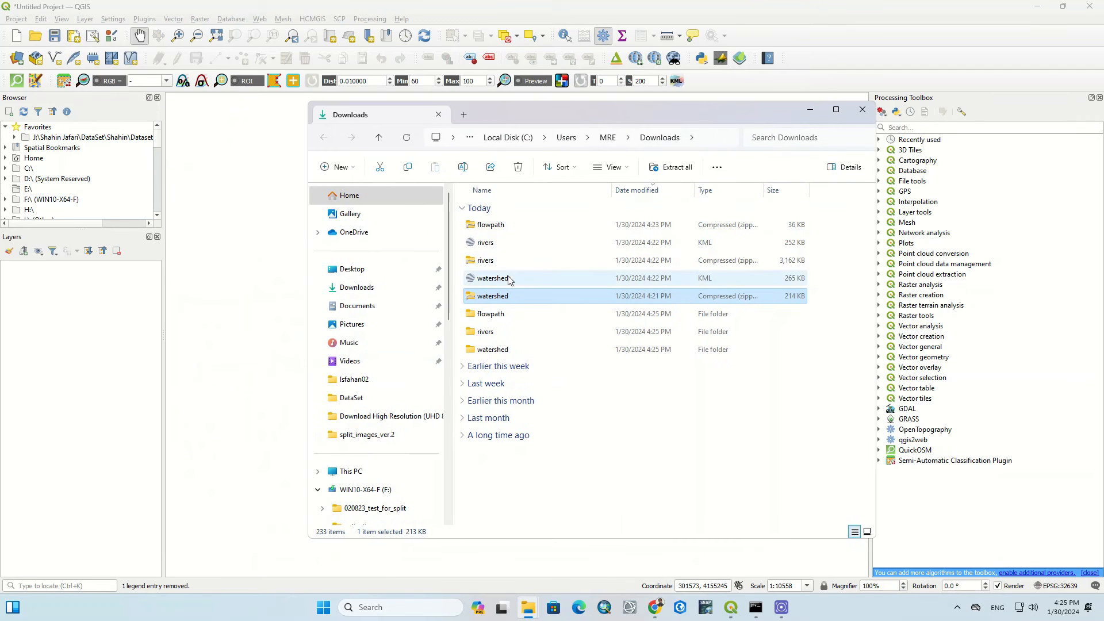
Step: Load the flowpath and watershed shapefiles from the extracted folders into QGIS
double_click(490, 314)
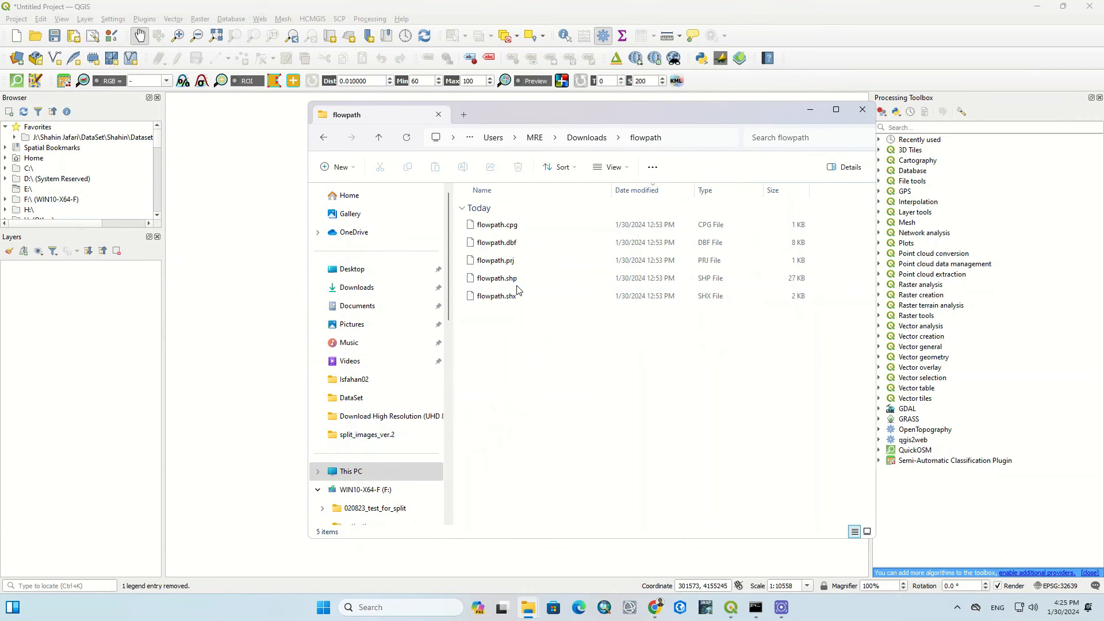
left_click(496, 278)
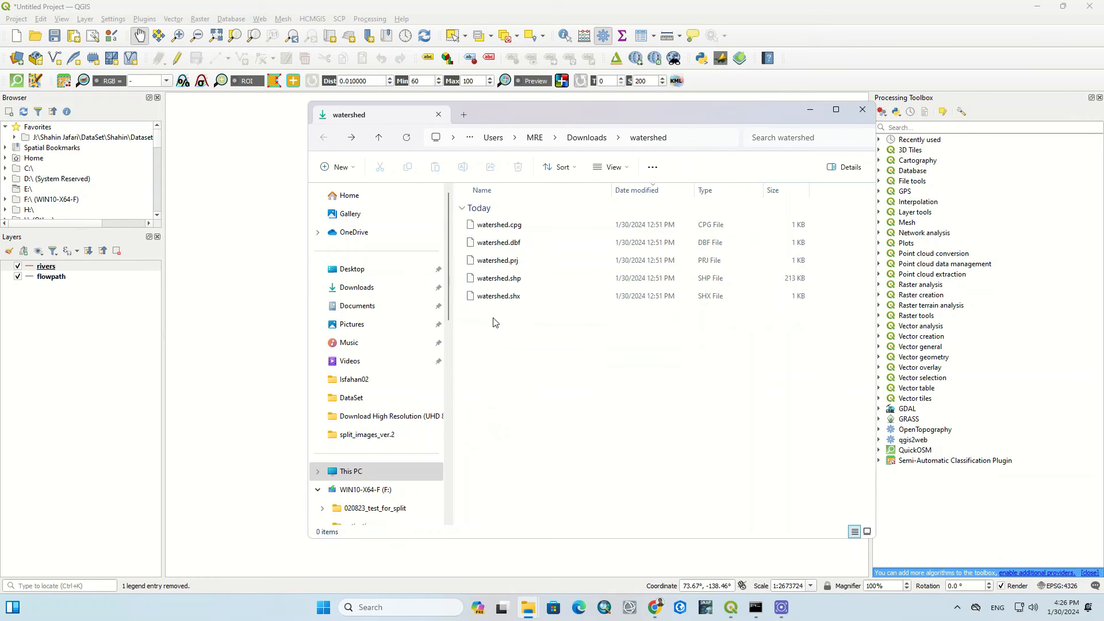
left_click(498, 277)
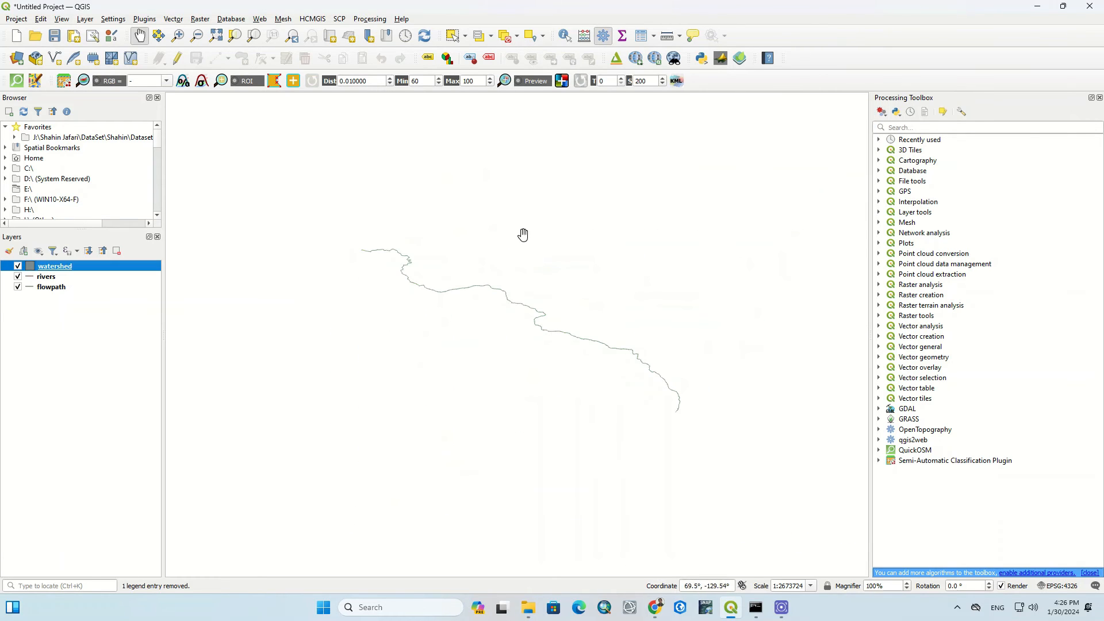
Step: Add the ESRI Satellite basemap through QuickMapServices
left_click(635, 58)
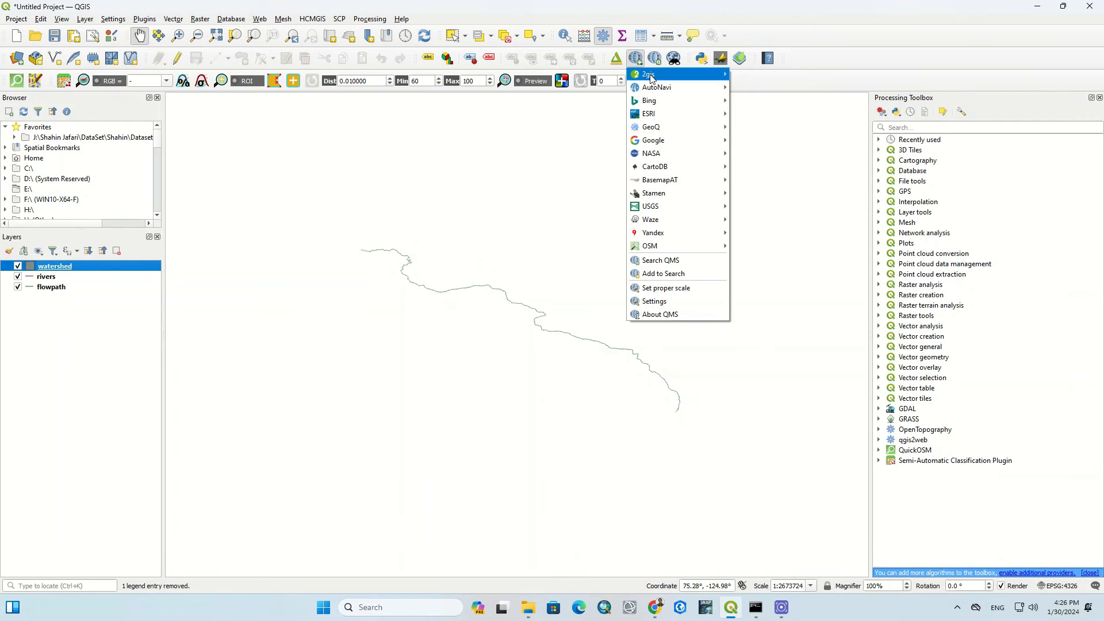
mouse_move(649, 114)
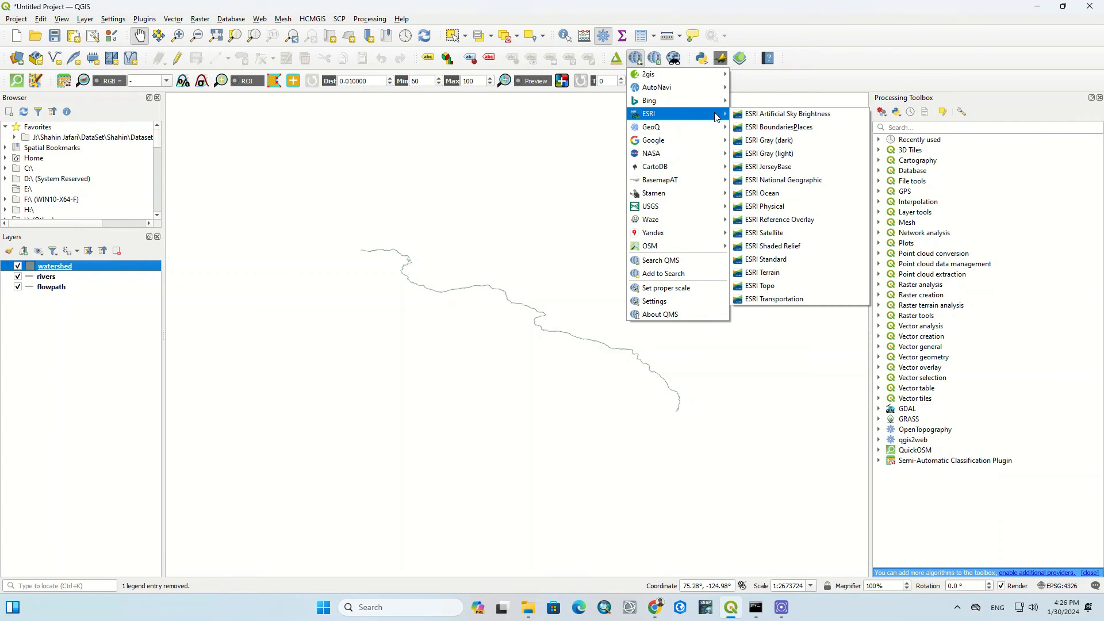
mouse_move(779, 219)
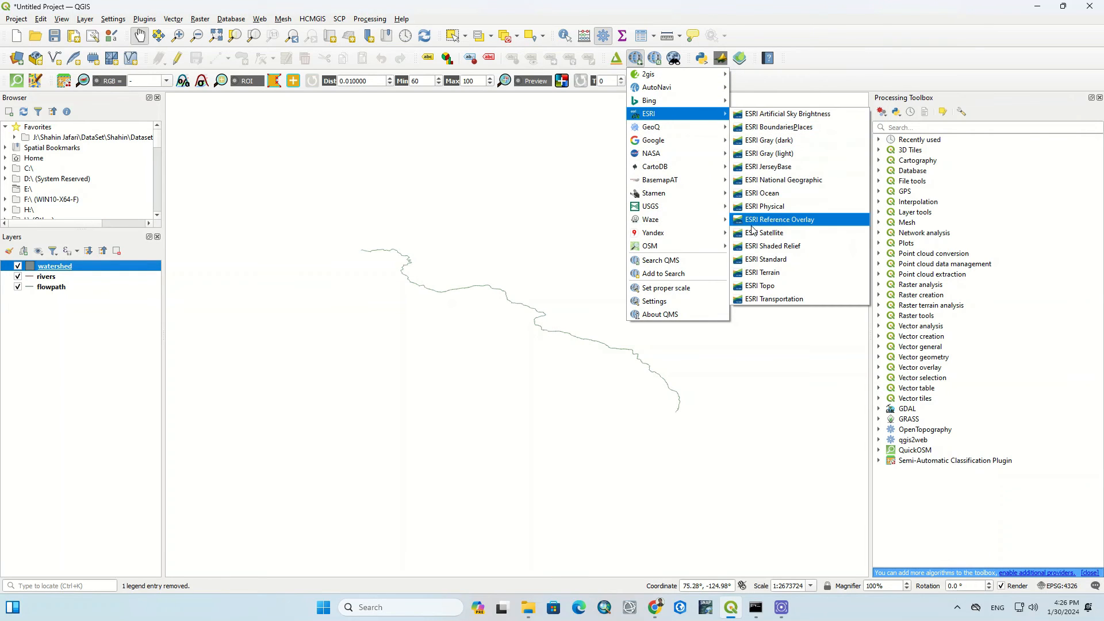
left_click(764, 232)
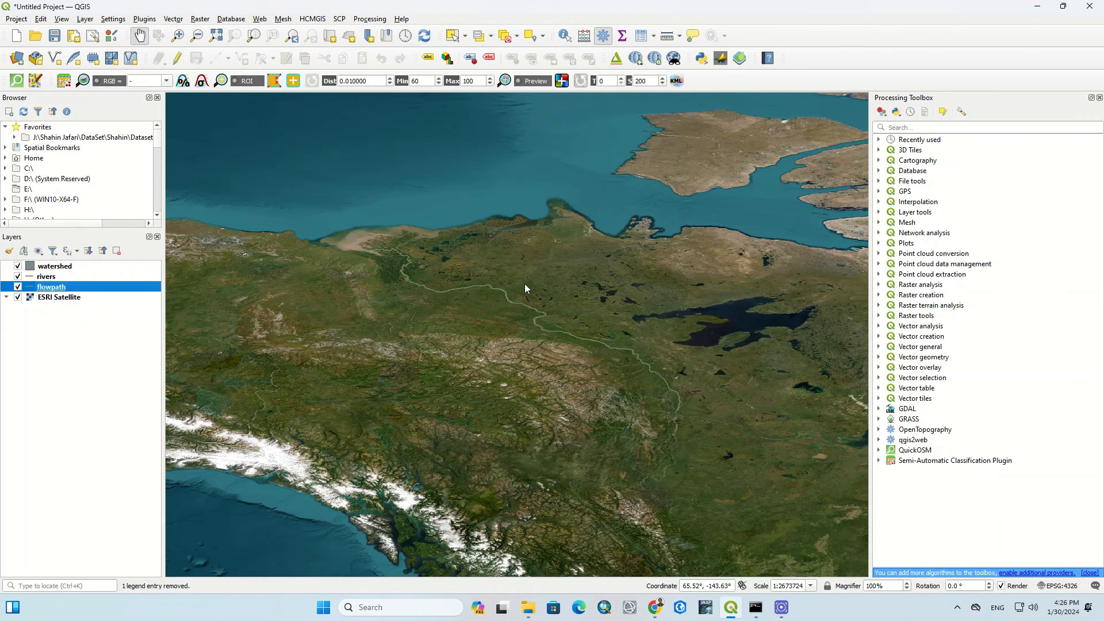
Step: Style the flowpath as a simple blue line and zoom to the rivers layer extent
double_click(50, 287)
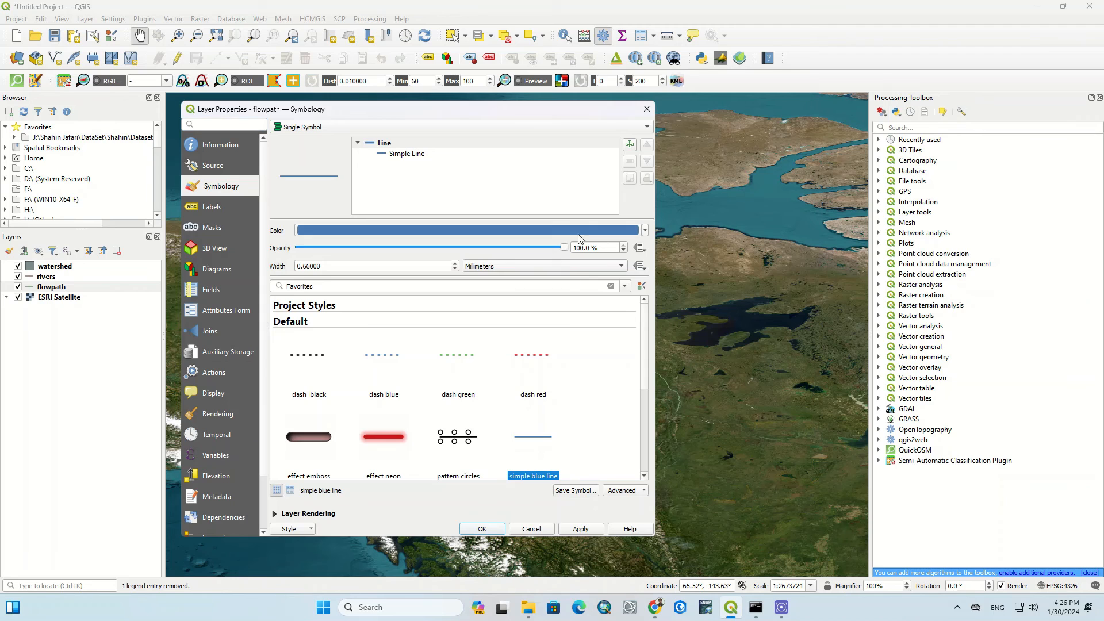
left_click(465, 230)
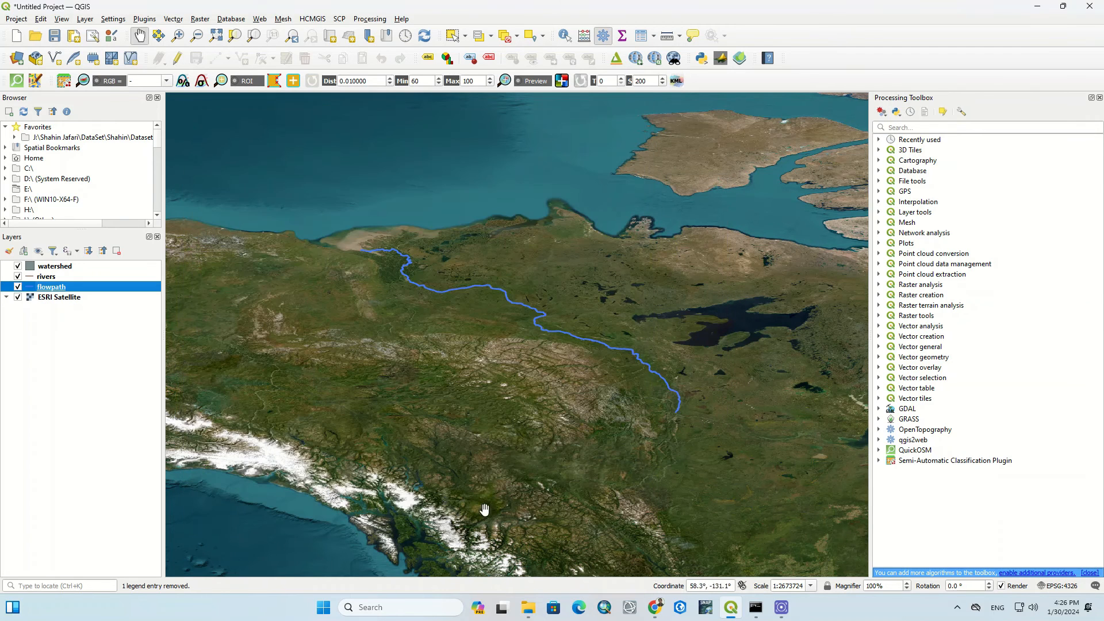
right_click(46, 276)
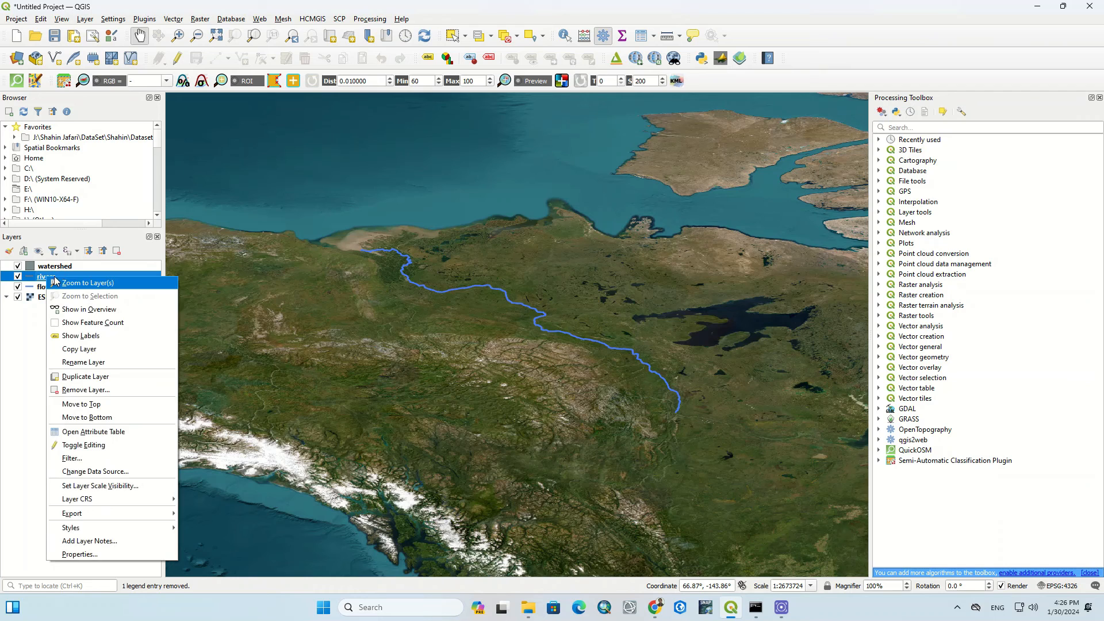
left_click(87, 283)
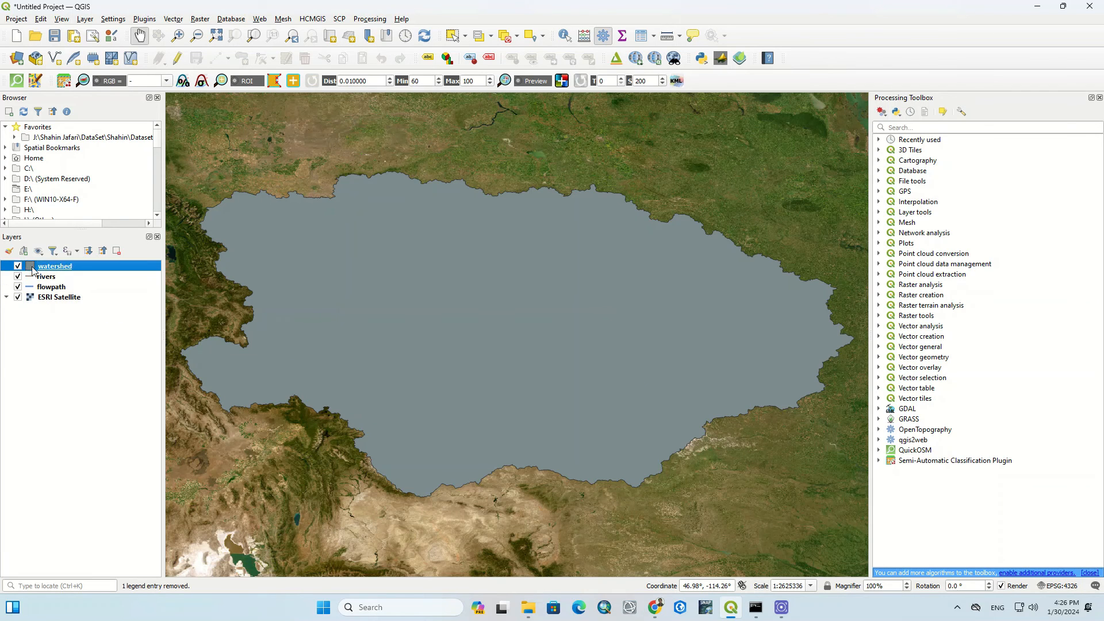
Step: Give the watershed layer a red outline with no fill
double_click(54, 266)
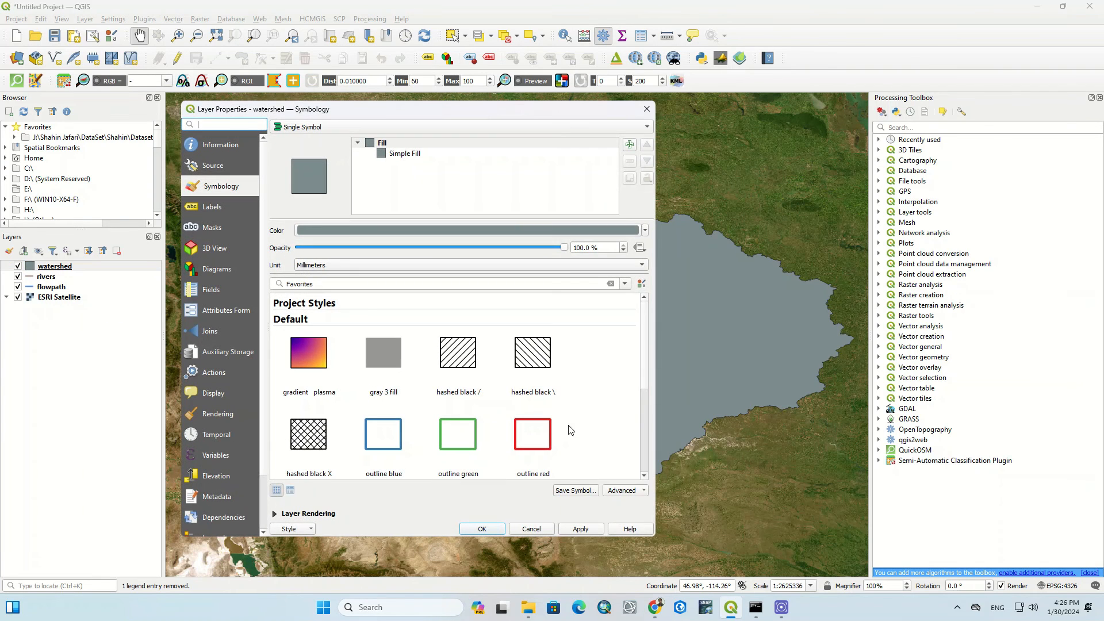
left_click(482, 529)
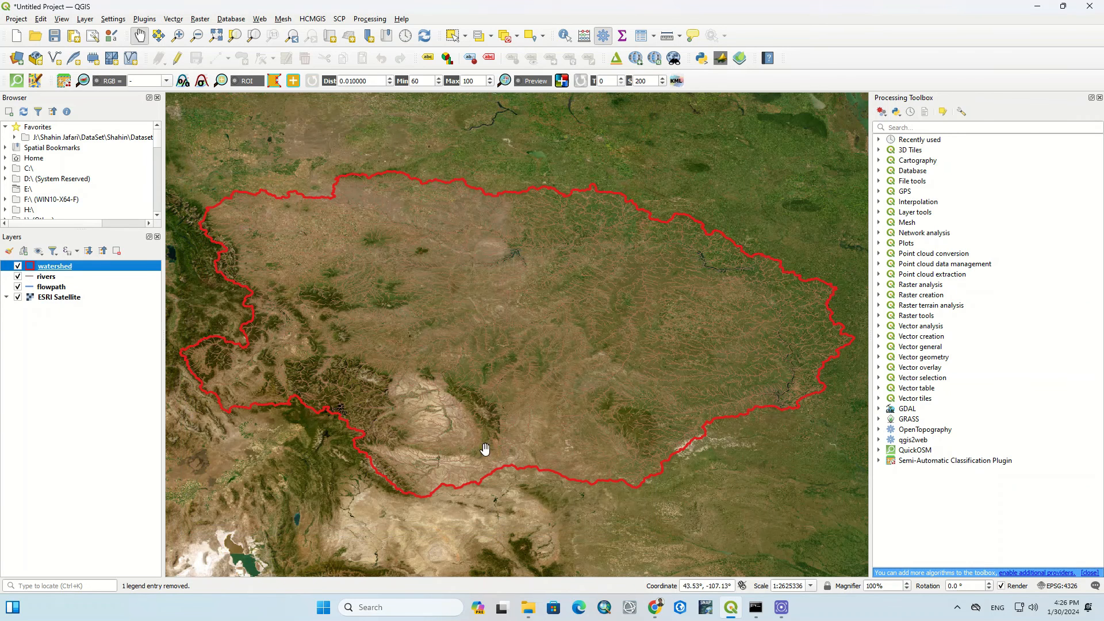
left_click(18, 265)
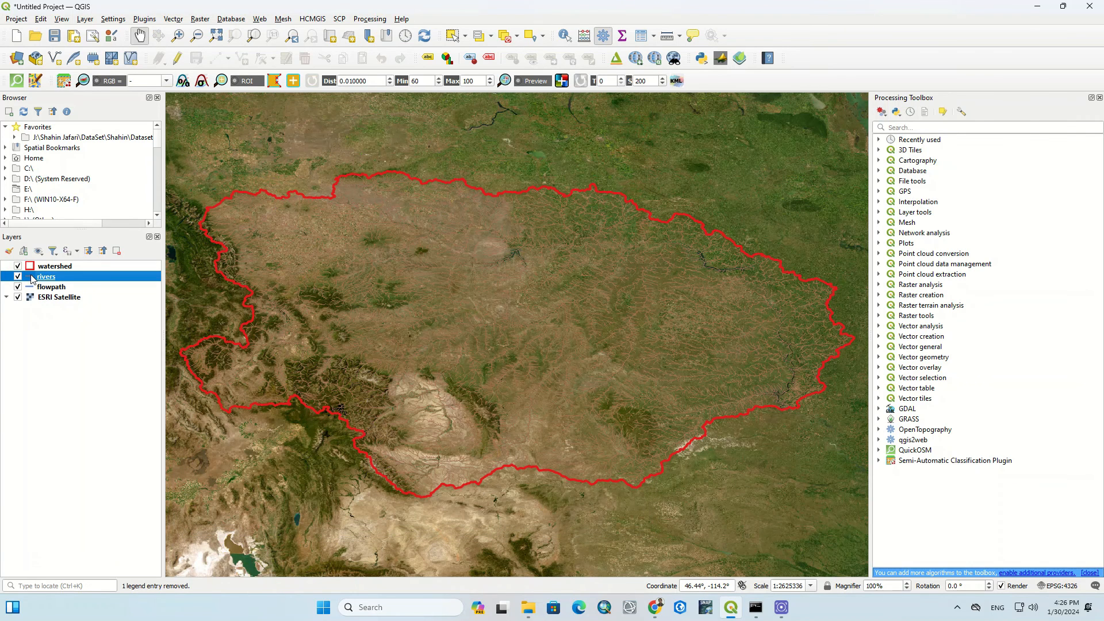
Step: Raise the saturation and brightness of the rivers layer's blue line colour
double_click(45, 277)
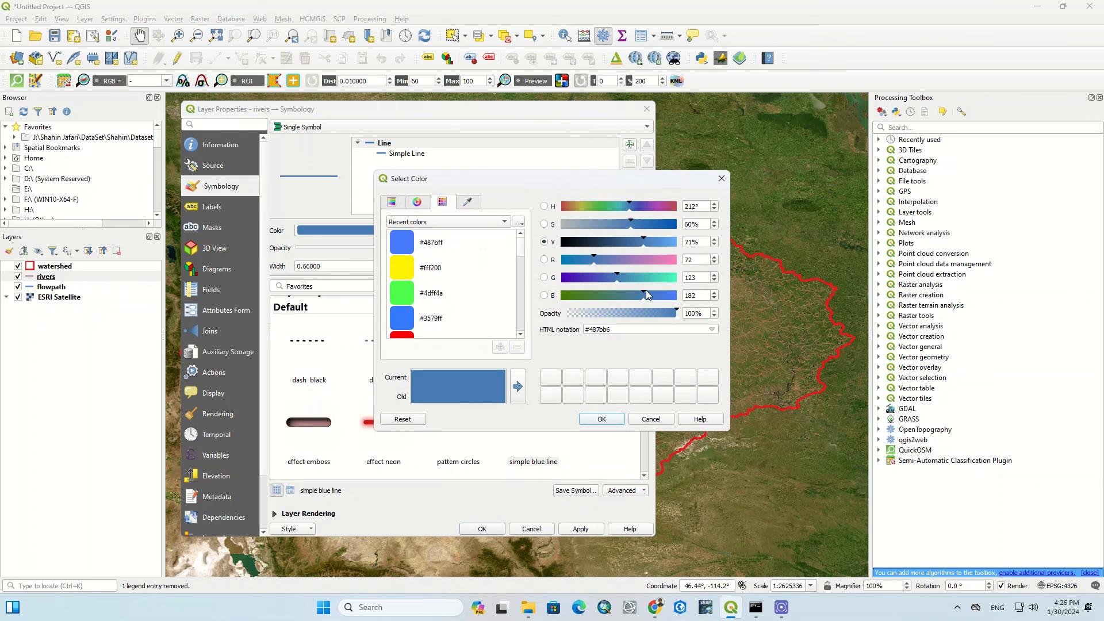
left_click_drag(643, 223, 649, 224)
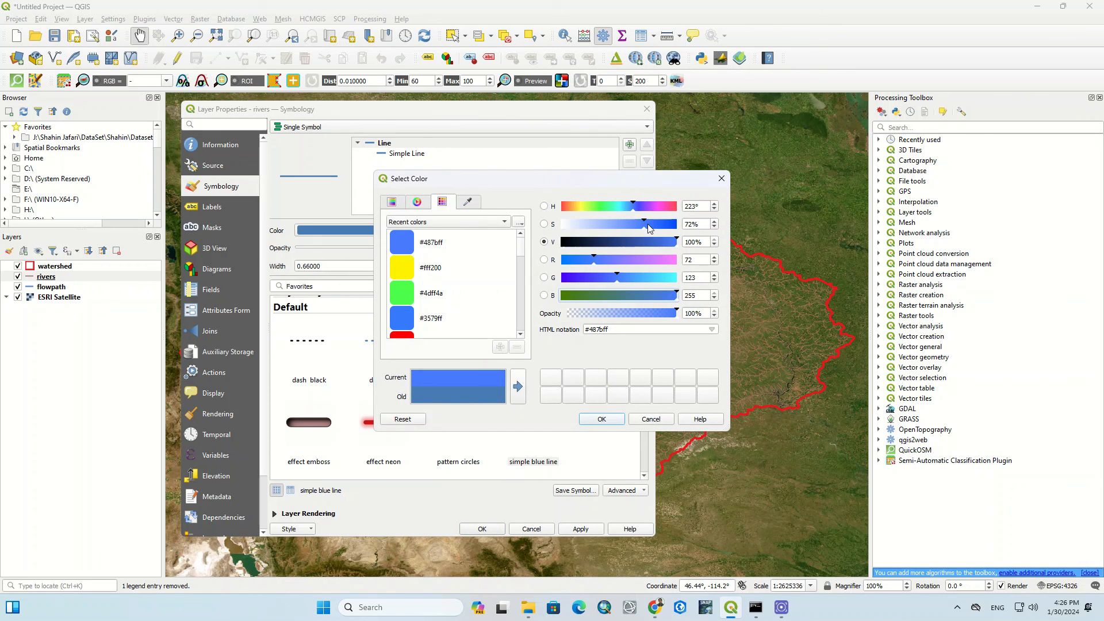
left_click_drag(655, 224, 658, 223)
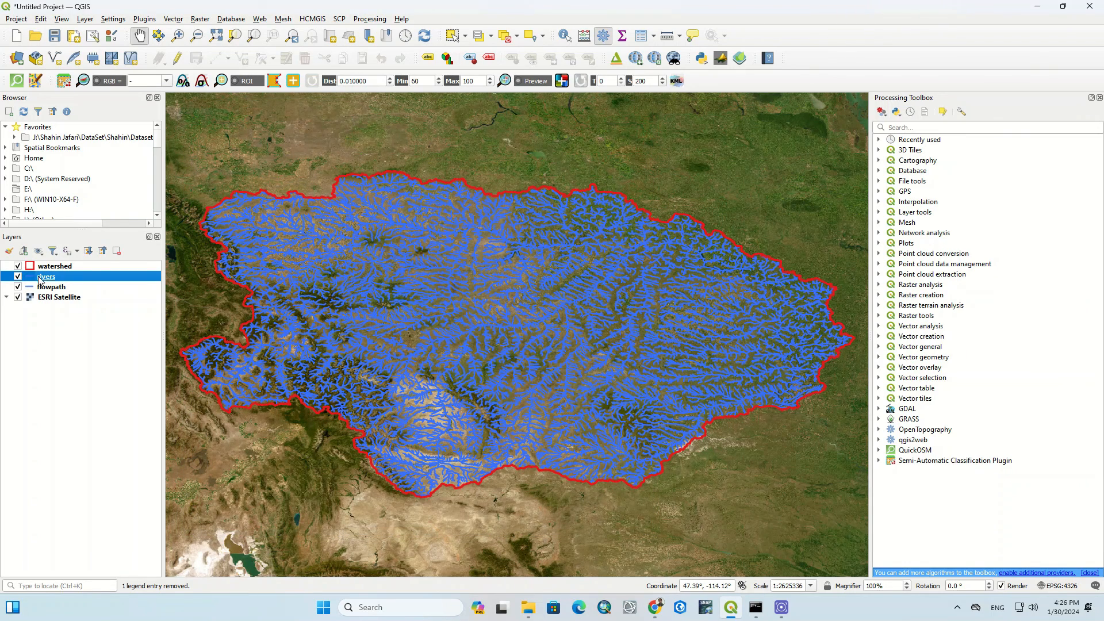
Step: Zoom in on the river network and pan east across its tributaries
scroll("down", 3)
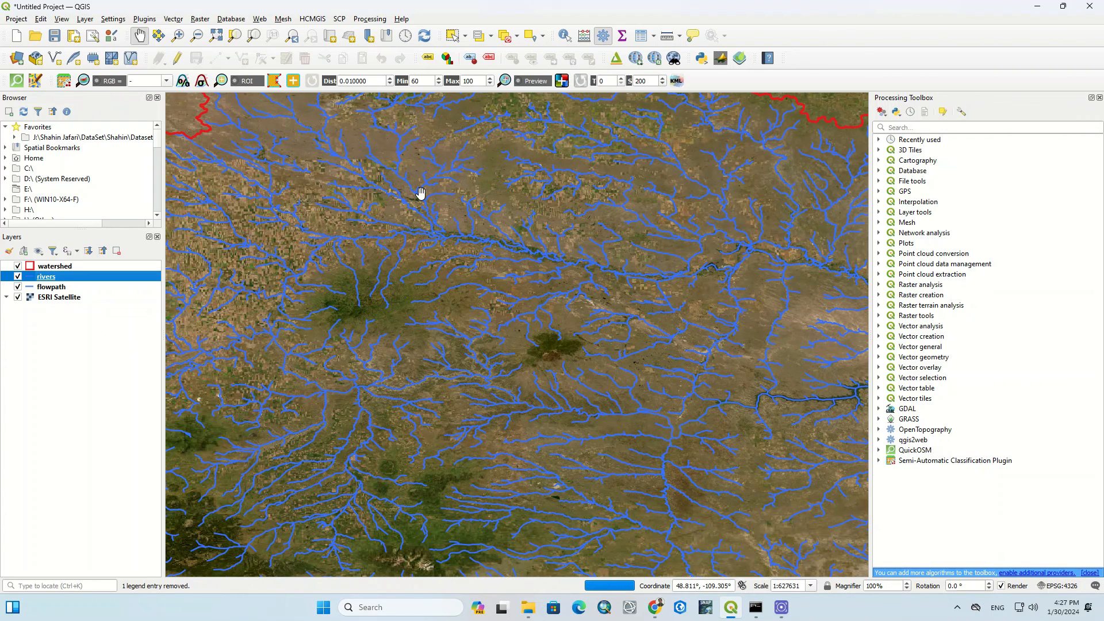
mouse_move(713, 274)
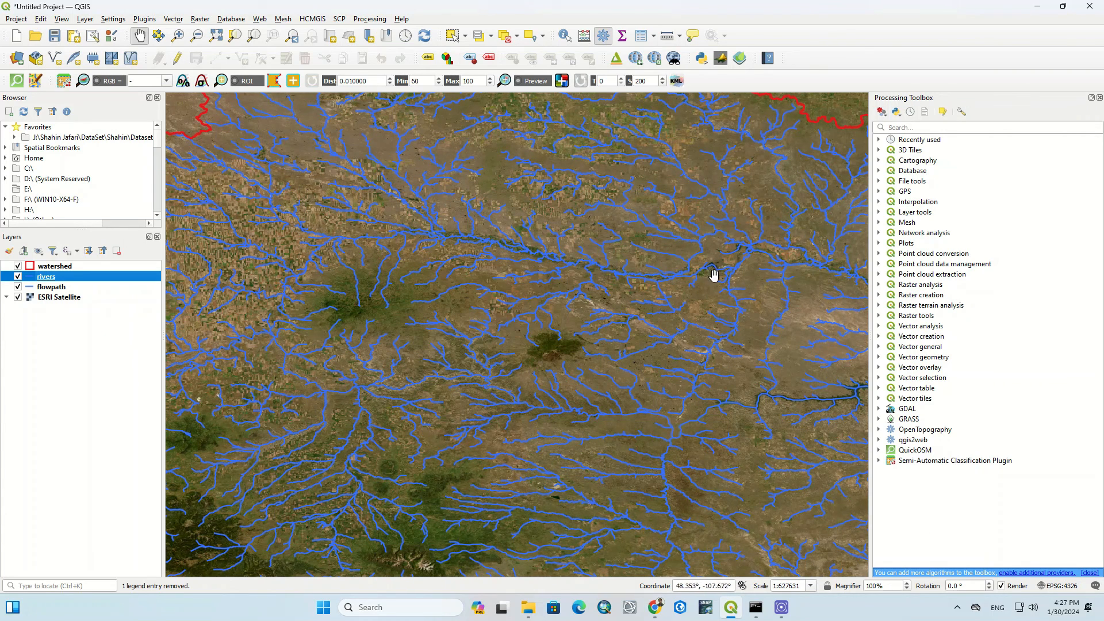
left_click_drag(713, 274, 666, 341)
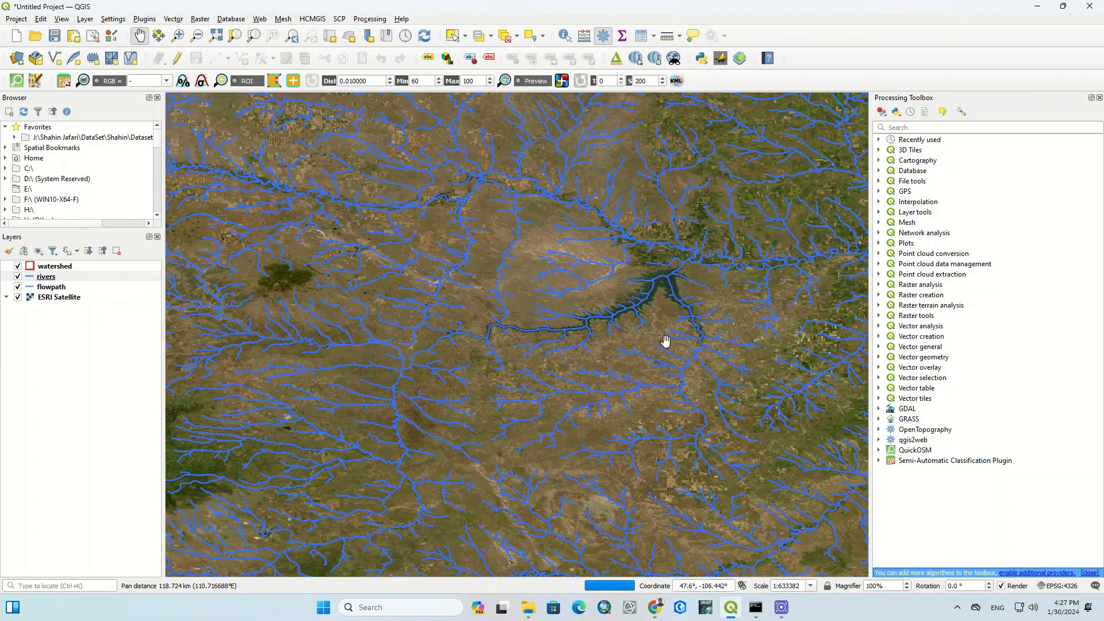
left_click_drag(665, 342, 477, 317)
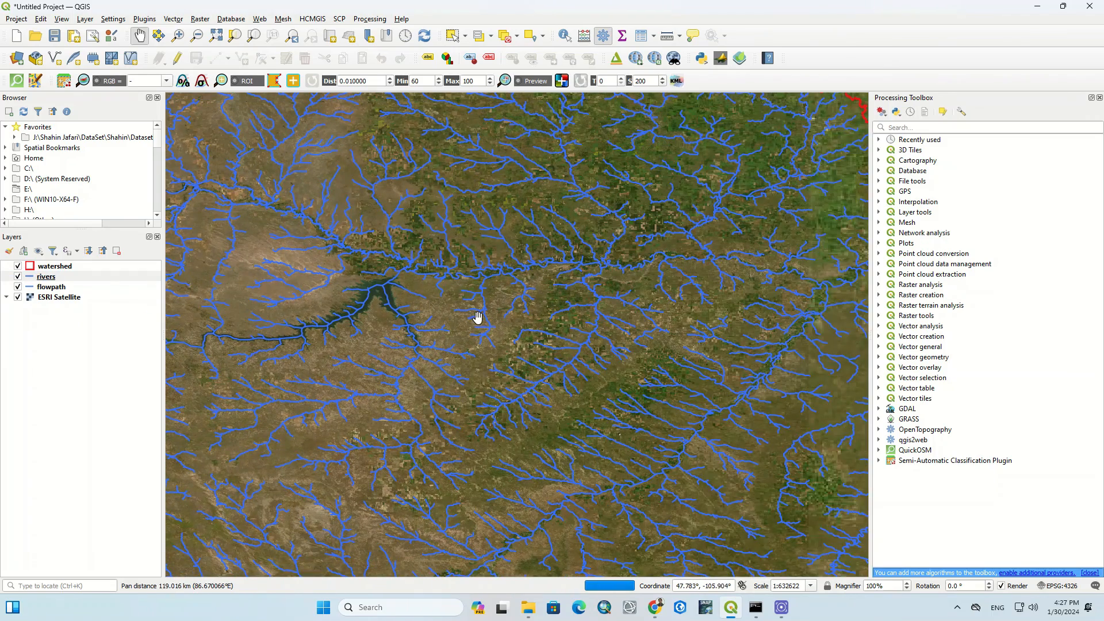